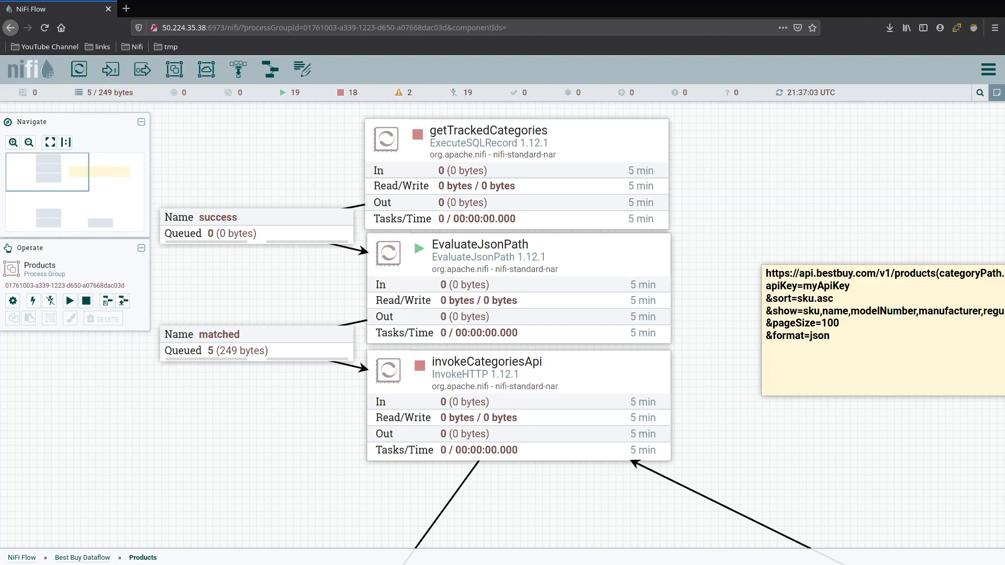
pyautogui.moveTo(167, 386)
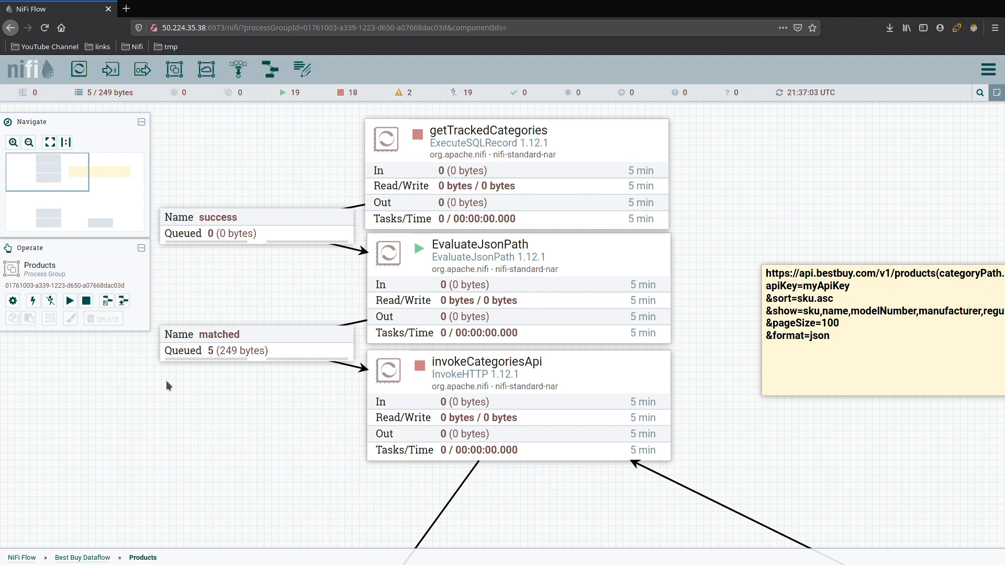
pyautogui.moveTo(169, 385)
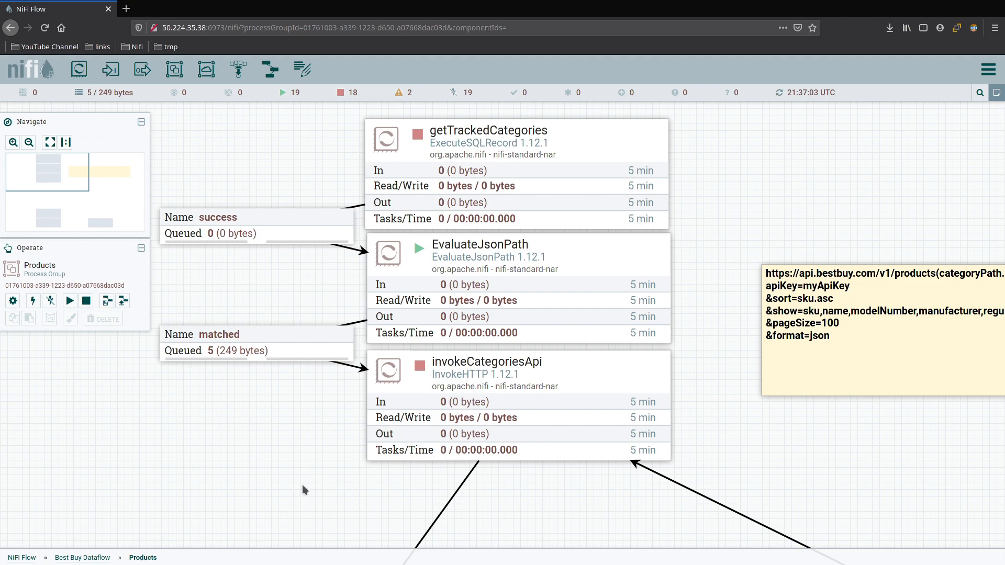
pyautogui.moveTo(759, 203)
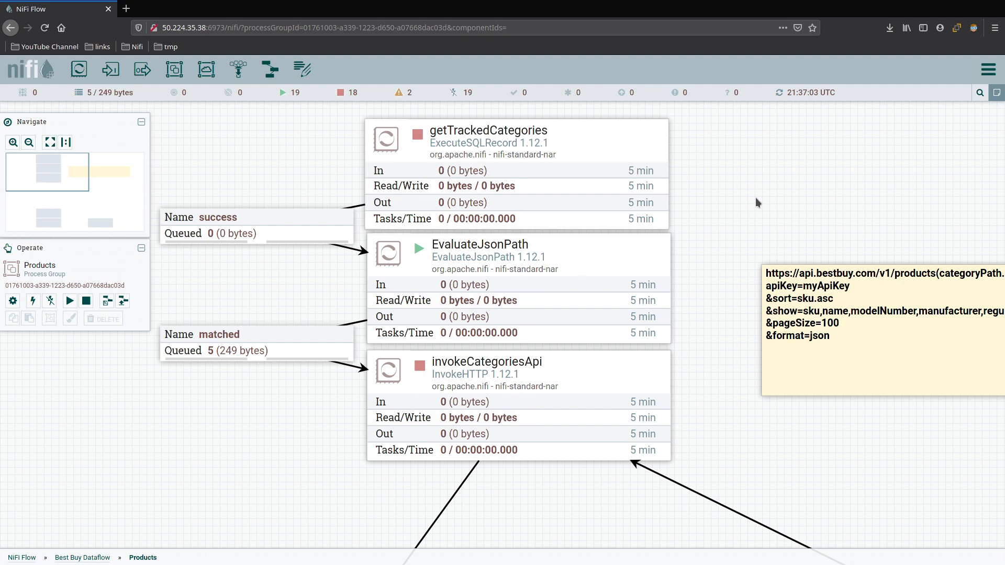
pyautogui.moveTo(759, 173)
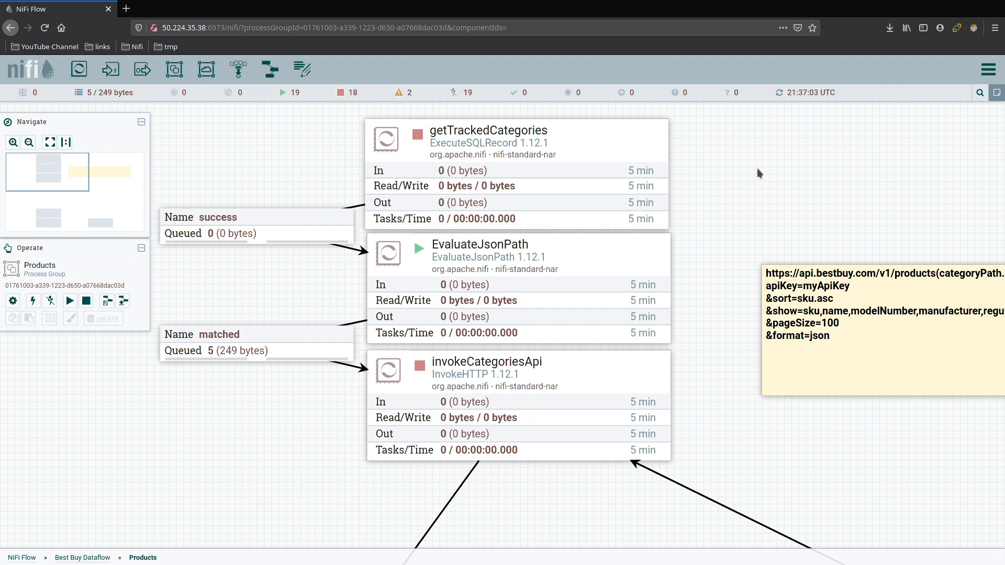
pyautogui.moveTo(686, 166)
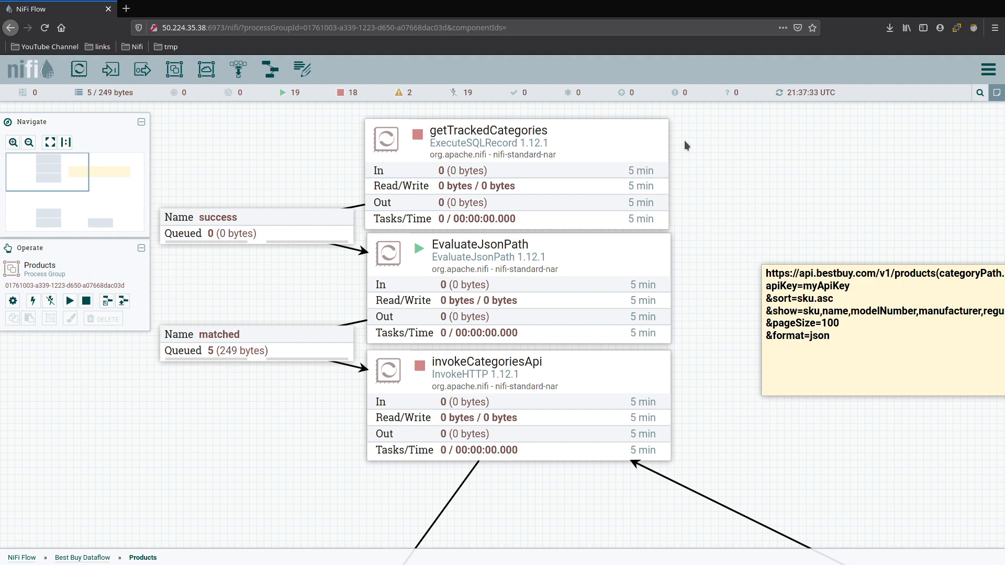
pyautogui.moveTo(690, 130)
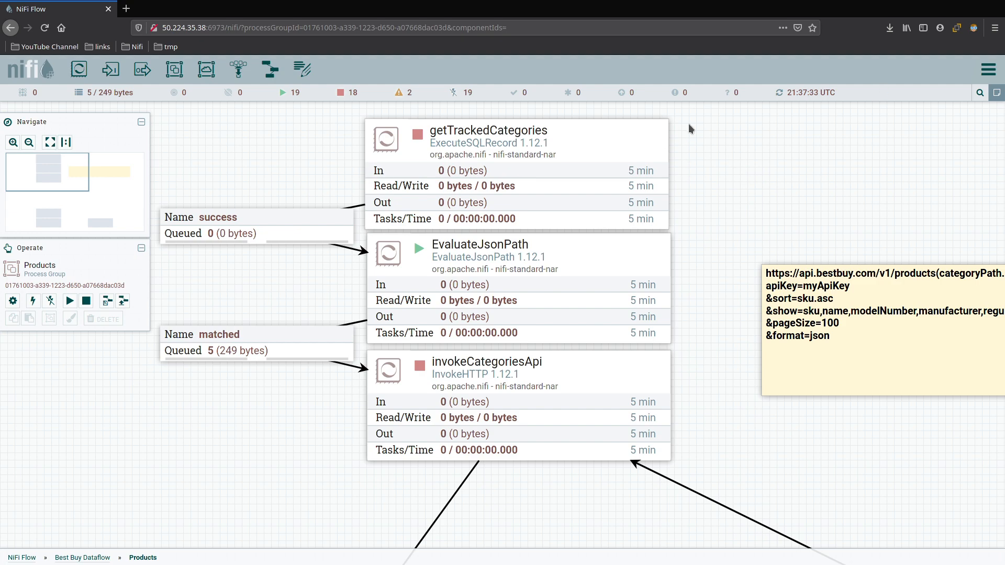
pyautogui.moveTo(699, 144)
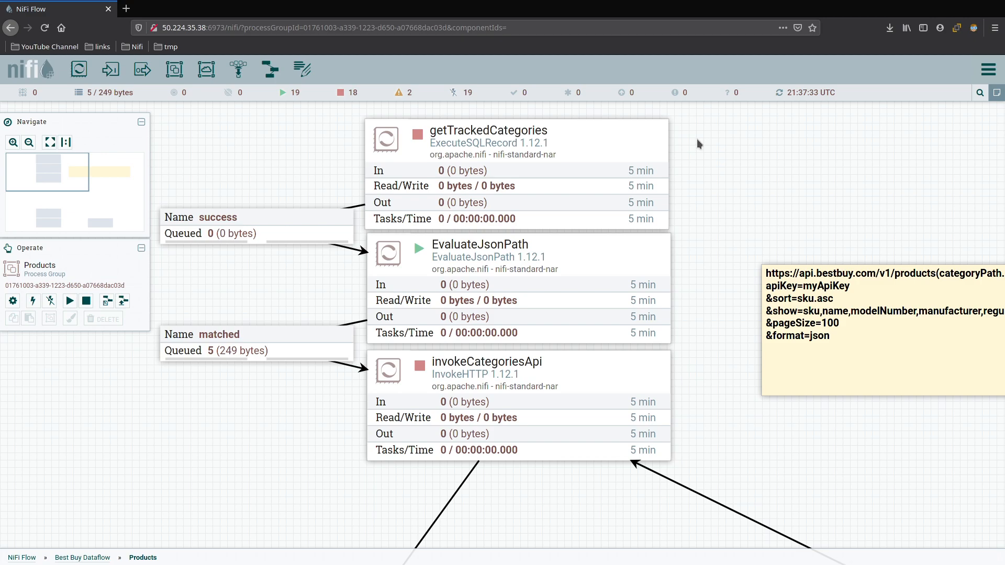
pyautogui.moveTo(727, 381)
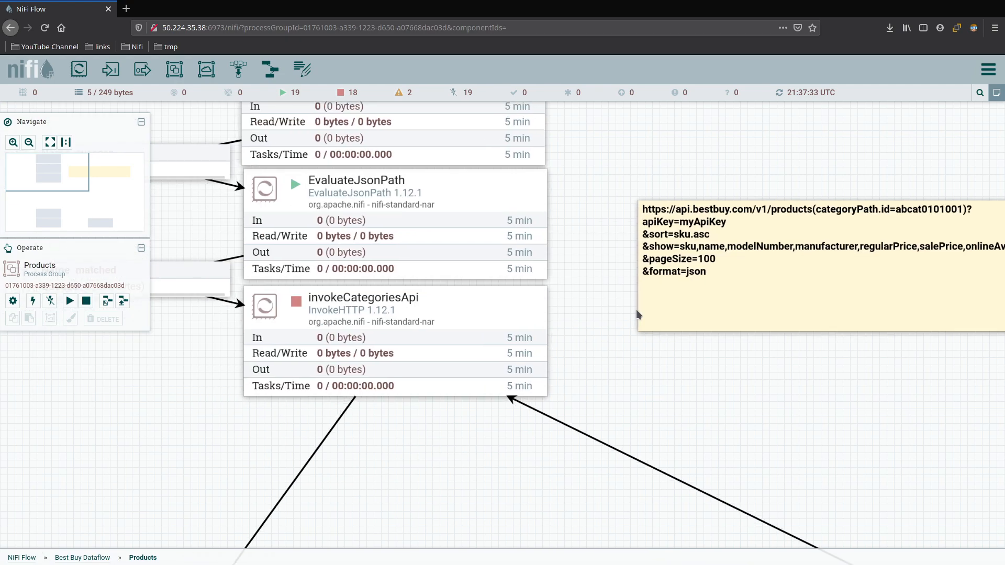
# Insert a (categoryPath.id=${categoriesId})? filter after #{baseUrlProducts} in invokeCategoriesApi's Remote URL
pyautogui.doubleClick(363, 297)
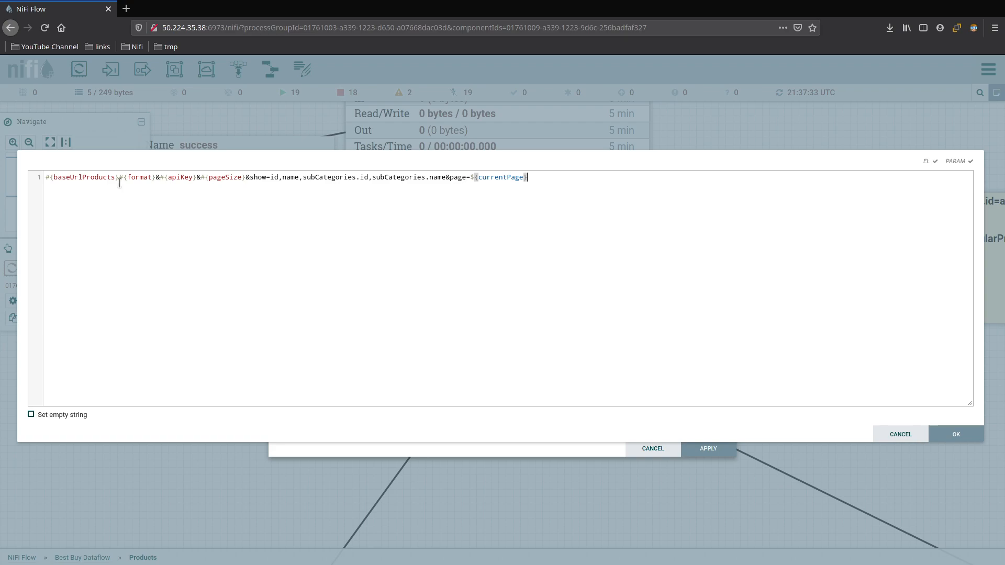
pyautogui.moveTo(182, 247)
pyautogui.write('(')
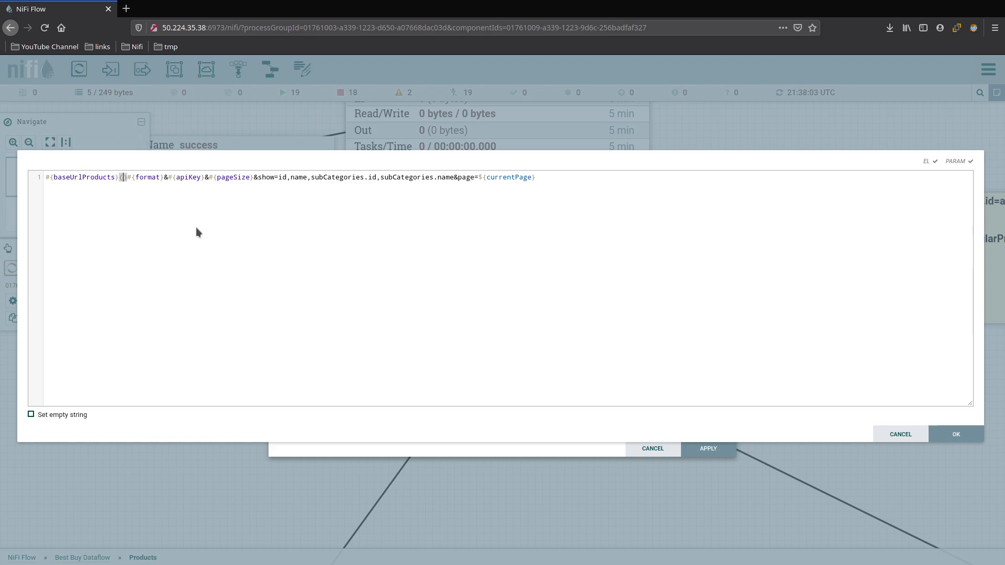
pyautogui.write('categoryPath.')
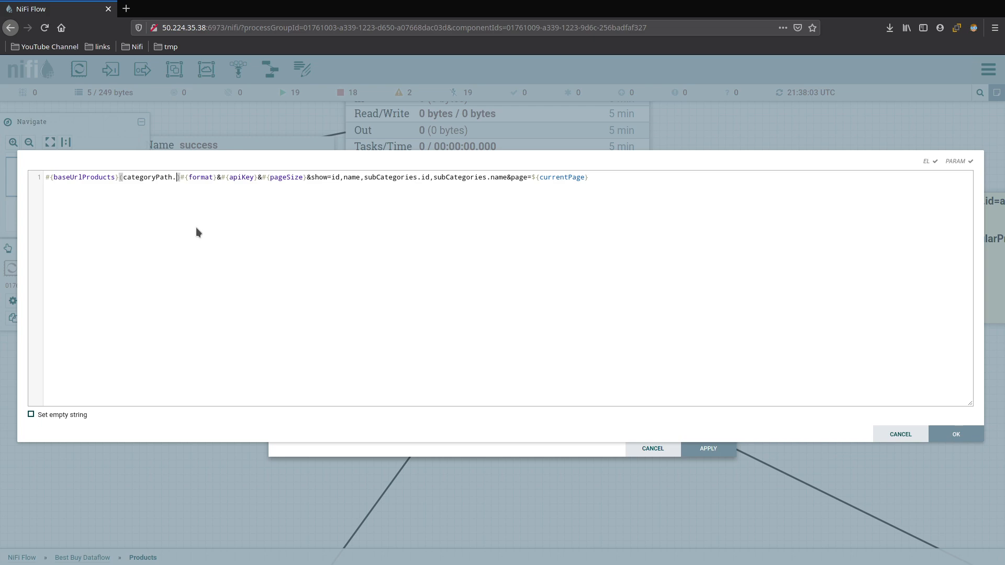
pyautogui.write('id=${')
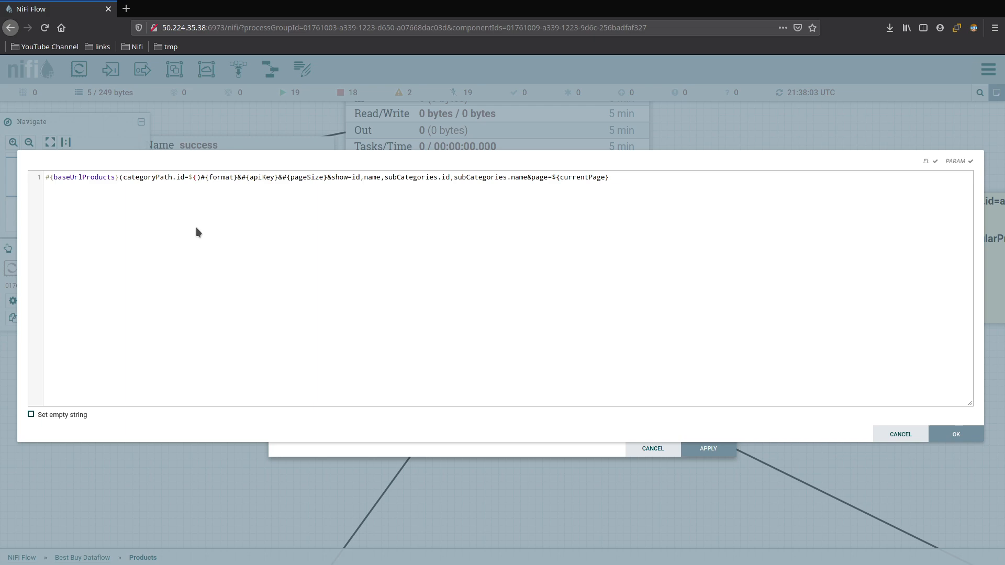
pyautogui.write('categoriesId')
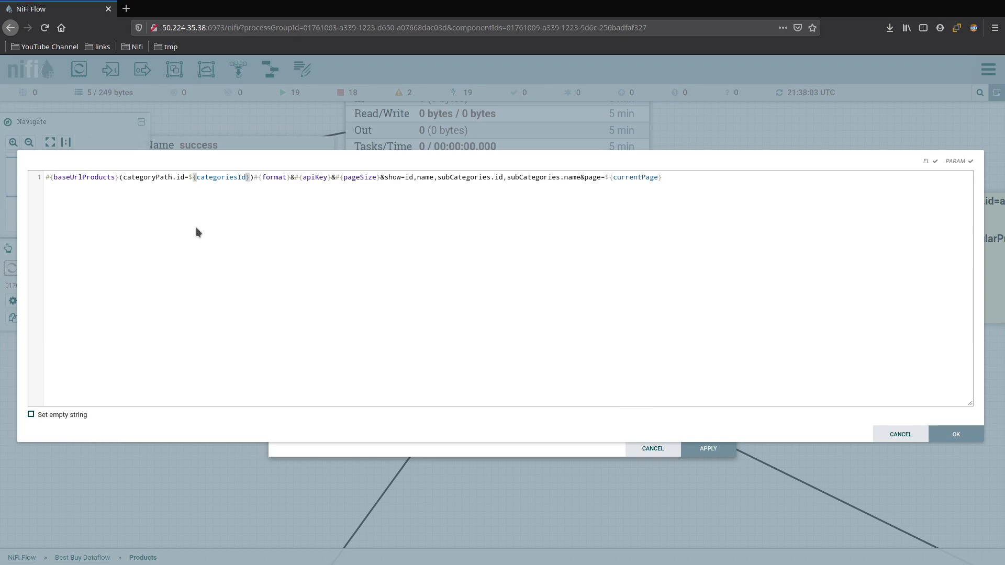
pyautogui.write('?')
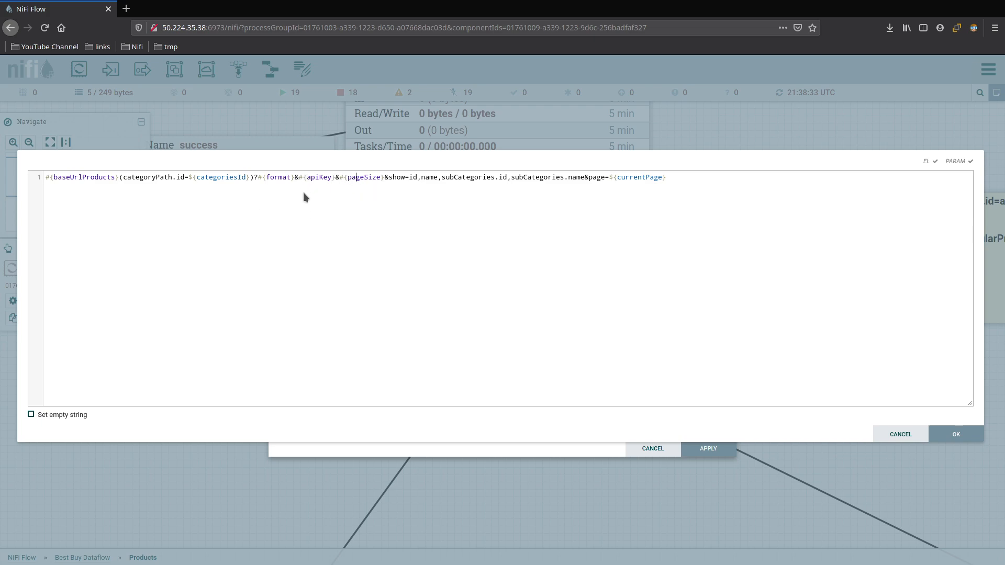
# Replace the &show= list with sku through customerReviewAverage fields and move &#{apiKey} to the URL's end
pyautogui.click(646, 178)
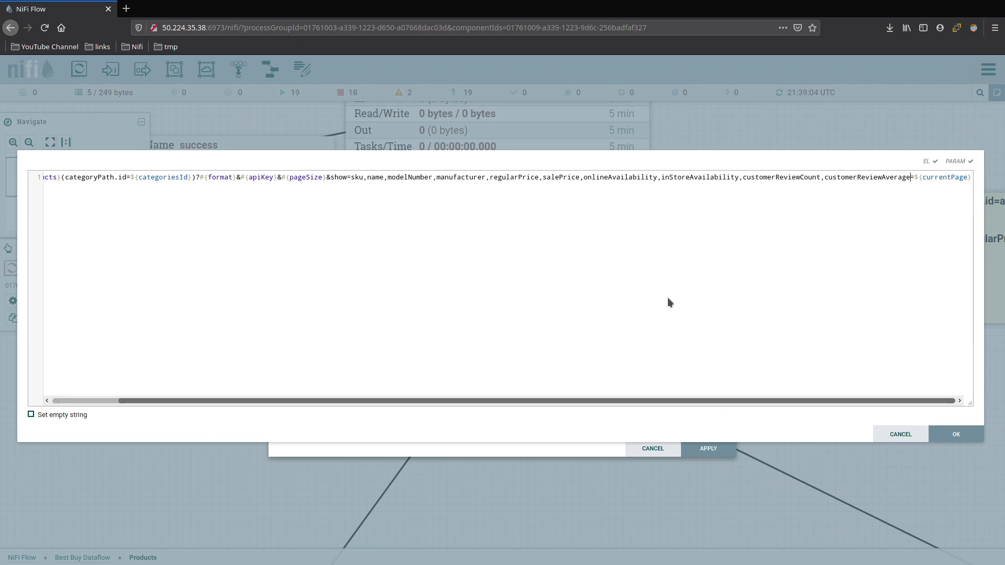
pyautogui.moveTo(404, 121)
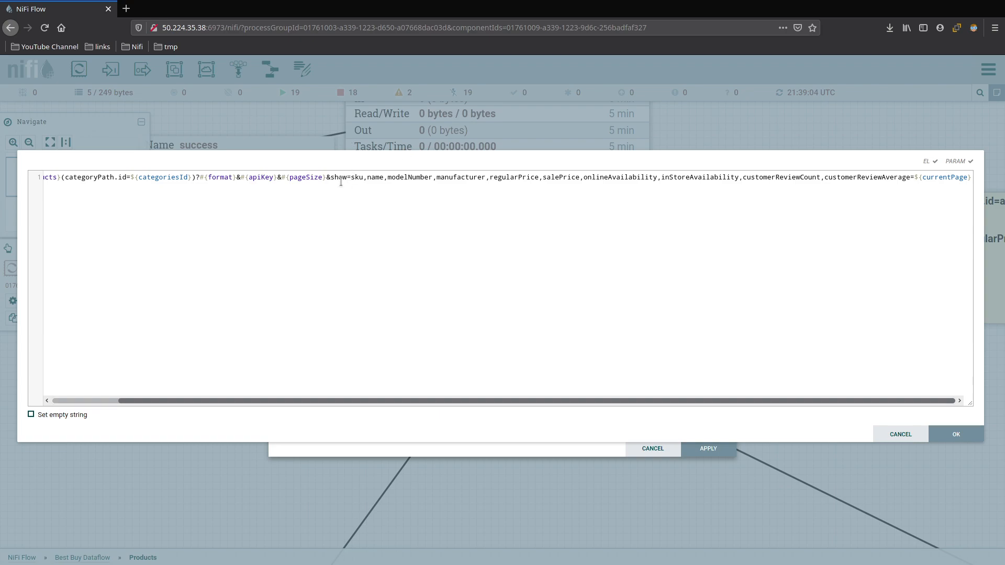
pyautogui.moveTo(361, 187)
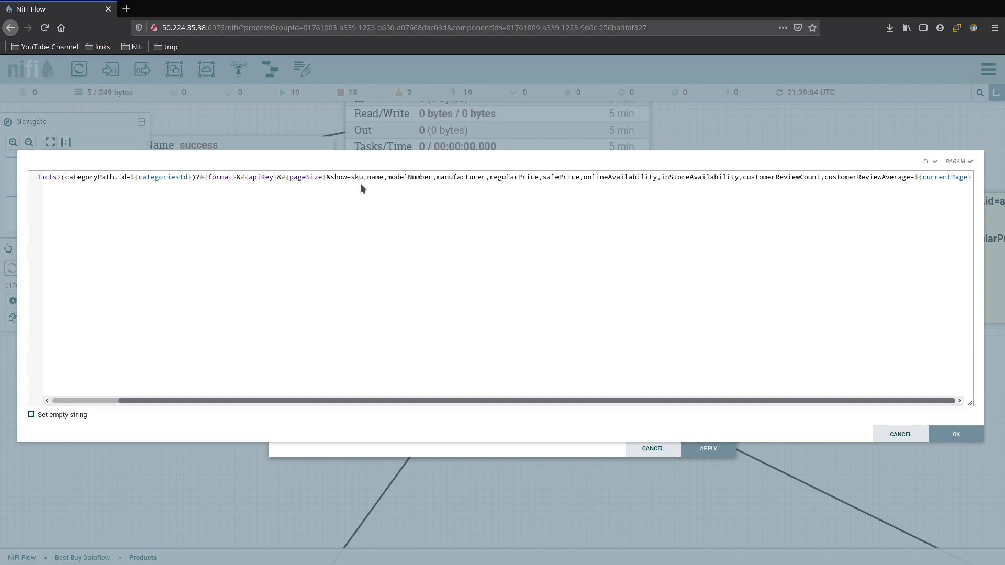
pyautogui.moveTo(434, 191)
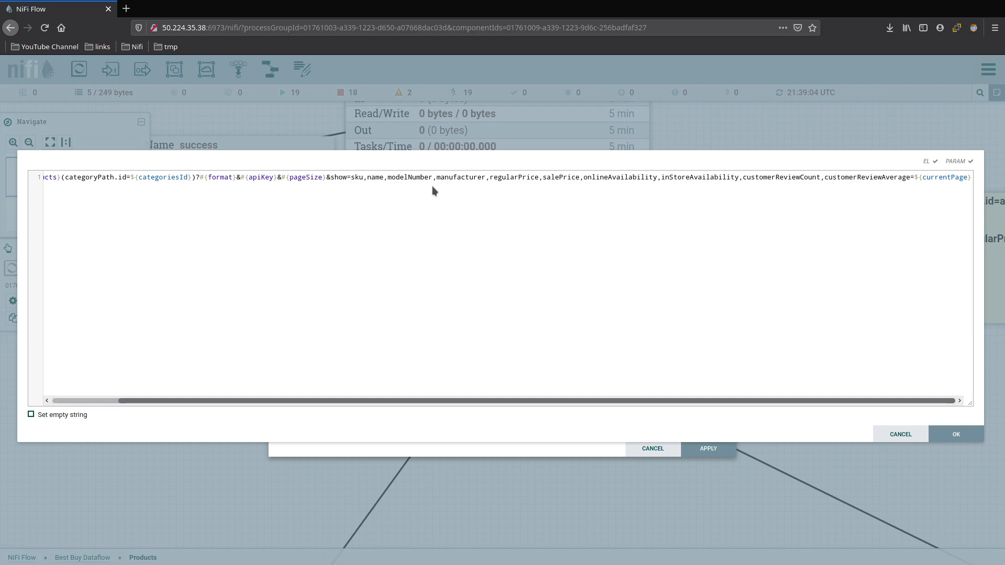
pyautogui.moveTo(568, 197)
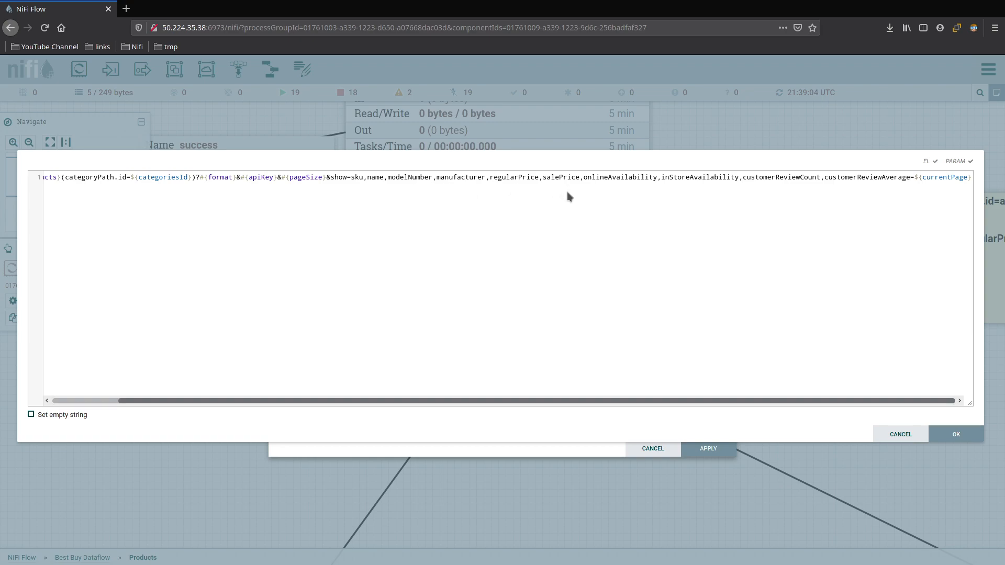
pyautogui.click(581, 177)
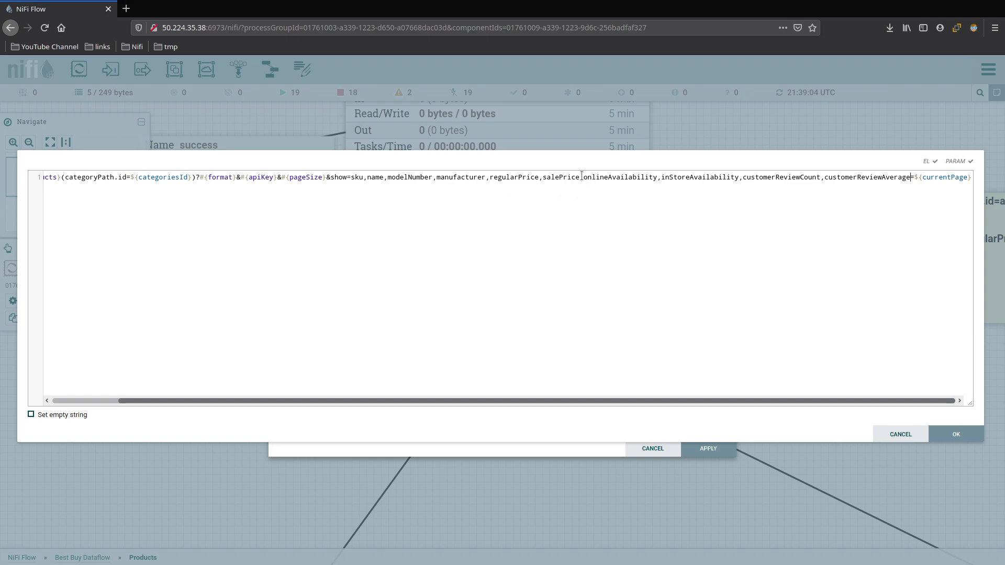
pyautogui.moveTo(647, 197)
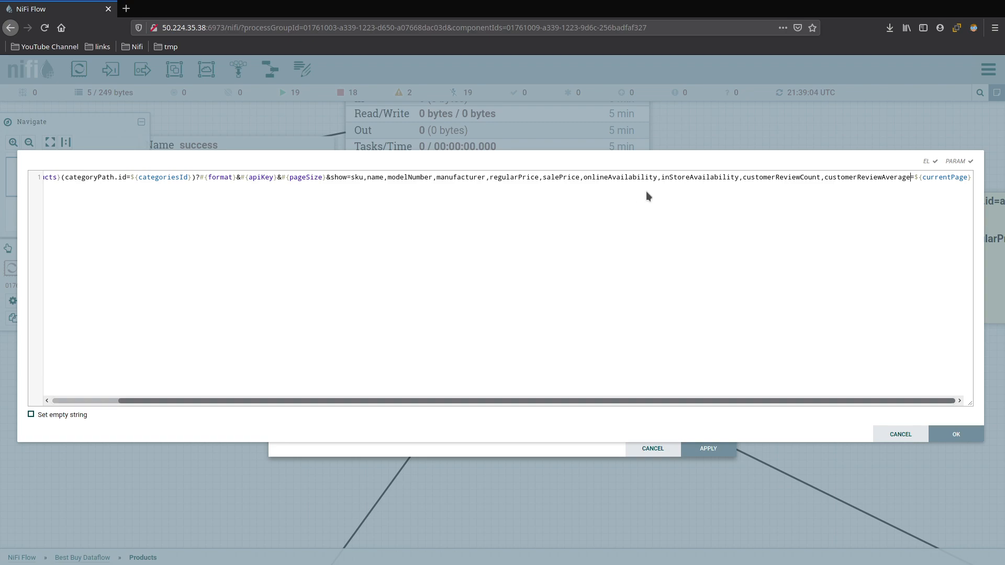
pyautogui.moveTo(775, 191)
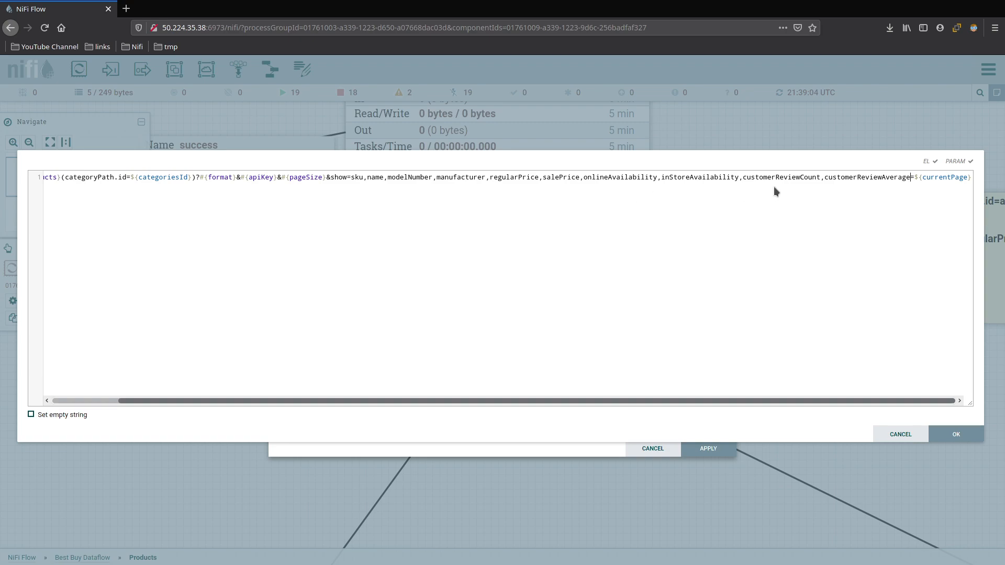
pyautogui.moveTo(867, 190)
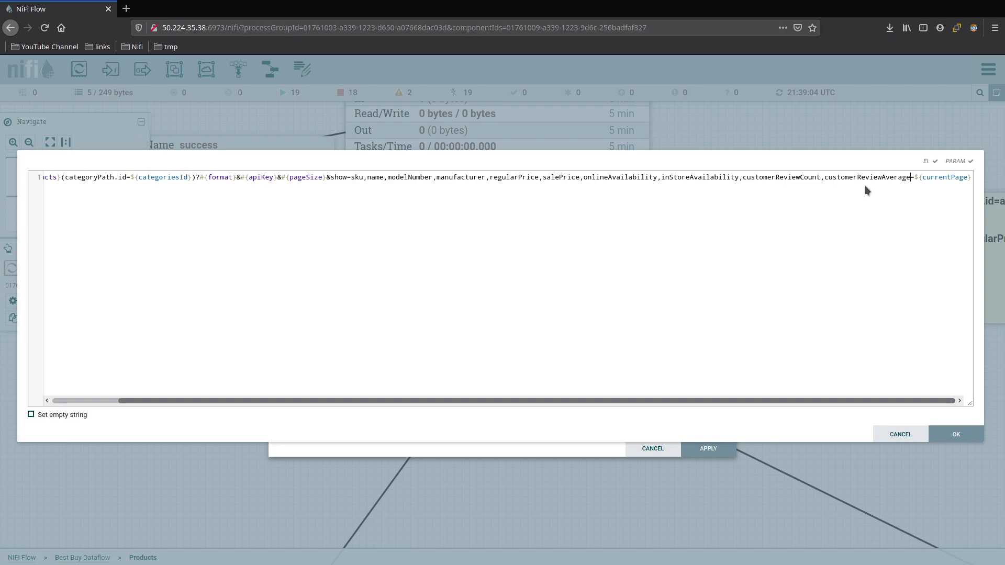
pyautogui.moveTo(327, 168)
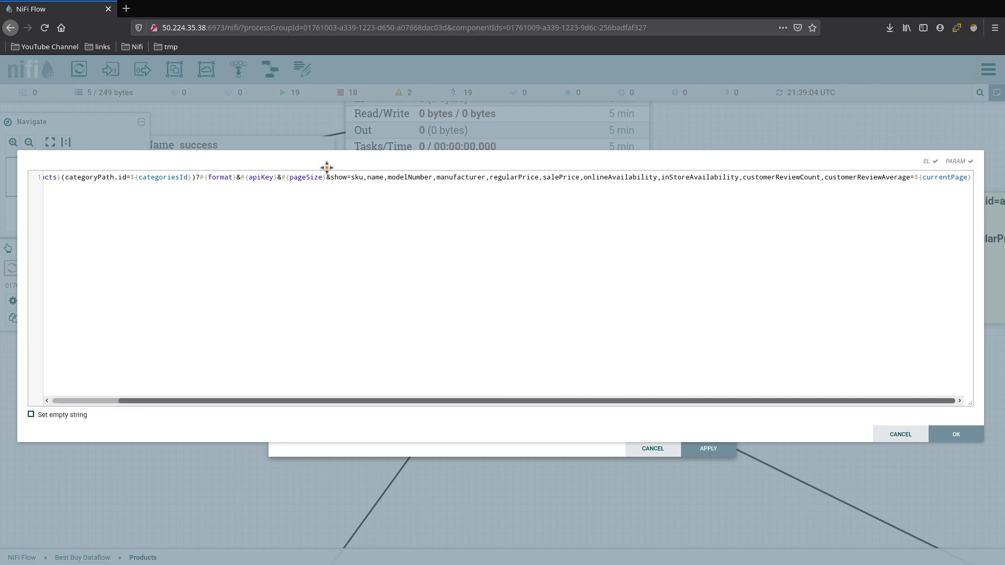
pyautogui.doubleClick(259, 177)
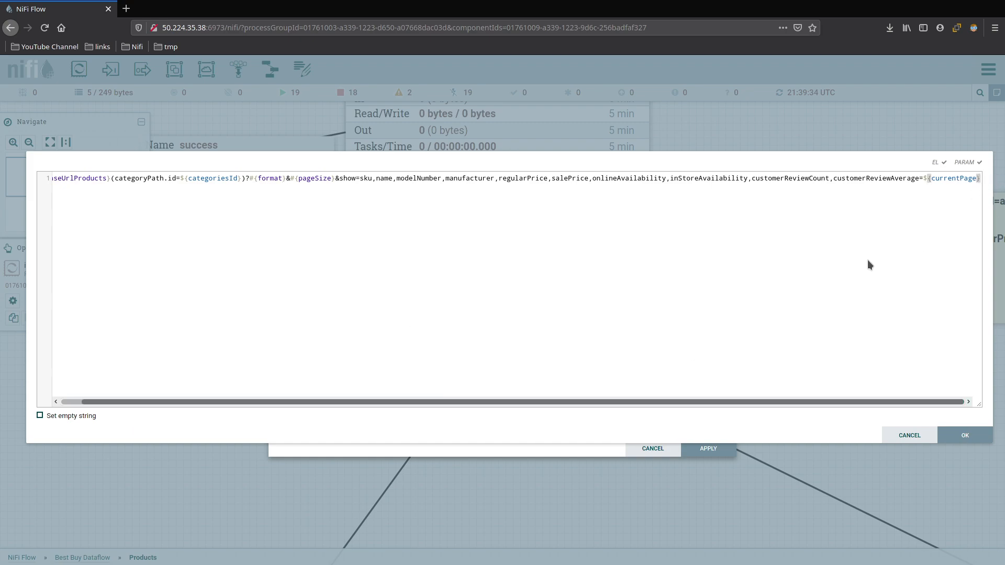
pyautogui.hscroll(3)
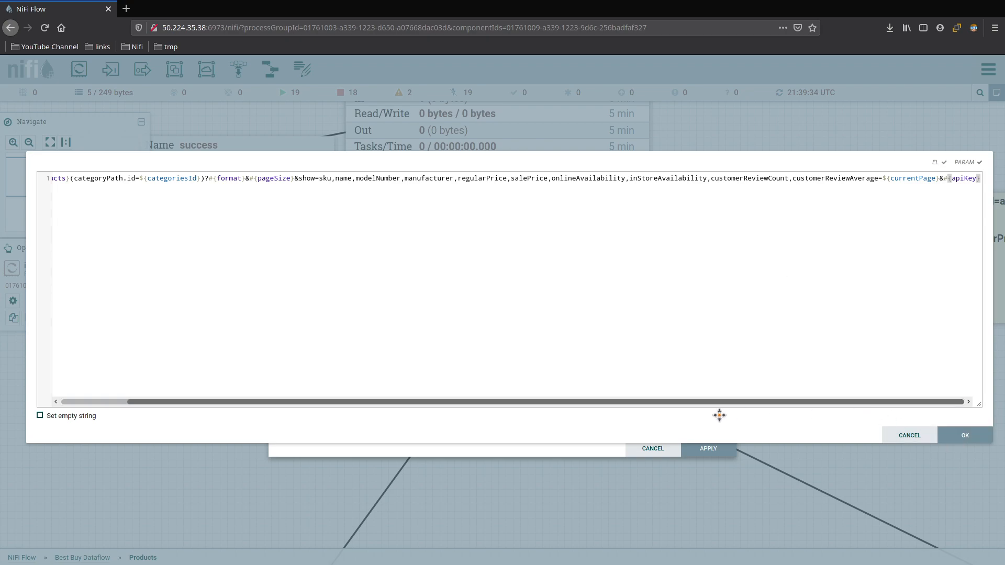
pyautogui.hscroll(-3)
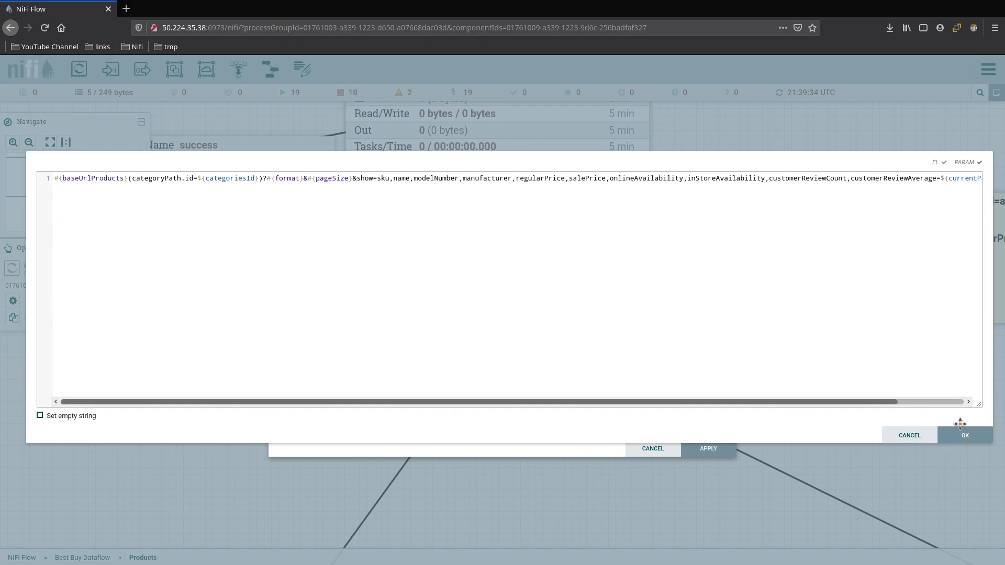
# Confirm the revised Remote URL, review the HTTP request properties, and apply the processor configuration
pyautogui.click(965, 435)
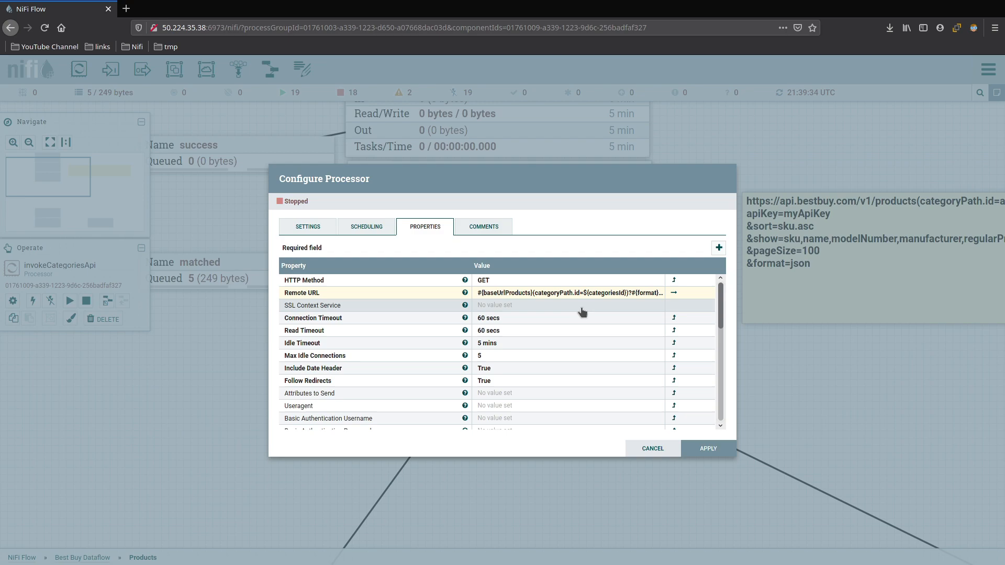
pyautogui.moveTo(394, 378)
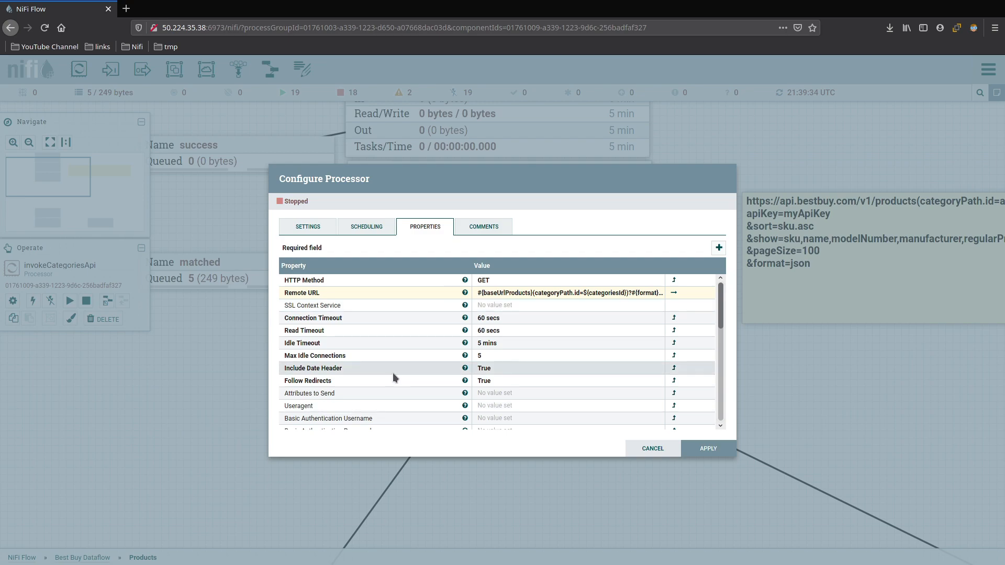
pyautogui.scroll(-3)
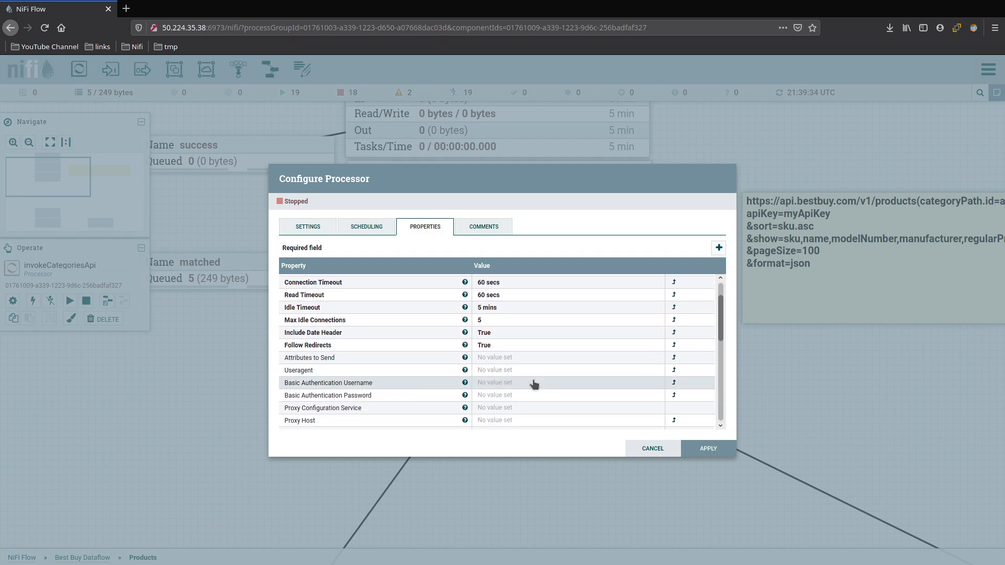
pyautogui.scroll(-3)
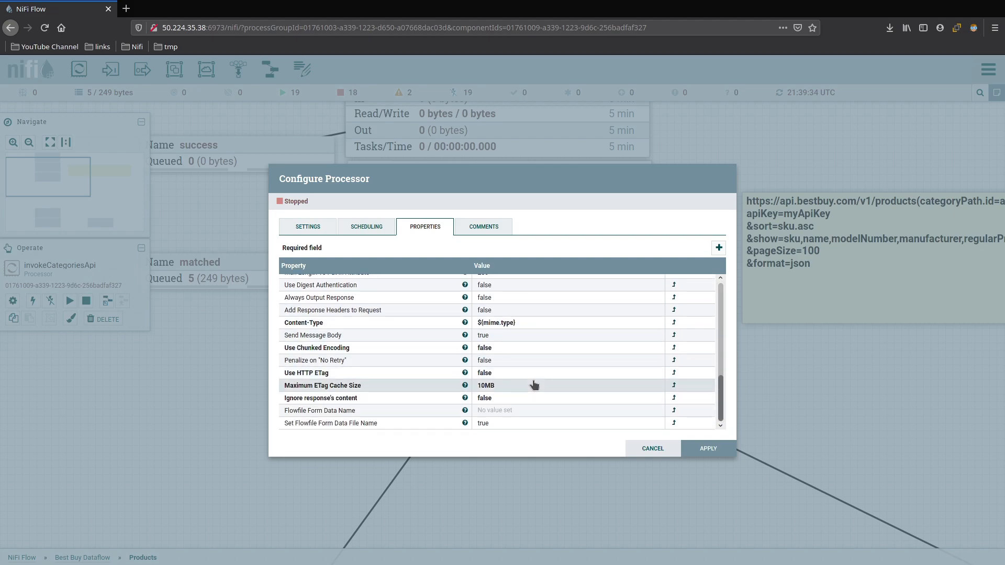
pyautogui.scroll(3)
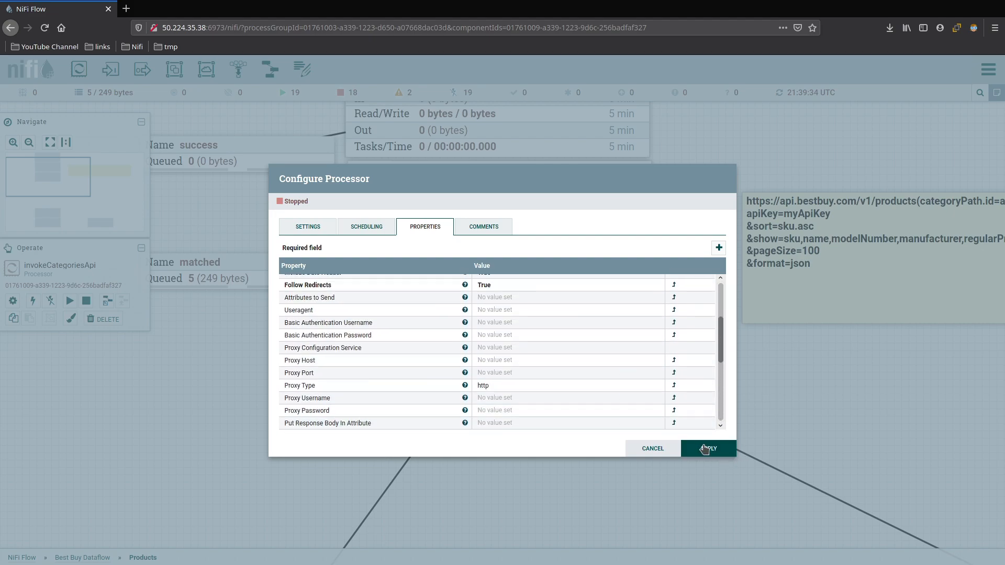
pyautogui.scroll(3)
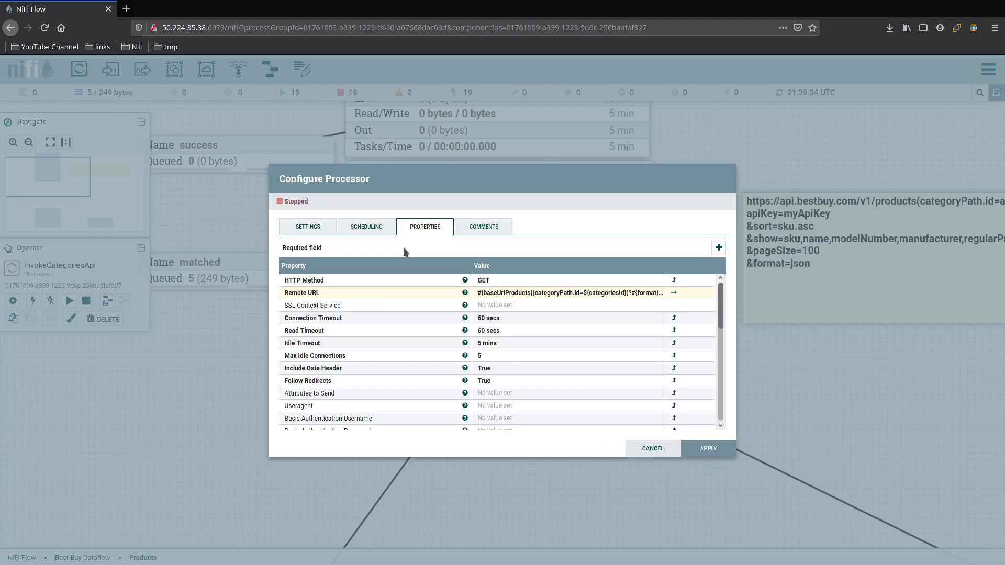
pyautogui.click(366, 226)
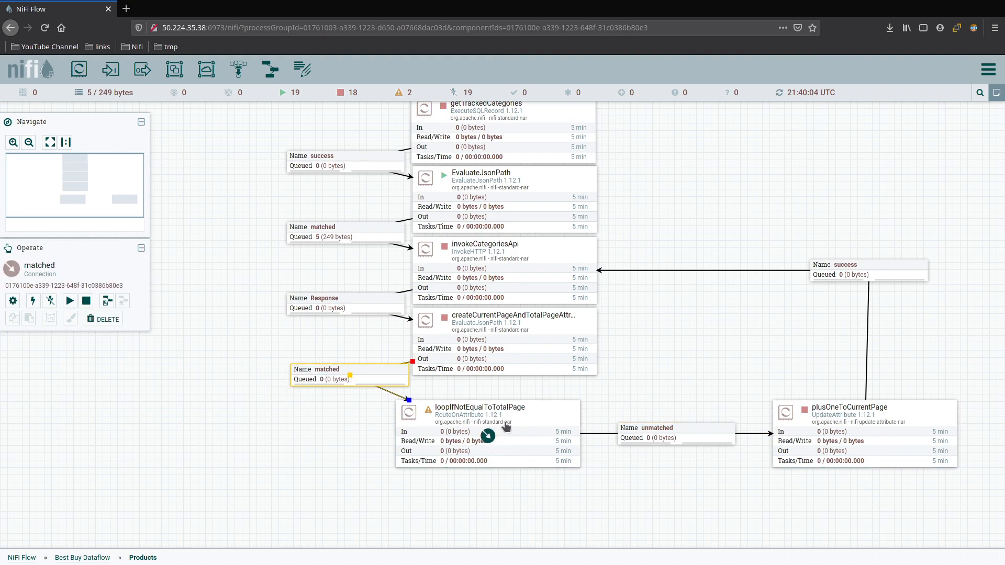
# Run invokeCategoriesApi once on a queued 47-byte flowfile, then stop it again
pyautogui.click(487, 416)
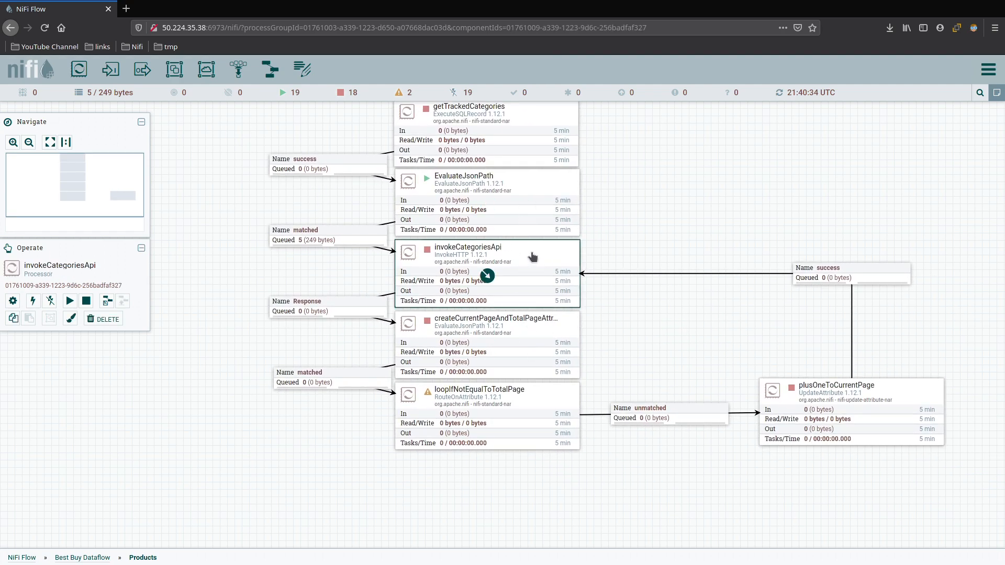
pyautogui.rightClick(468, 270)
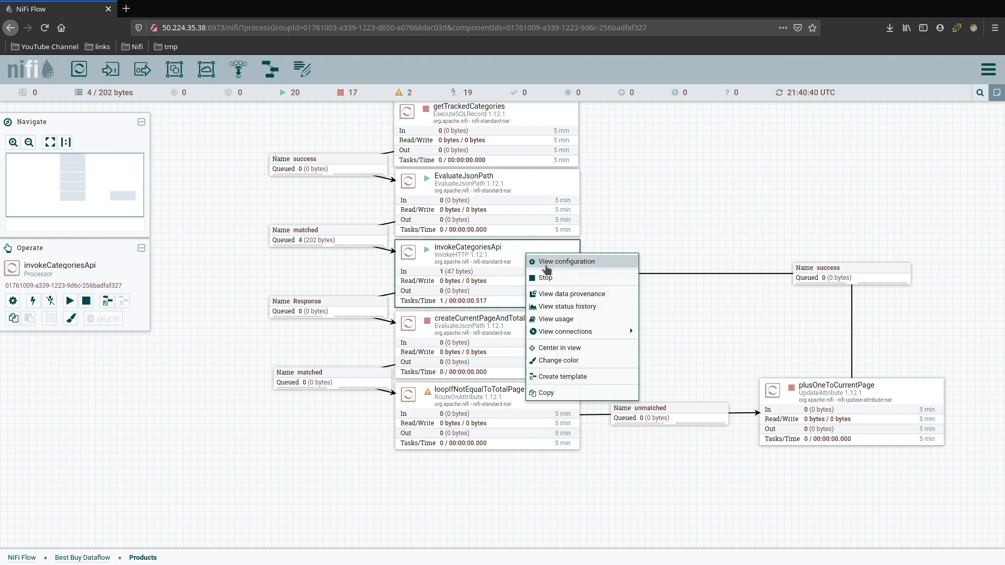
pyautogui.click(545, 277)
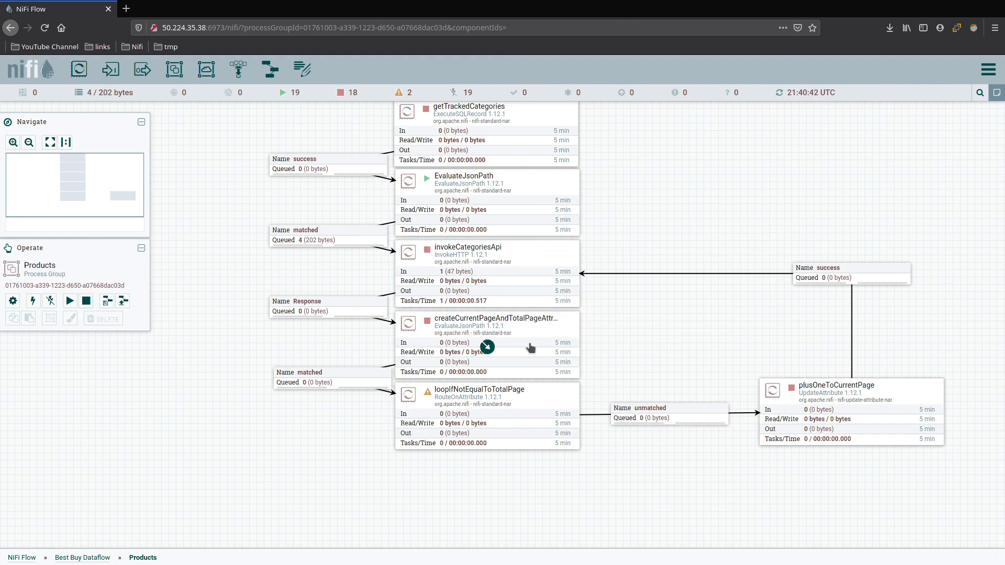
pyautogui.moveTo(555, 256)
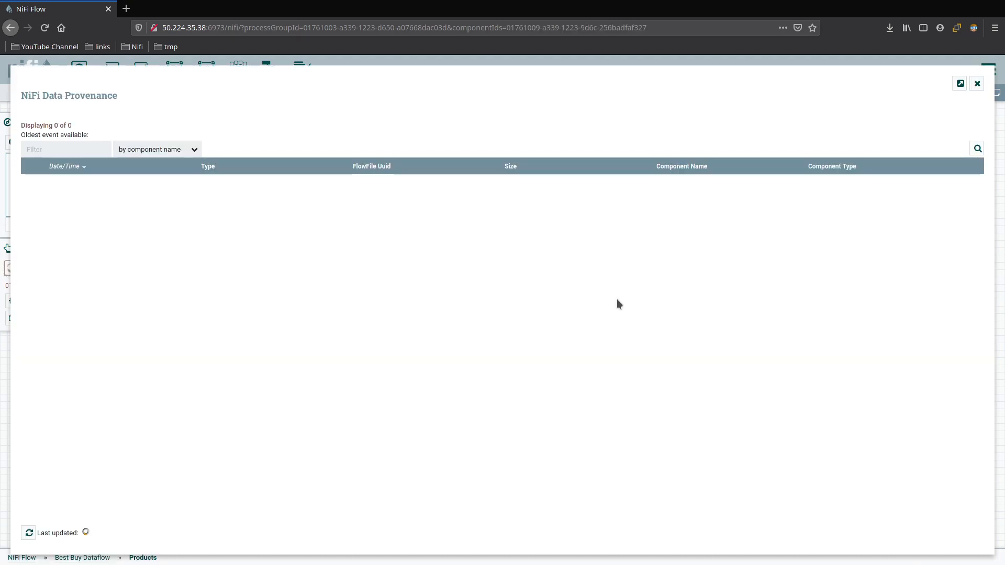
# Inspect the DROP event's attributes down to invokehttp.response.body showing 400 Bad Request, then close the details
pyautogui.click(977, 148)
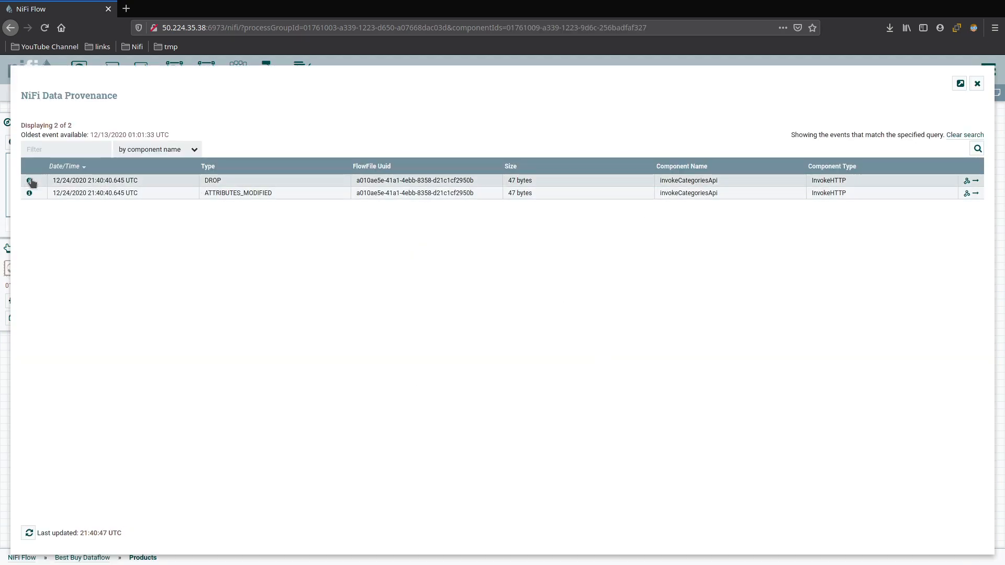
pyautogui.click(29, 181)
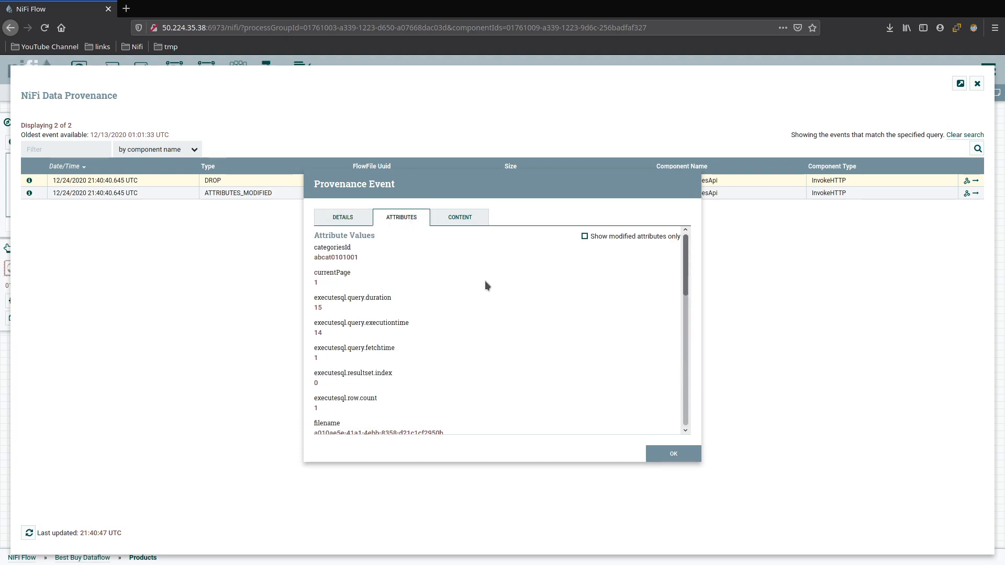
pyautogui.scroll(-3)
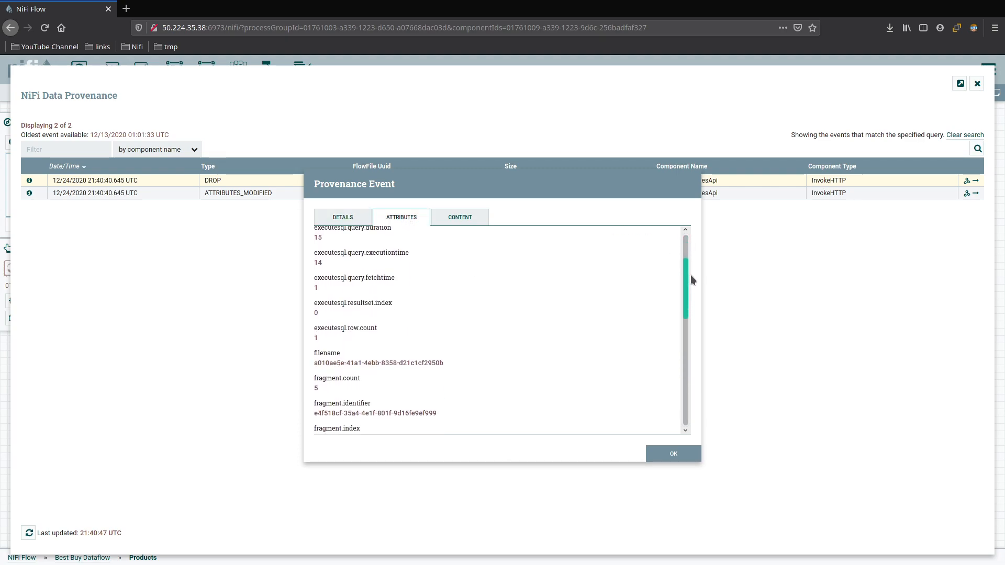
pyautogui.scroll(-3)
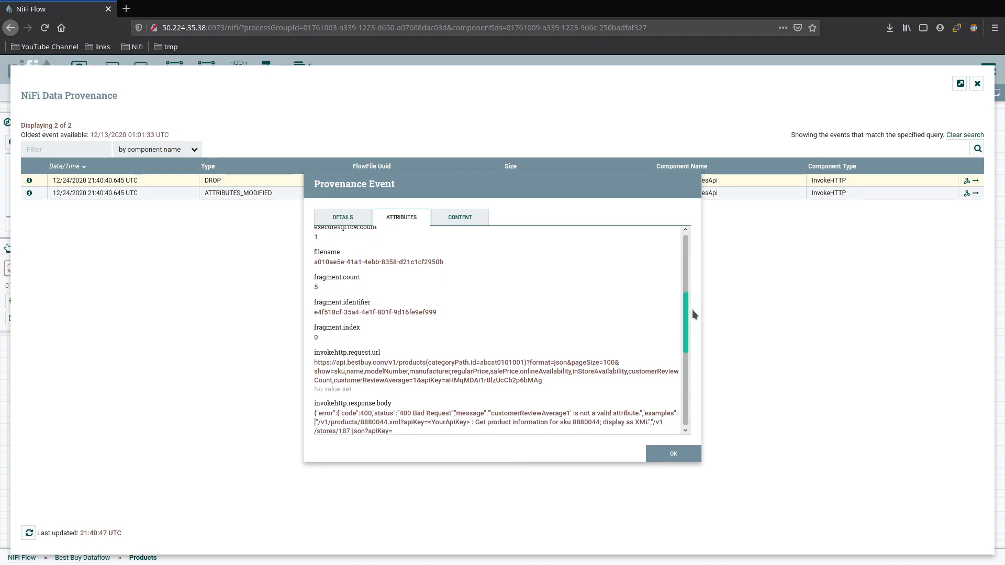
pyautogui.scroll(-3)
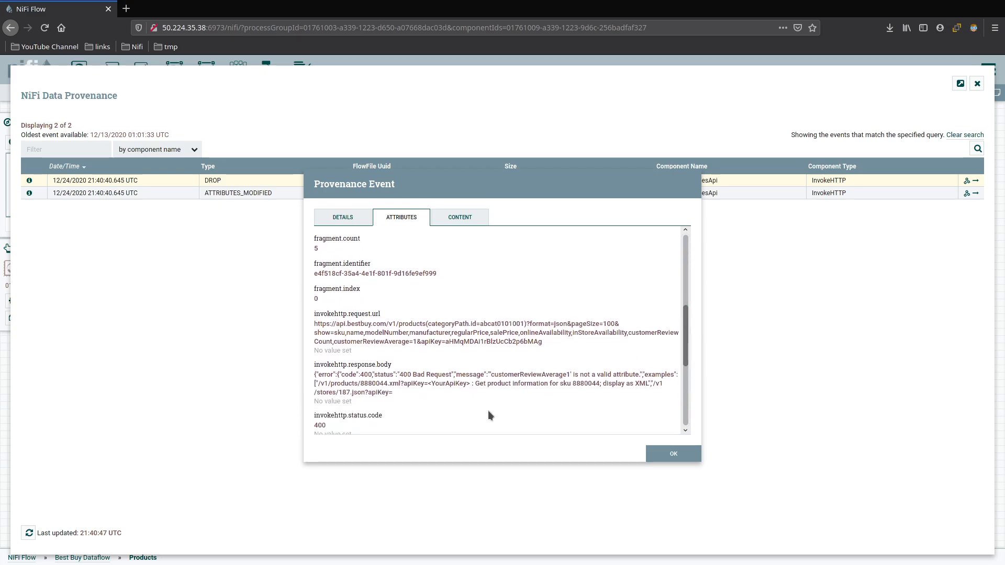
pyautogui.moveTo(384, 413)
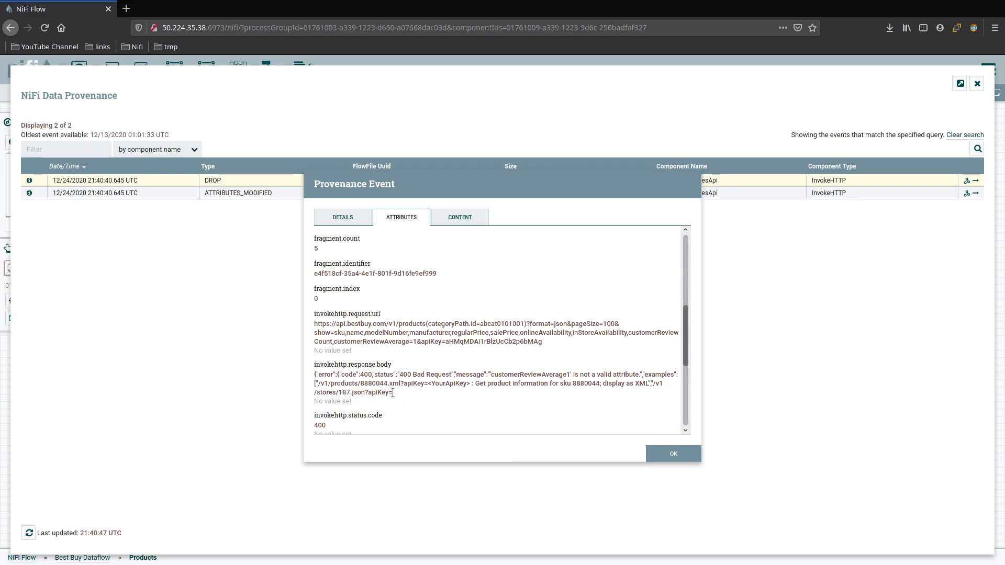
pyautogui.moveTo(403, 399)
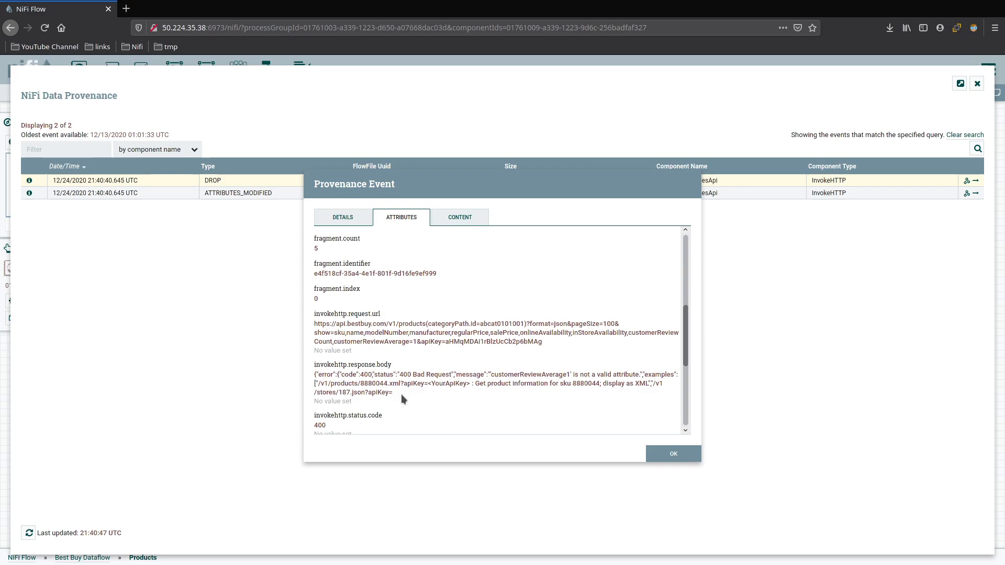
pyautogui.moveTo(445, 356)
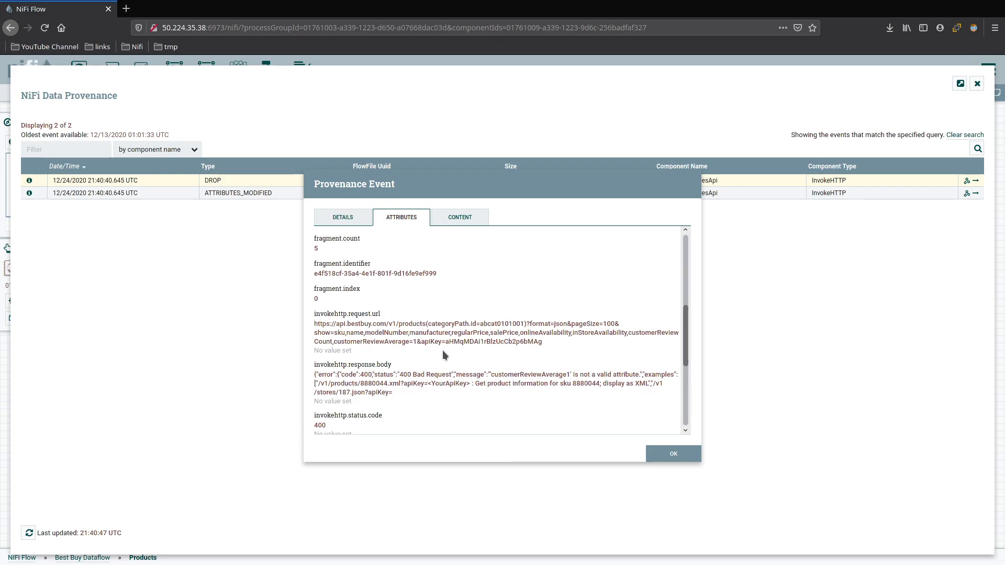
pyautogui.moveTo(409, 433)
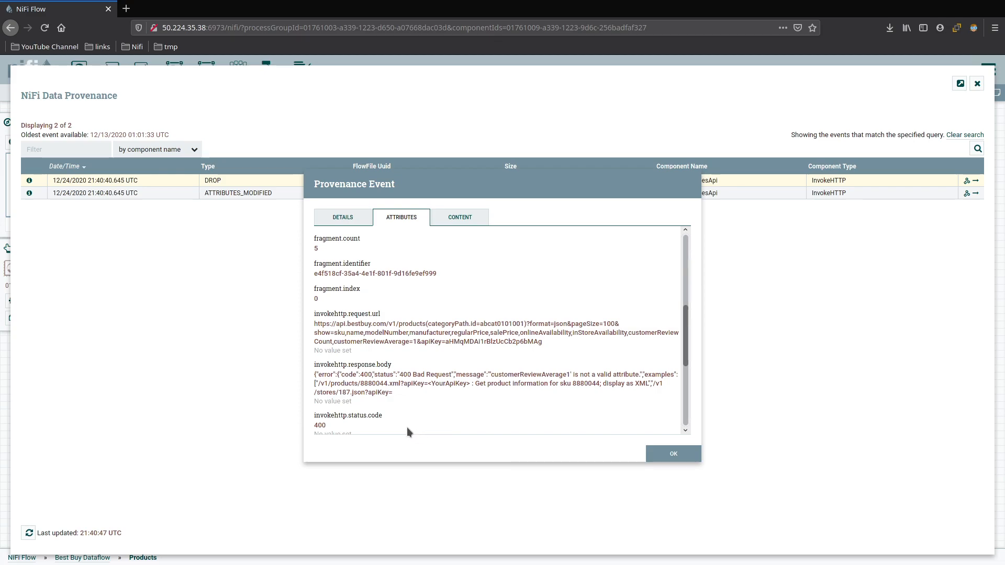
pyautogui.moveTo(332, 390)
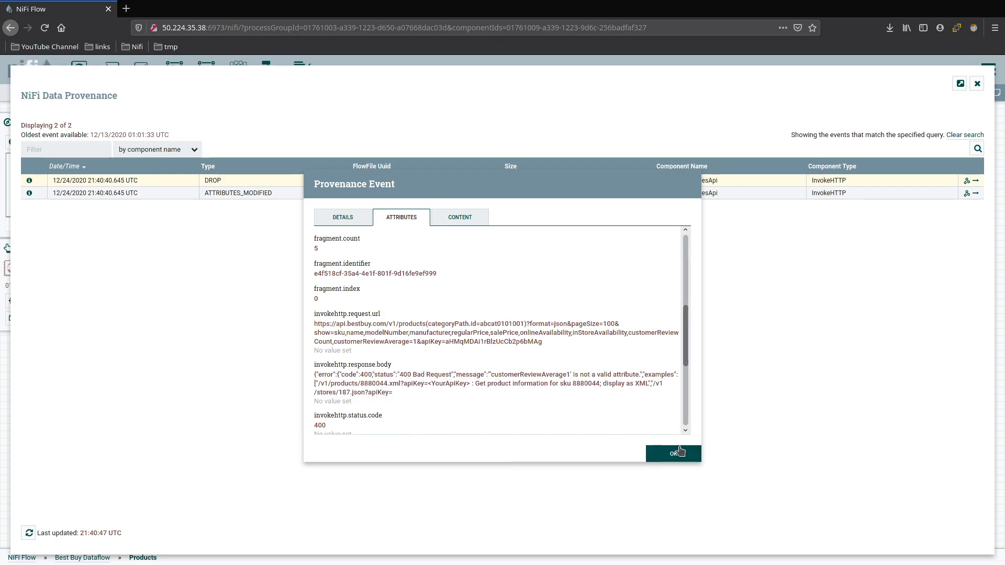
pyautogui.click(672, 454)
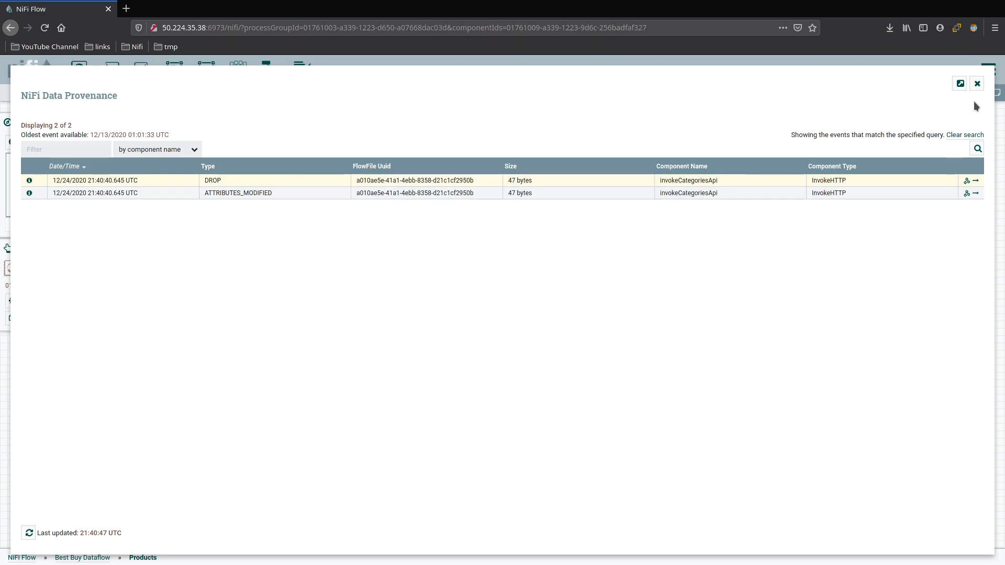
pyautogui.click(977, 84)
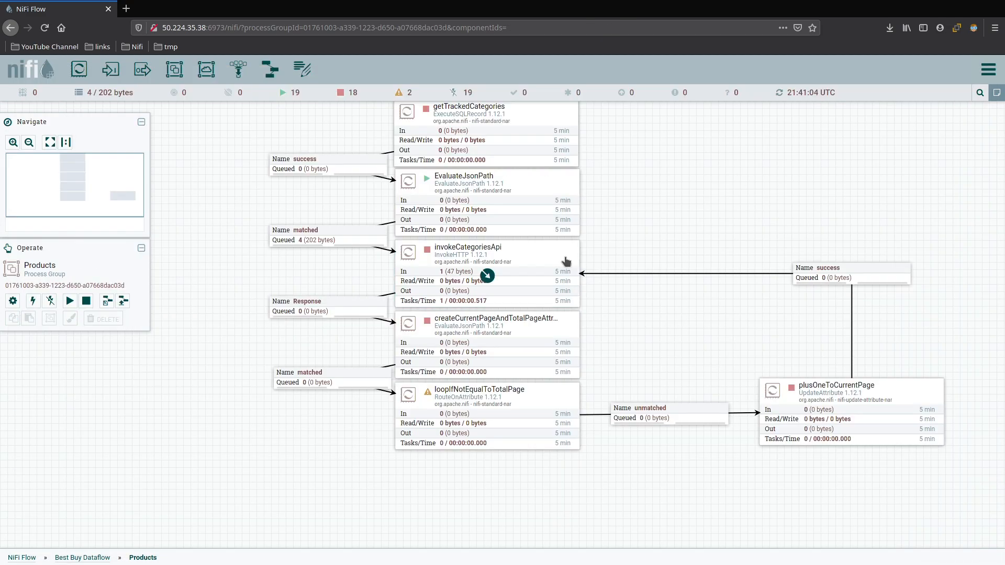
pyautogui.moveTo(662, 314)
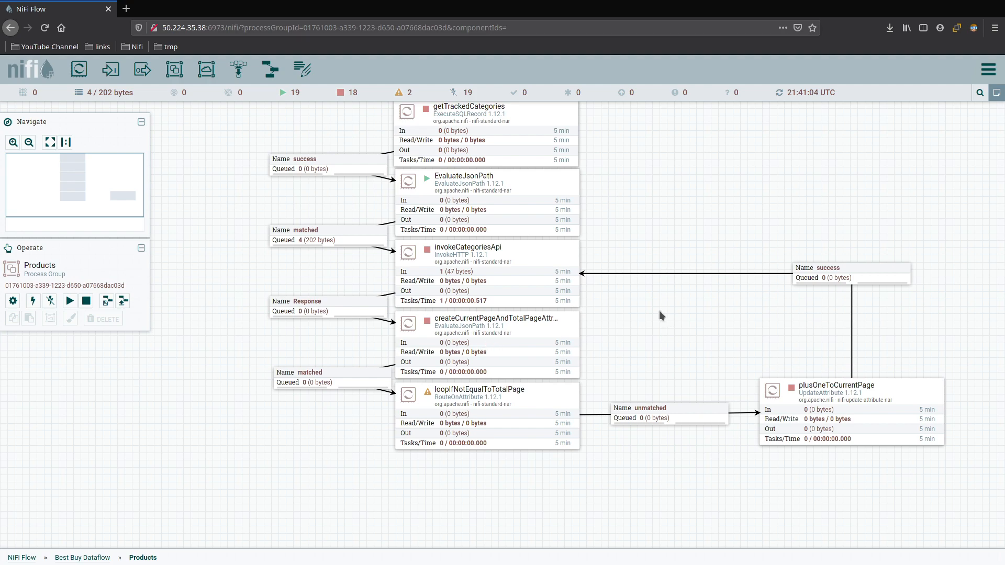
pyautogui.moveTo(537, 306)
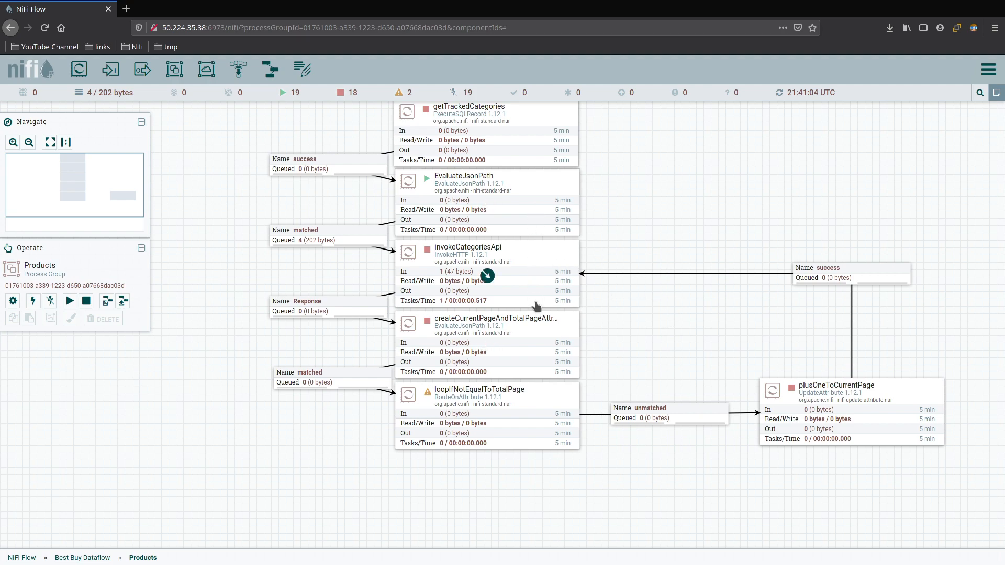
pyautogui.moveTo(516, 282)
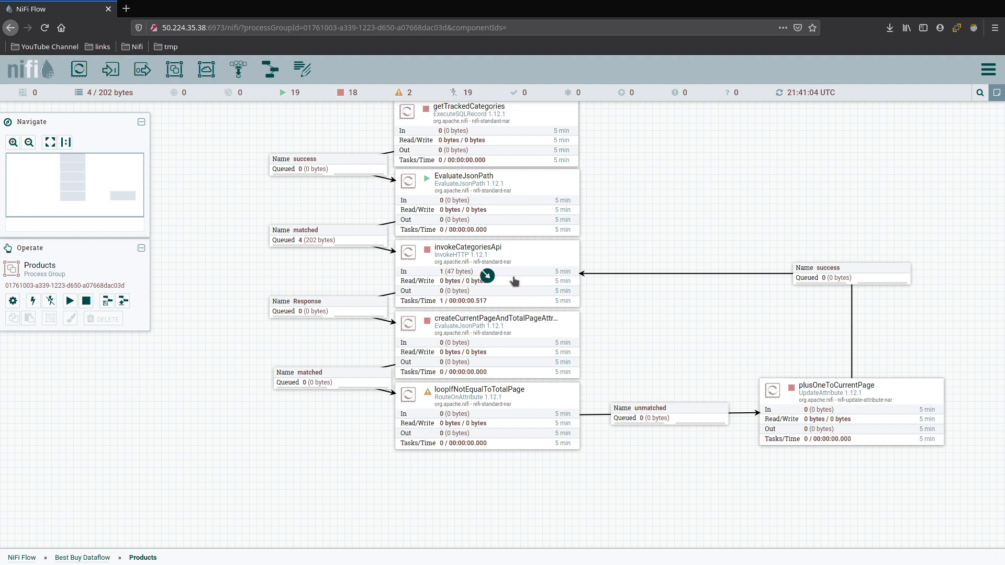
pyautogui.moveTo(528, 314)
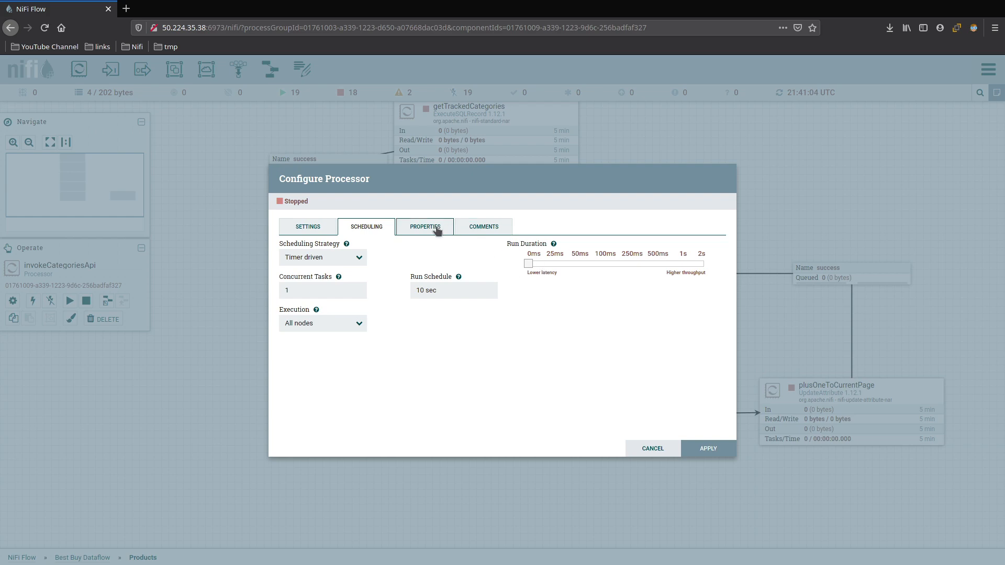
pyautogui.click(424, 226)
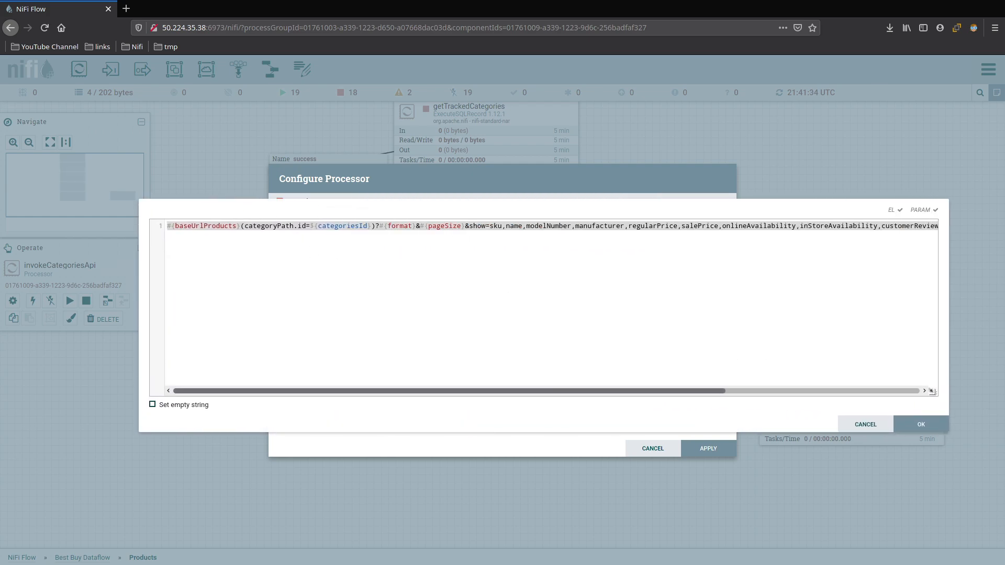
pyautogui.click(919, 424)
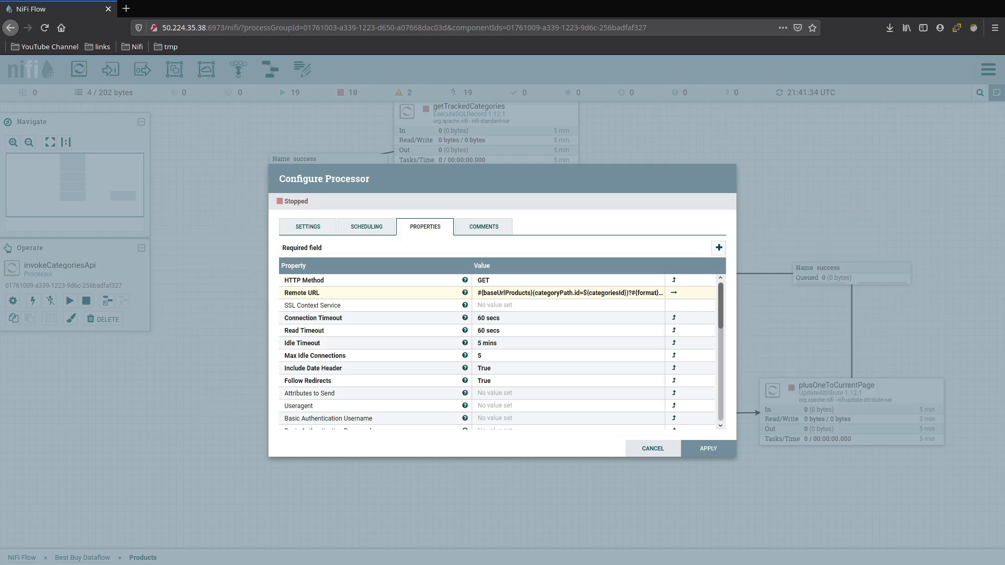
pyautogui.click(673, 294)
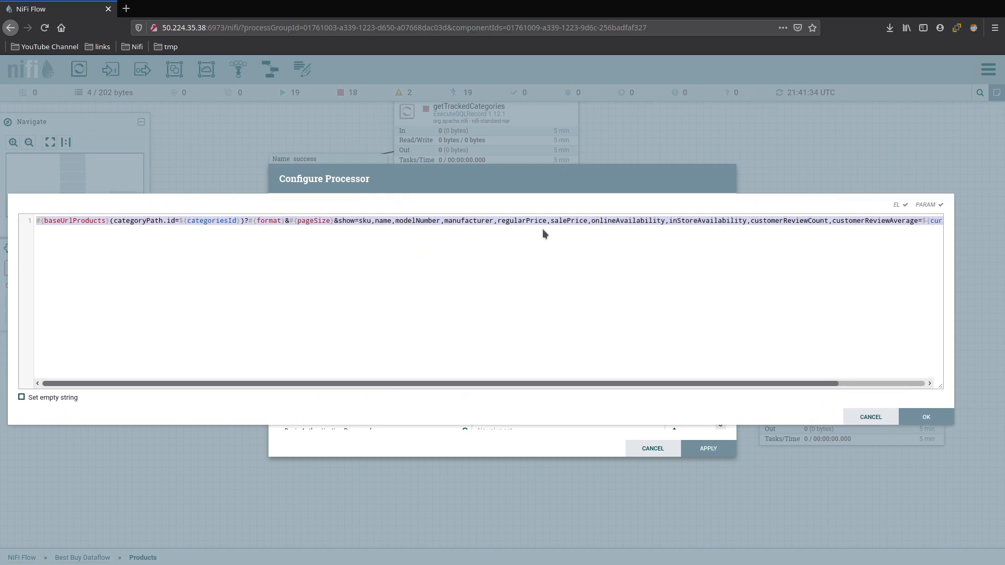
pyautogui.hscroll(3)
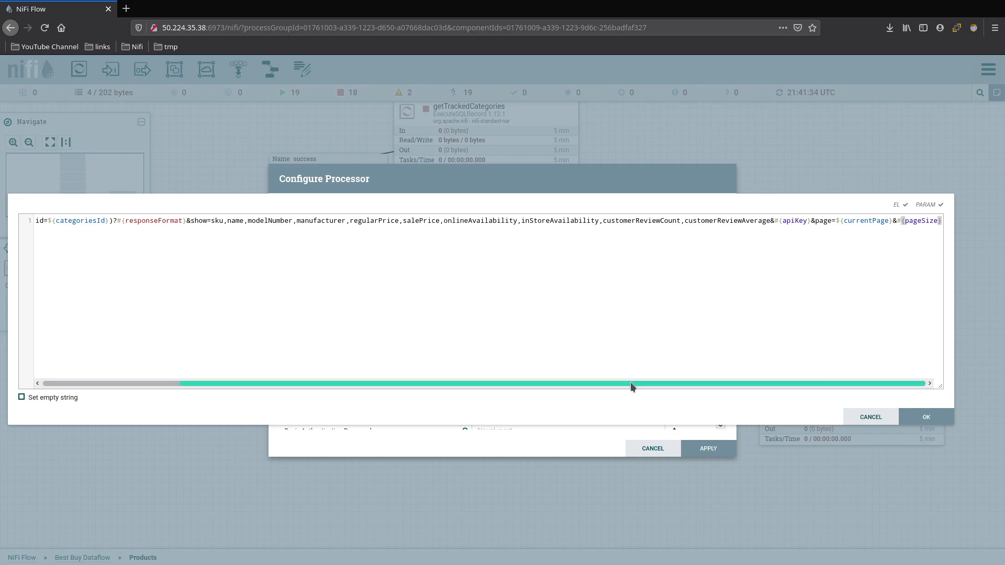
pyautogui.click(925, 417)
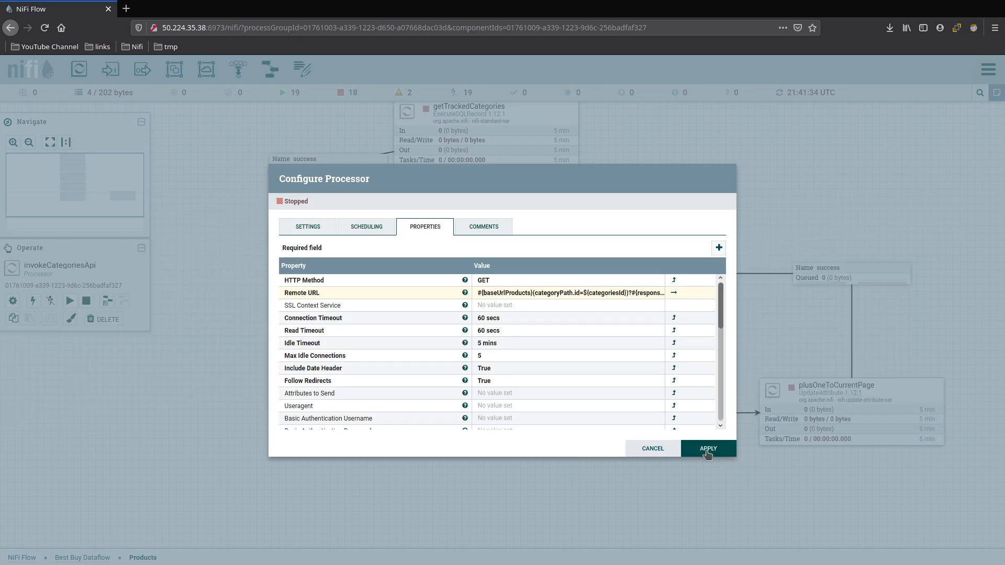
pyautogui.click(707, 448)
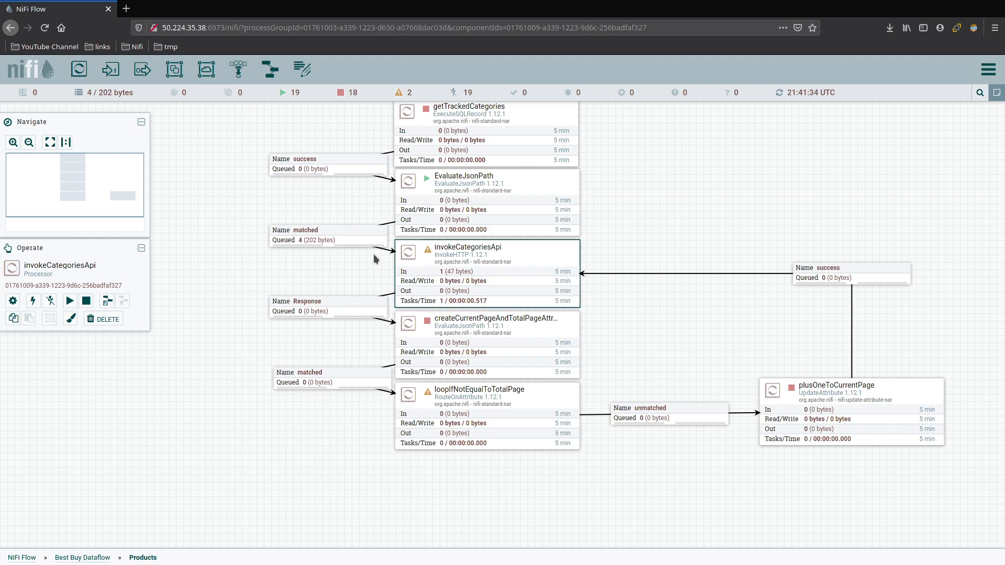
pyautogui.moveTo(430, 250)
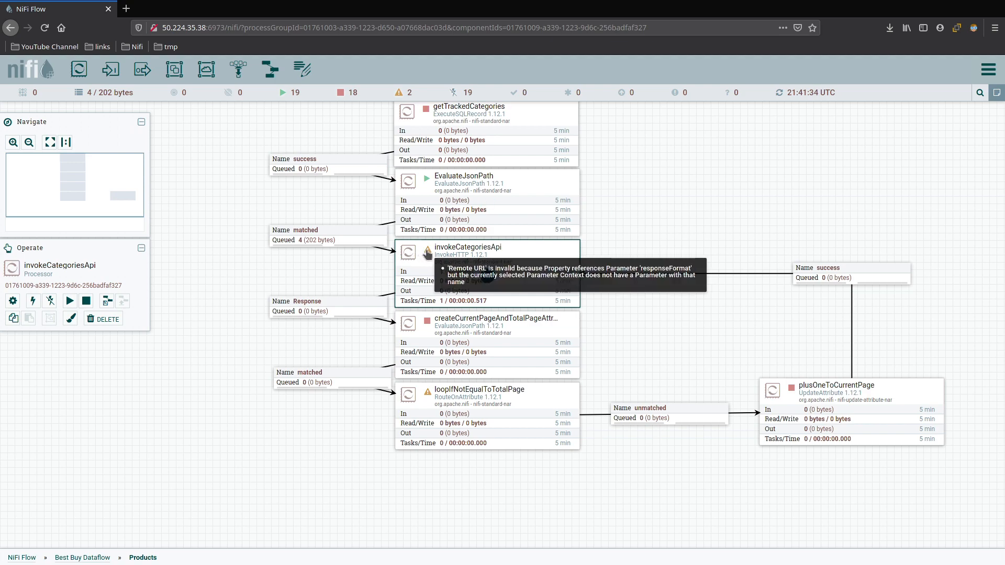
pyautogui.doubleClick(468, 247)
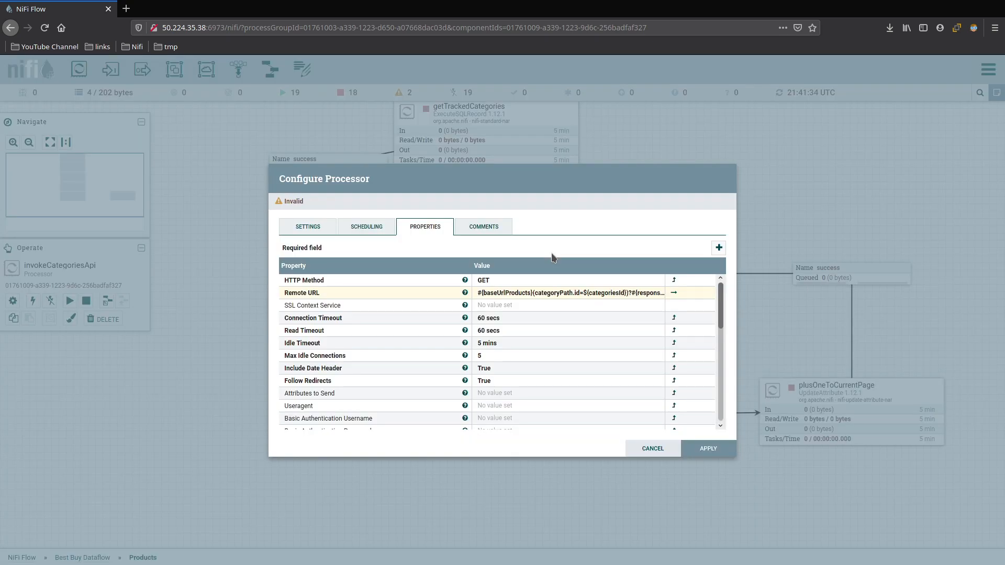
pyautogui.click(571, 292)
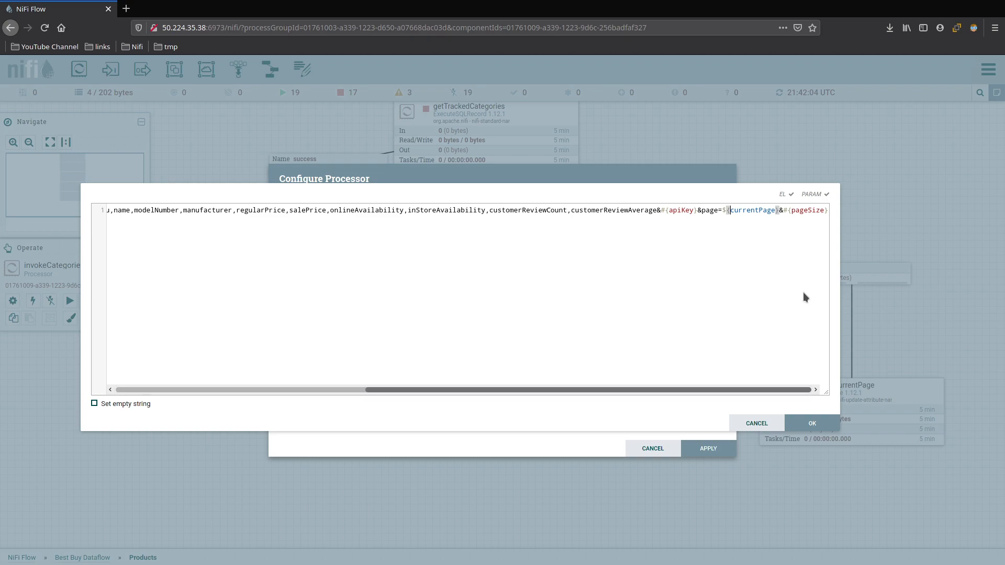
pyautogui.moveTo(792, 349)
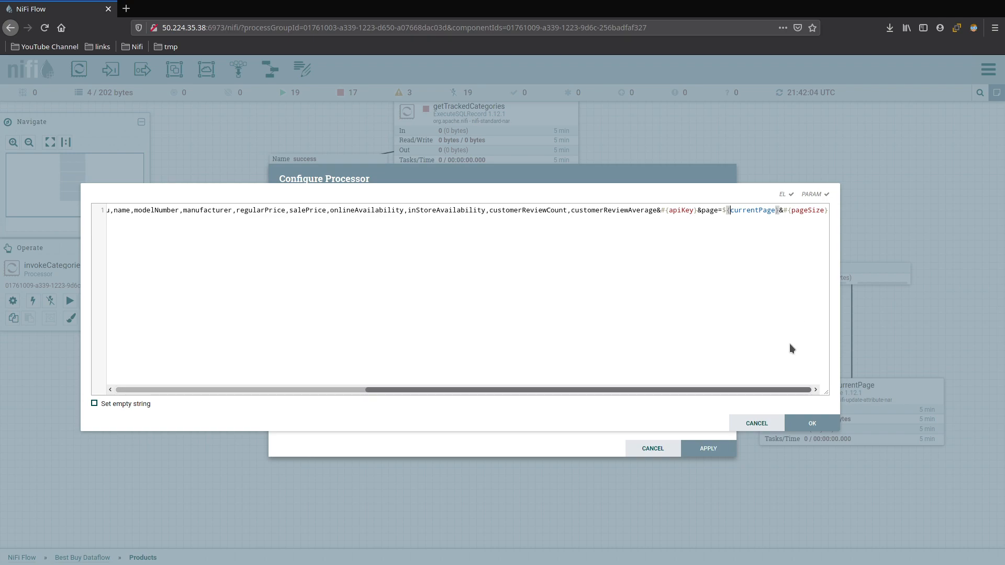
pyautogui.click(811, 423)
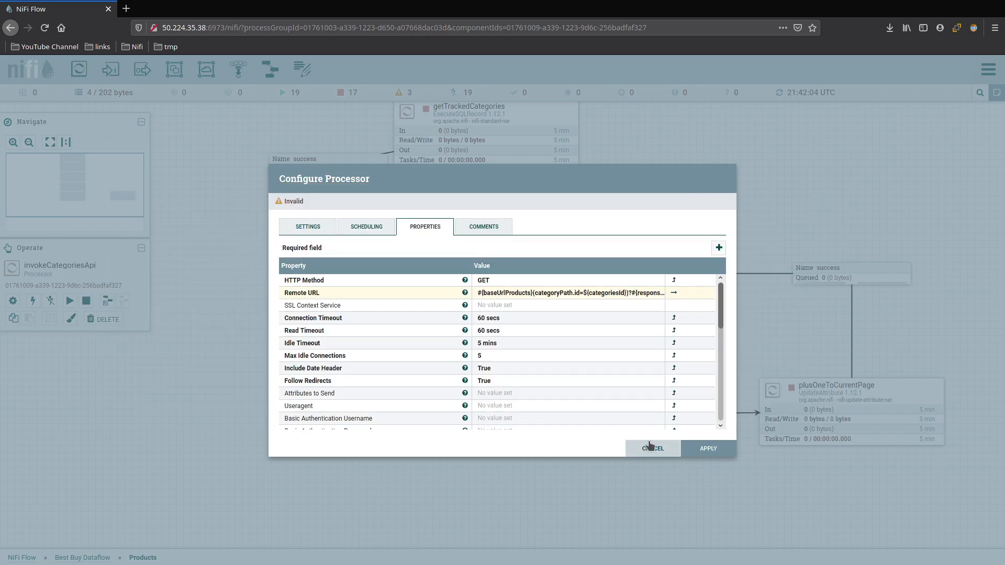
pyautogui.click(653, 448)
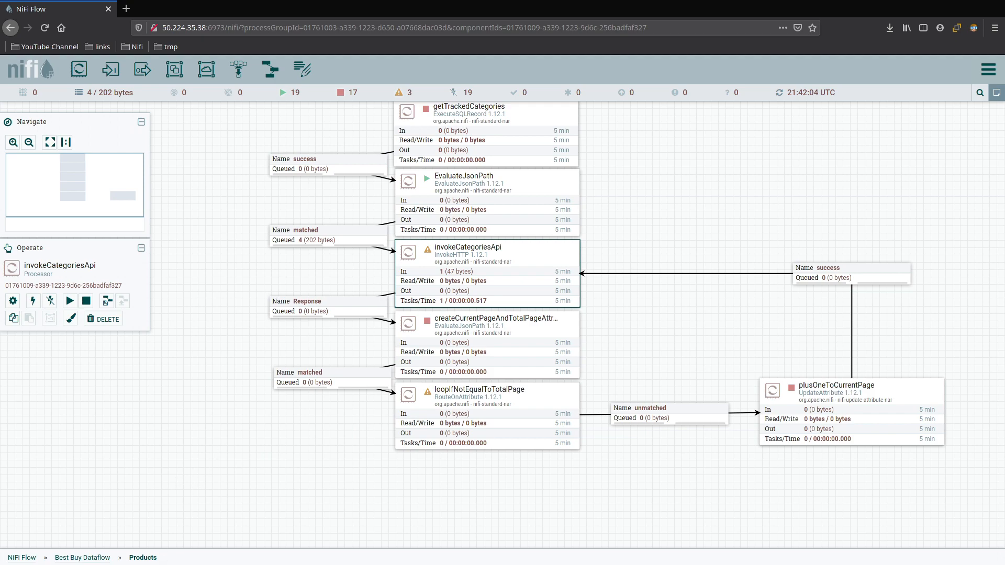
pyautogui.click(82, 558)
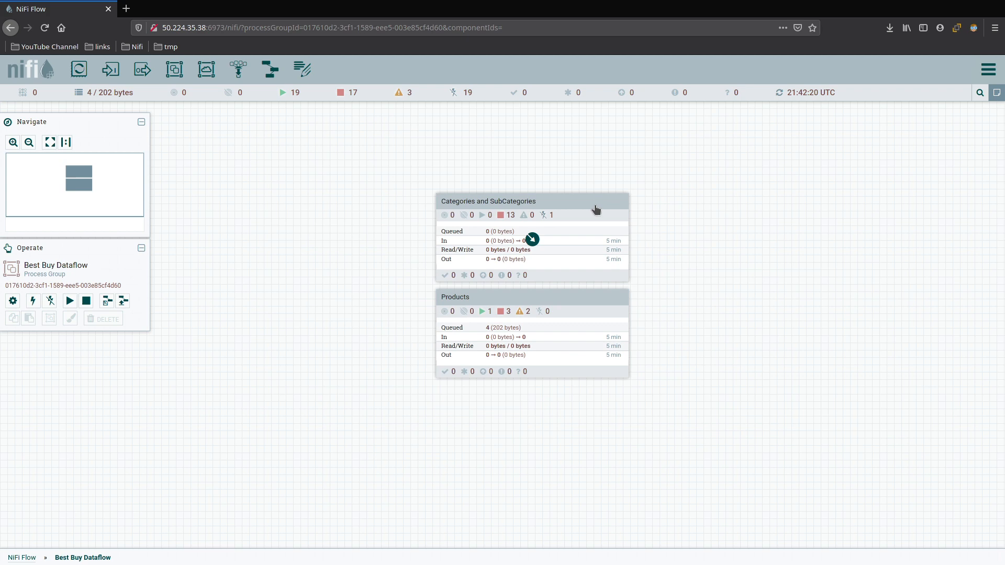
pyautogui.doubleClick(488, 201)
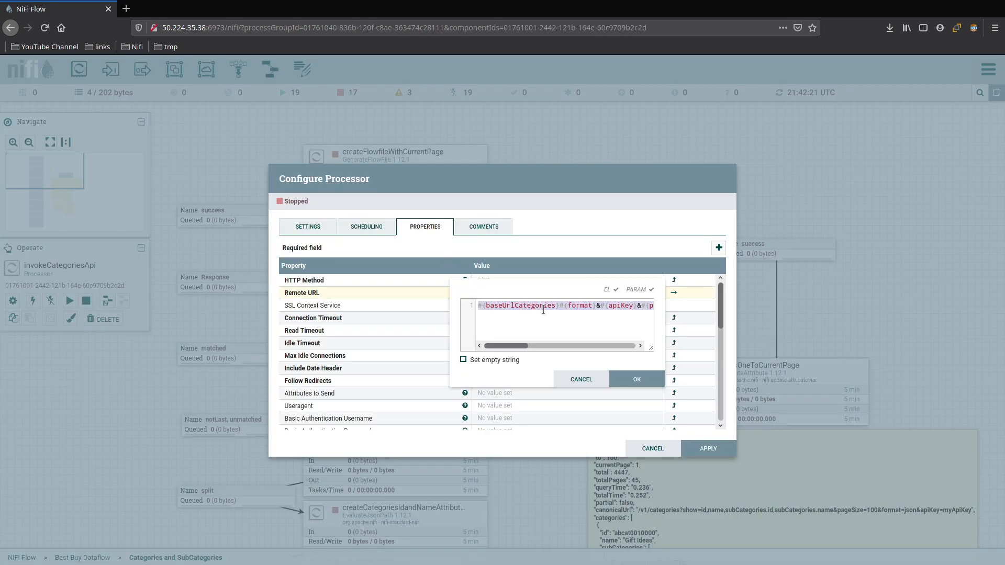
pyautogui.click(651, 449)
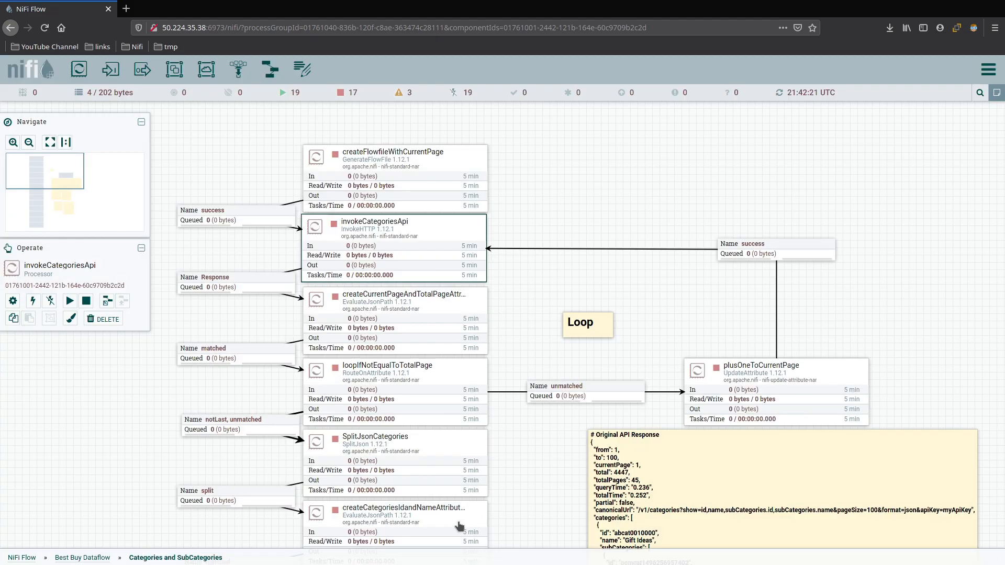
pyautogui.click(82, 557)
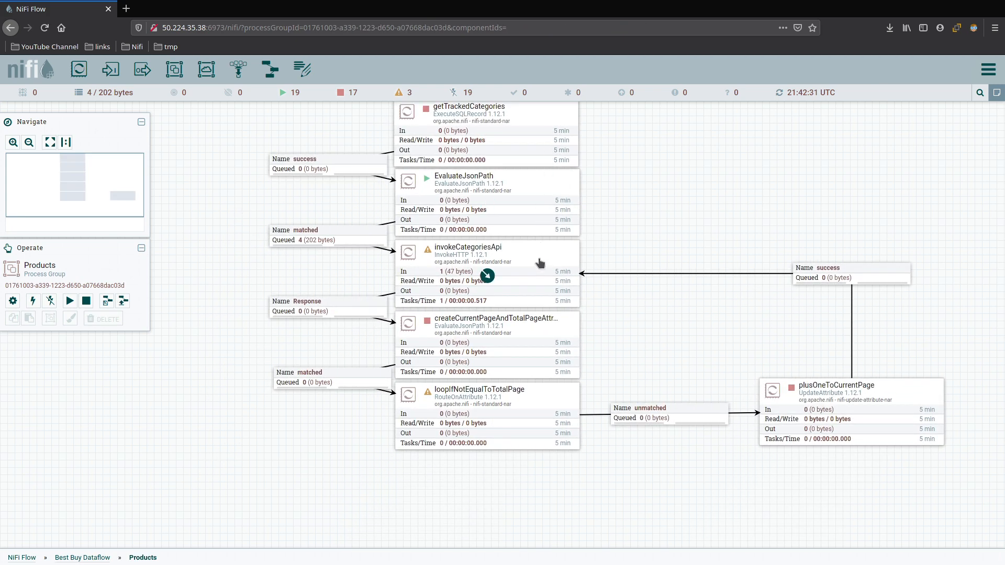
# Change invokeCategoriesApi's Remote URL to use #{format} instead of #{responseFormat} and apply it
pyautogui.doubleClick(468, 248)
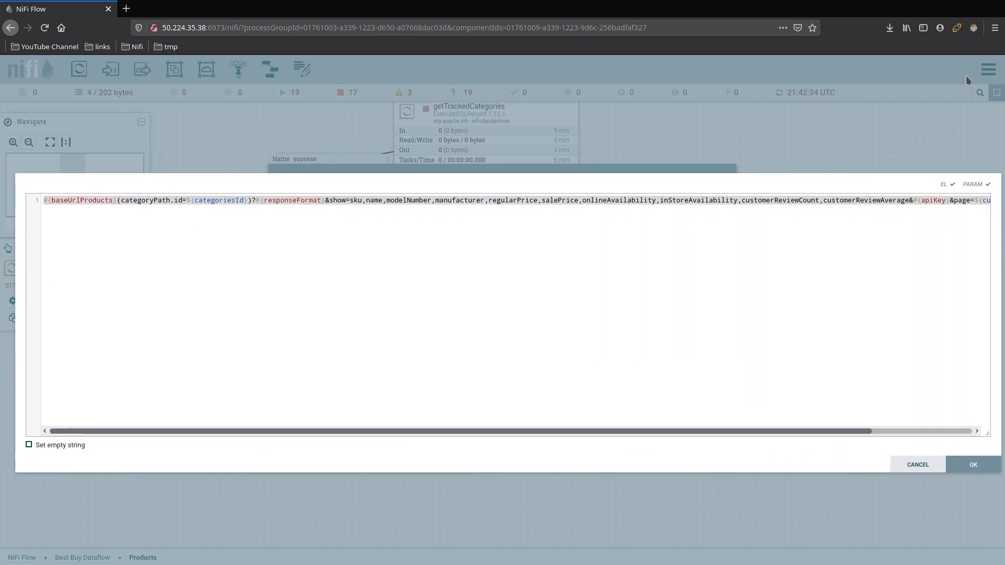
pyautogui.moveTo(866, 216)
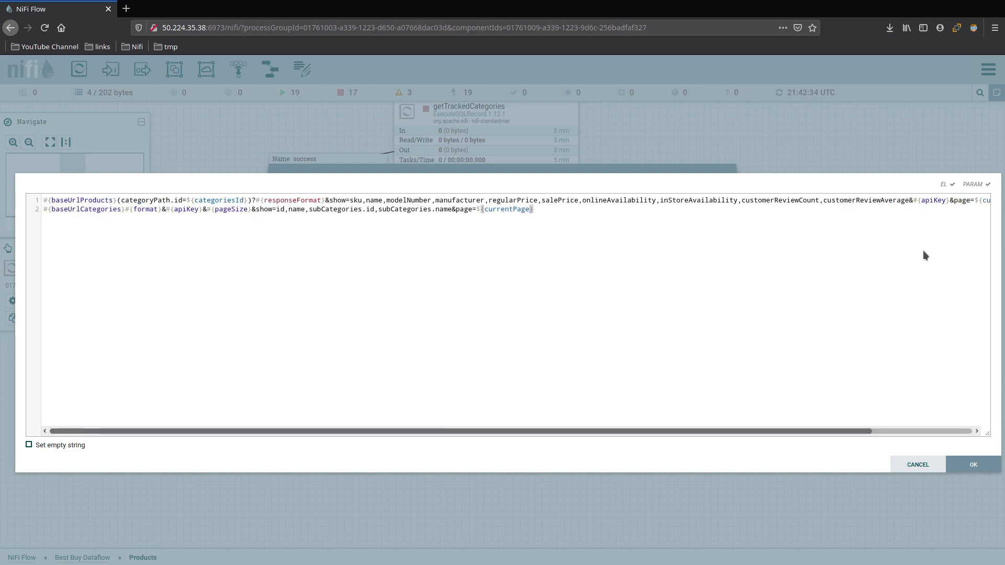
pyautogui.moveTo(754, 286)
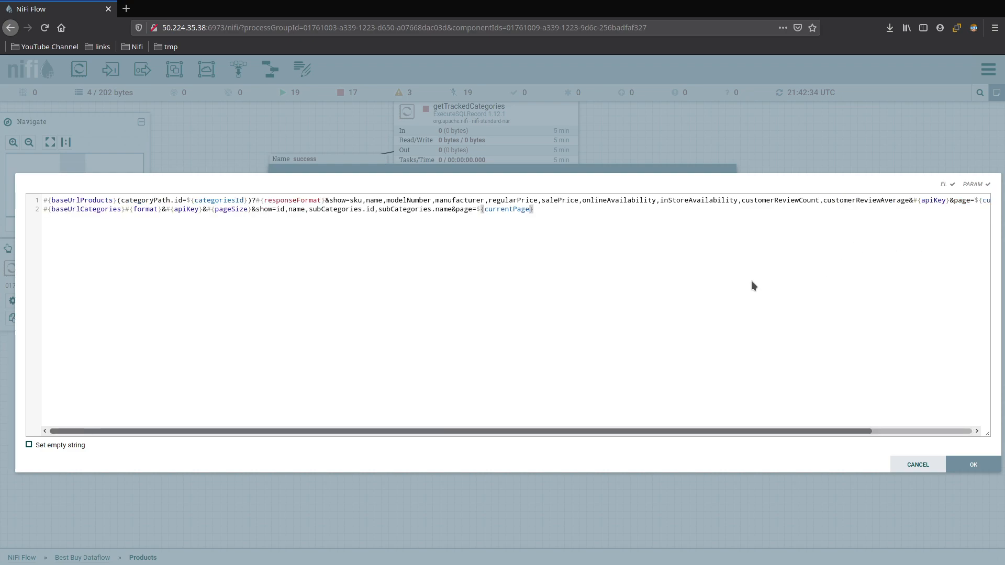
pyautogui.moveTo(704, 303)
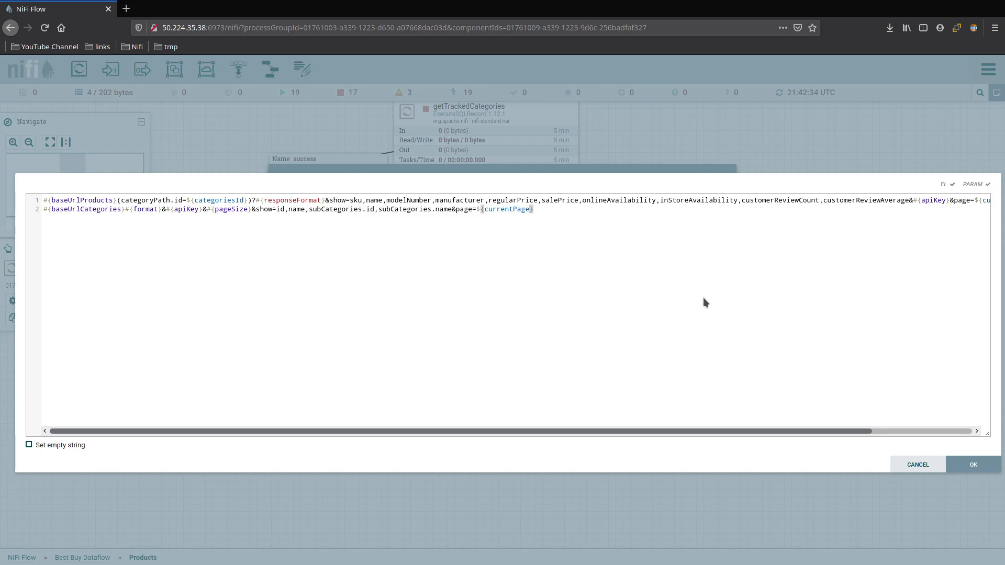
pyautogui.moveTo(545, 370)
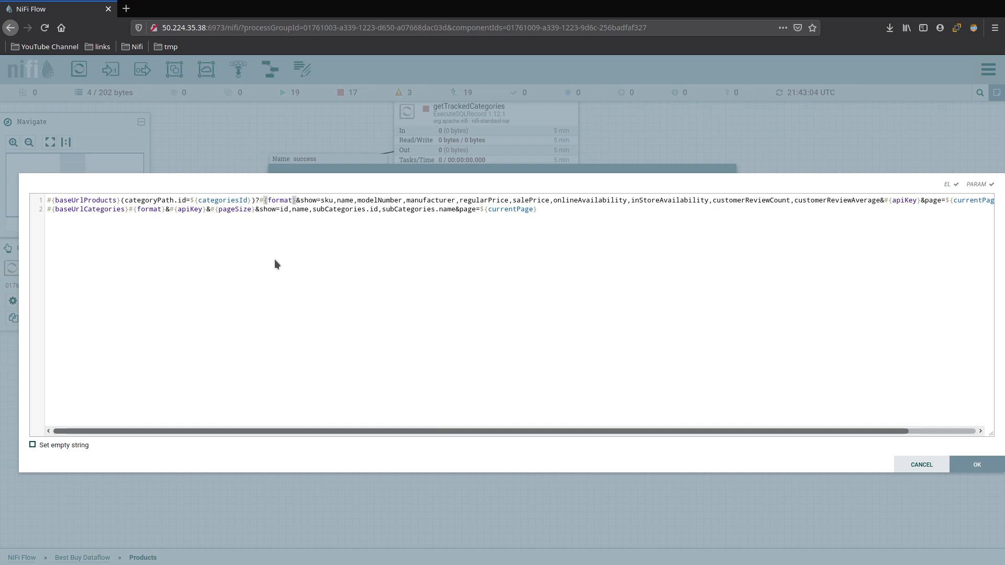
pyautogui.click(540, 210)
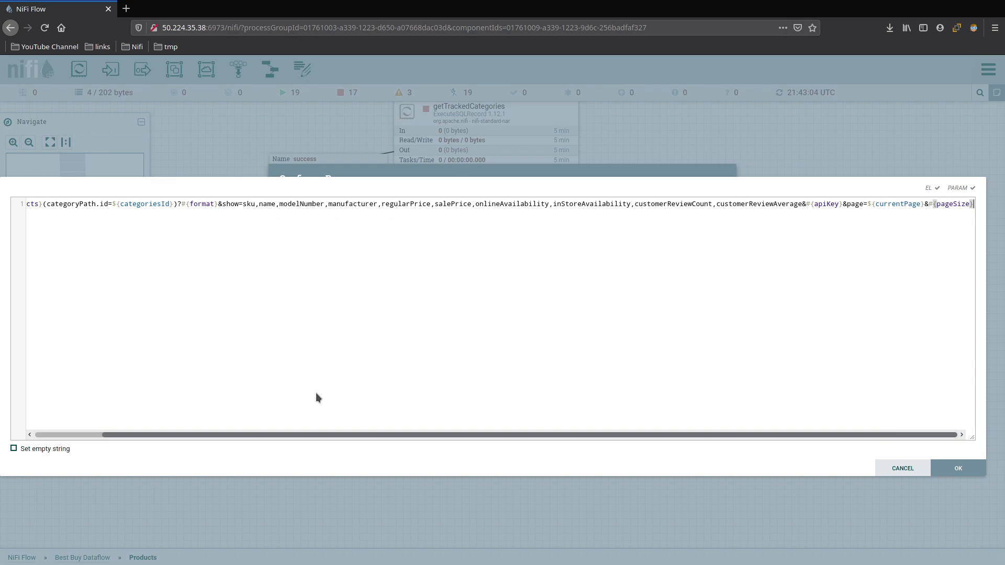
pyautogui.click(958, 468)
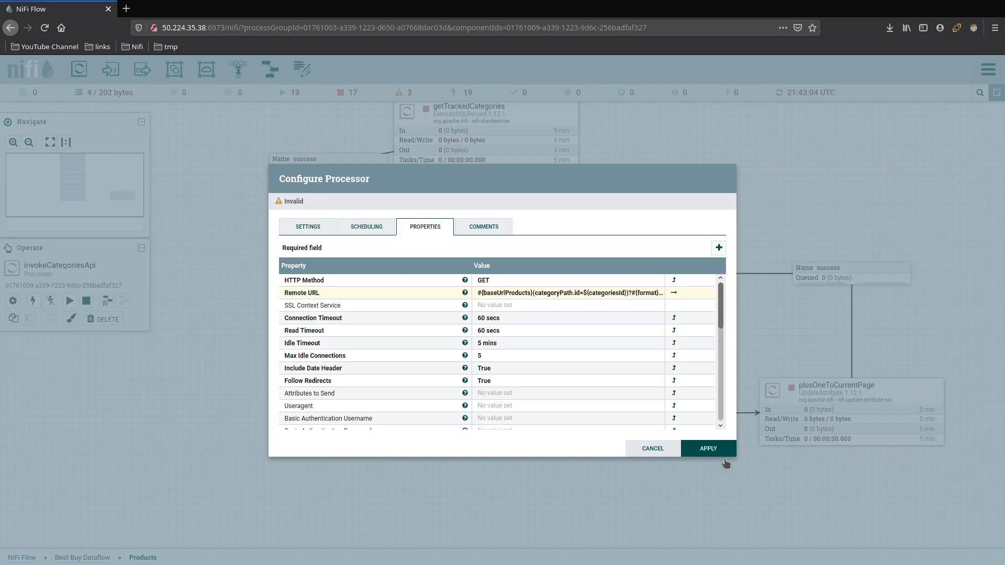
pyautogui.click(707, 449)
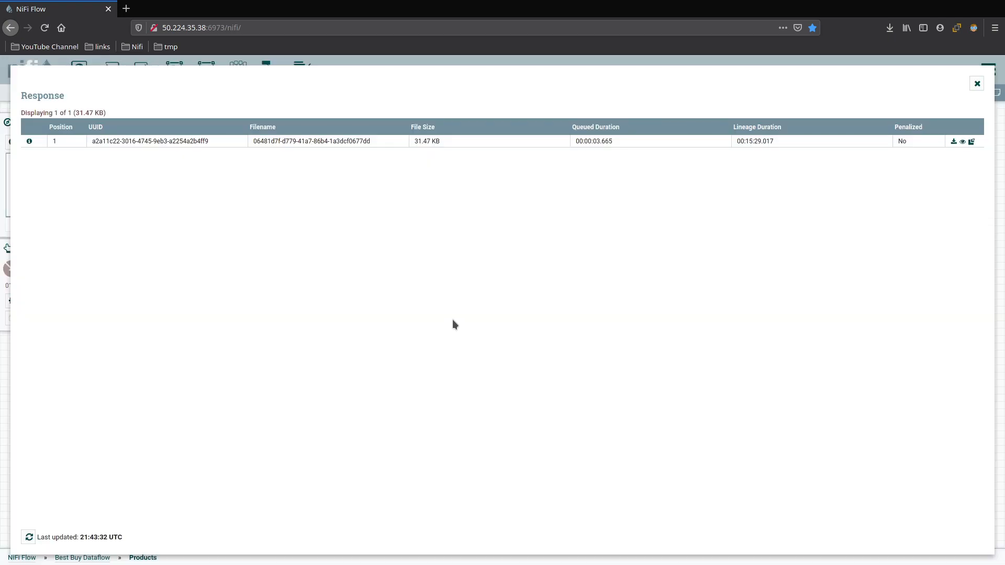
# View the 31.47 KB Response flowfile's JSON (page 1 of 2, 102 products) and close the viewer
pyautogui.click(962, 141)
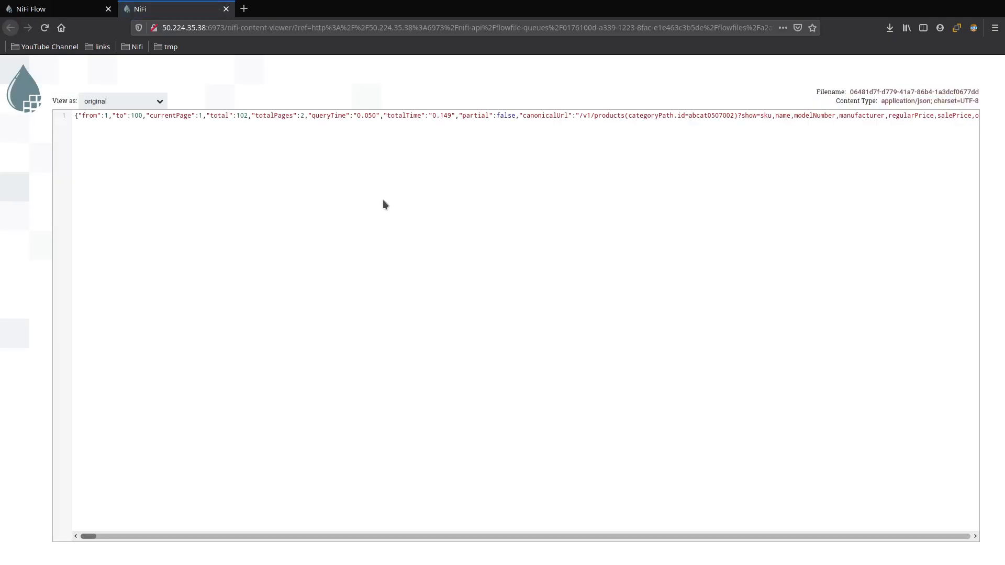
pyautogui.click(121, 101)
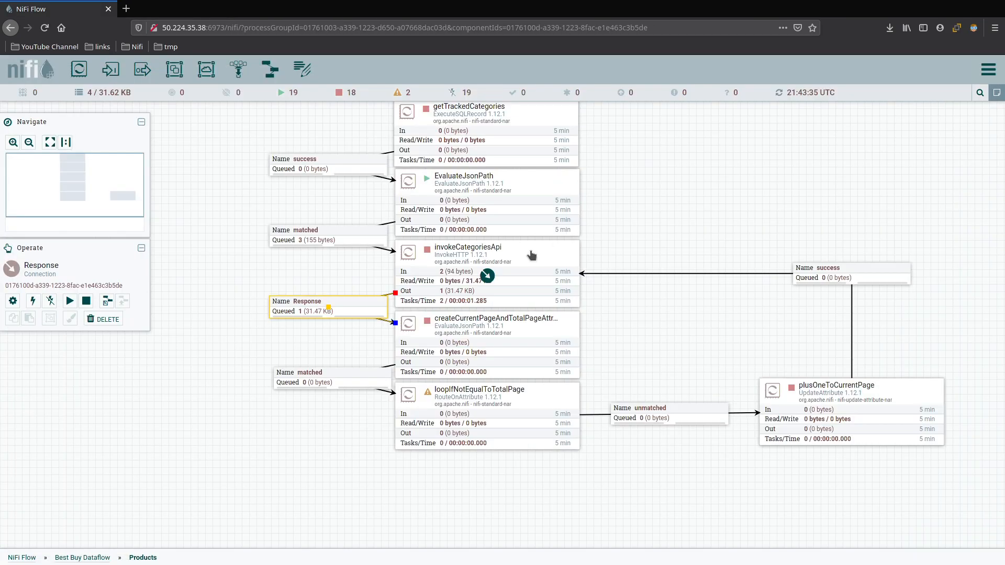
# Empty the Response connection's queue
pyautogui.rightClick(311, 311)
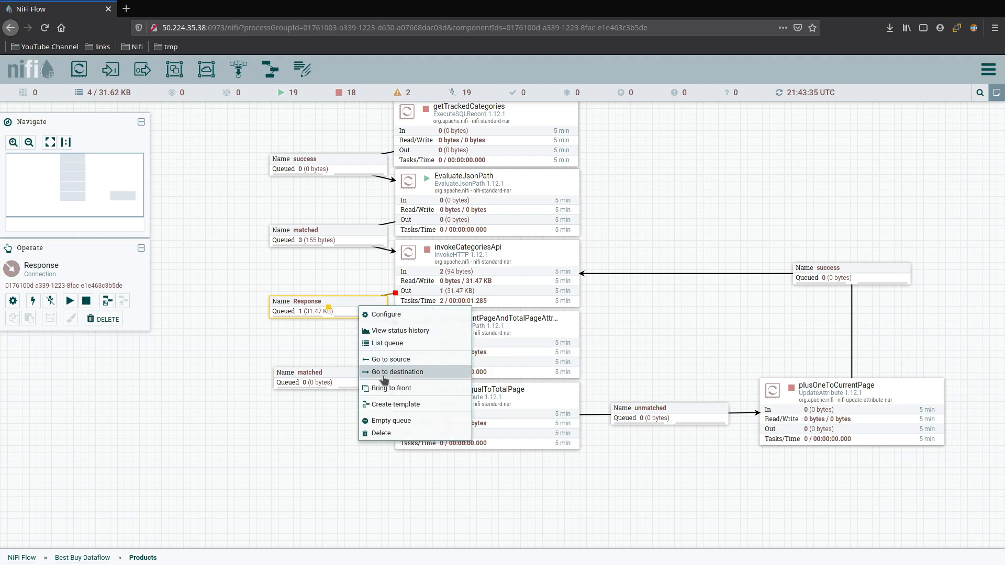
pyautogui.click(394, 372)
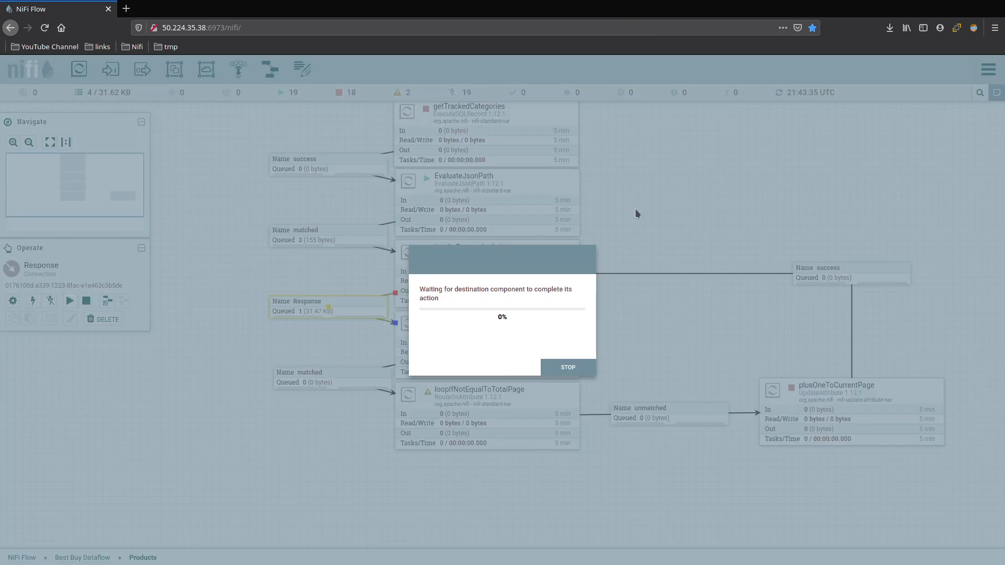
pyautogui.click(567, 367)
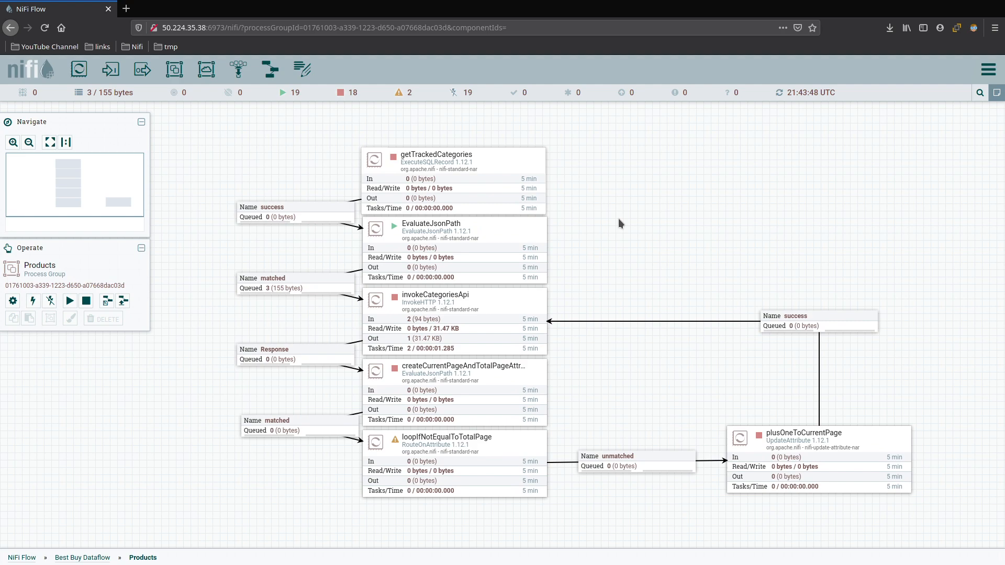
pyautogui.moveTo(678, 129)
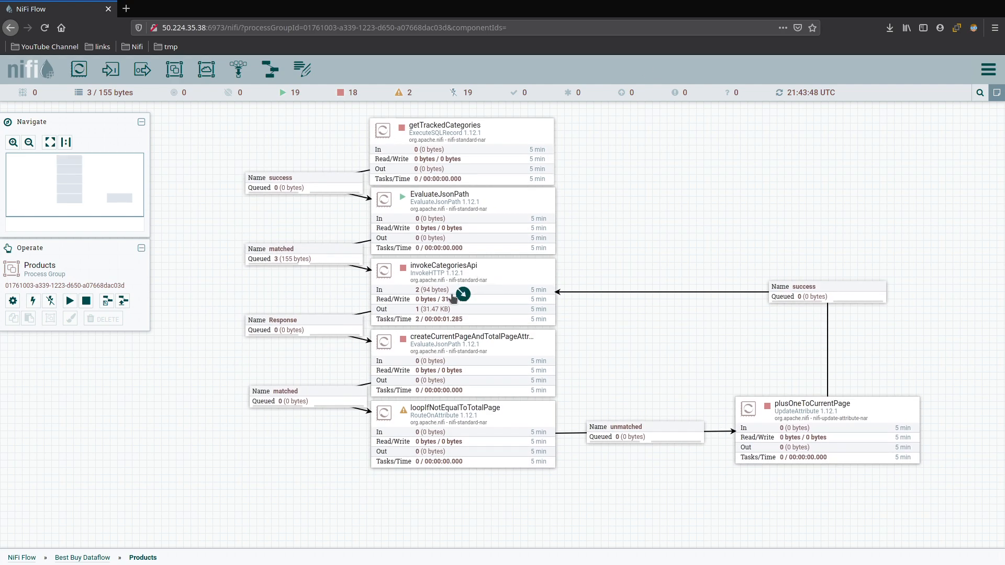
pyautogui.moveTo(505, 284)
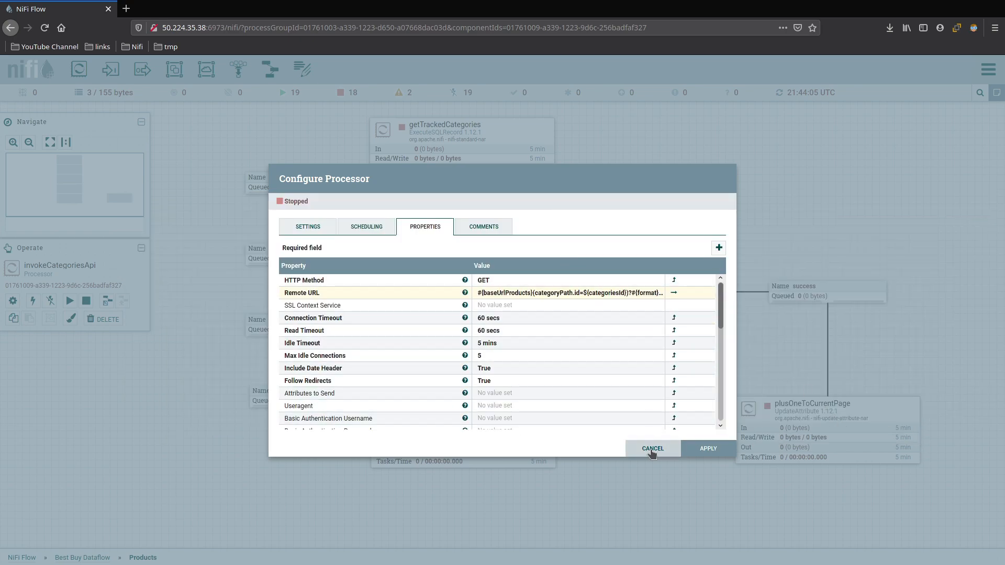
# Cancel out of the processor config and run invokeCategoriesApi once, queuing a fresh 9.71 KB response
pyautogui.click(652, 448)
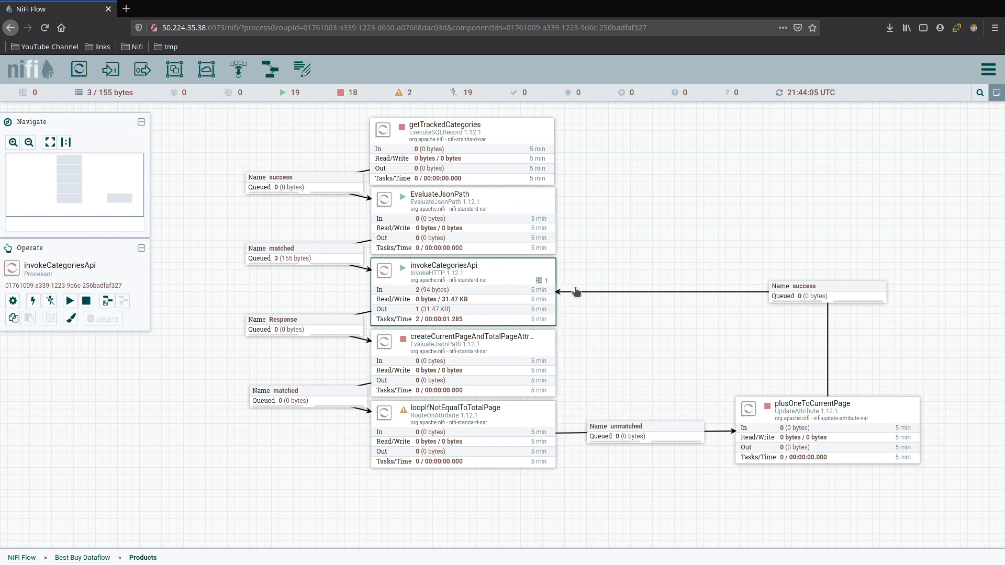
pyautogui.click(289, 269)
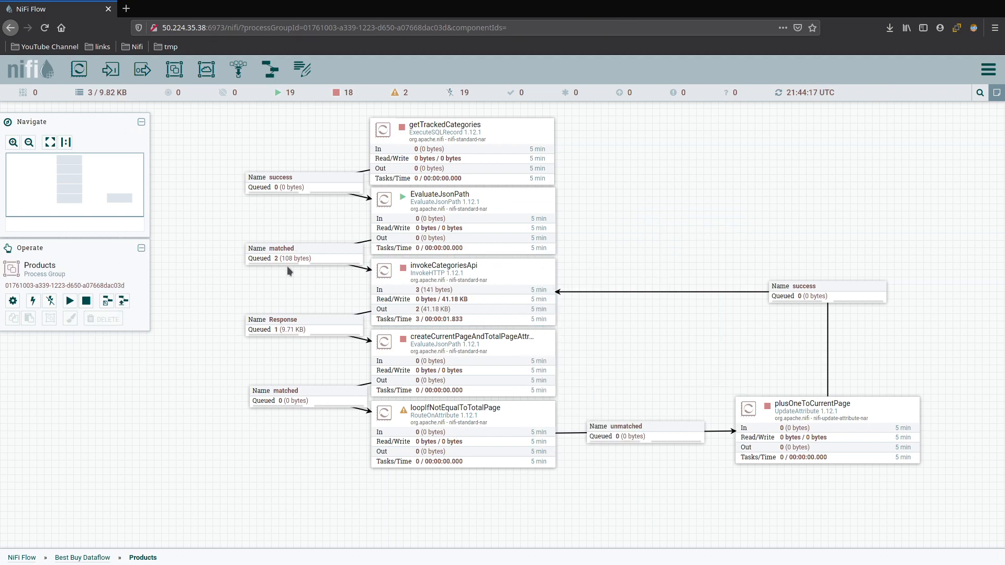
pyautogui.click(301, 324)
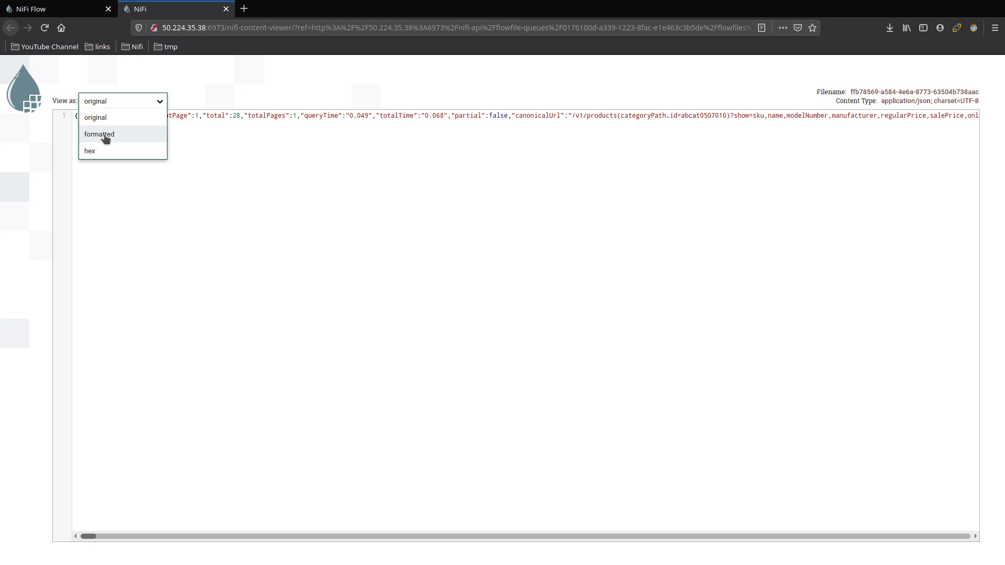
# Review the formatted 28-product JSON response in the content viewer, then close its browser tab
pyautogui.click(98, 134)
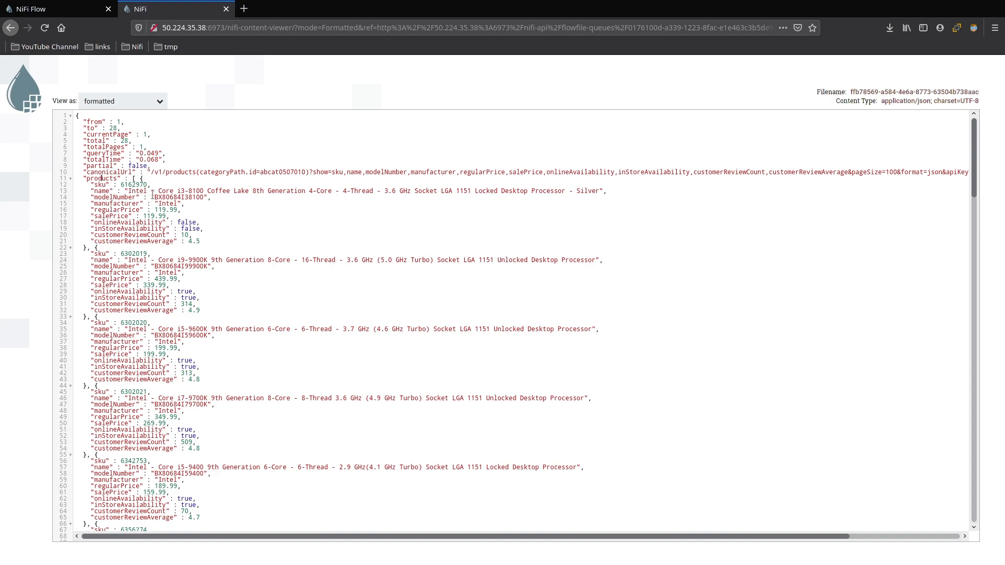
pyautogui.moveTo(339, 222)
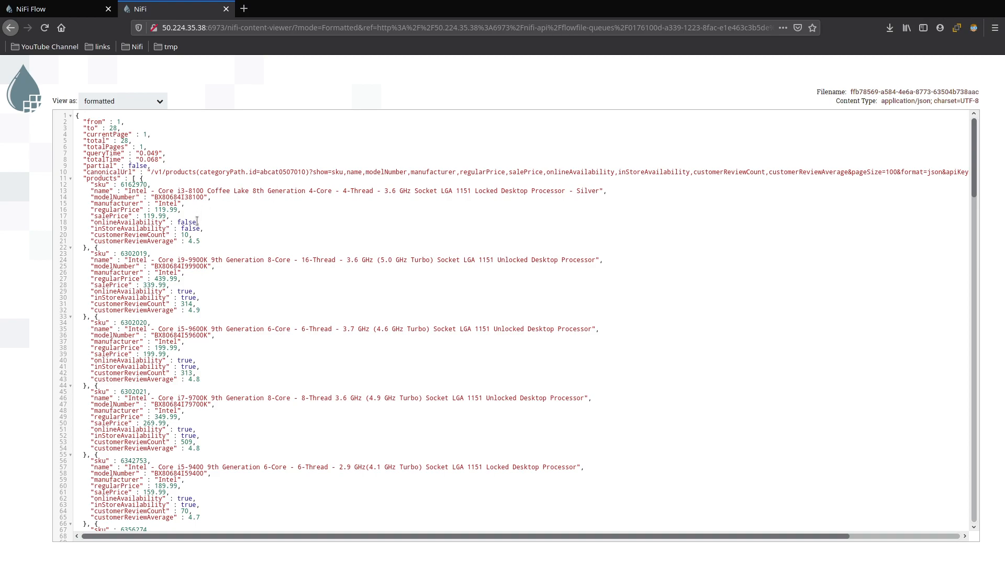
pyautogui.moveTo(321, 231)
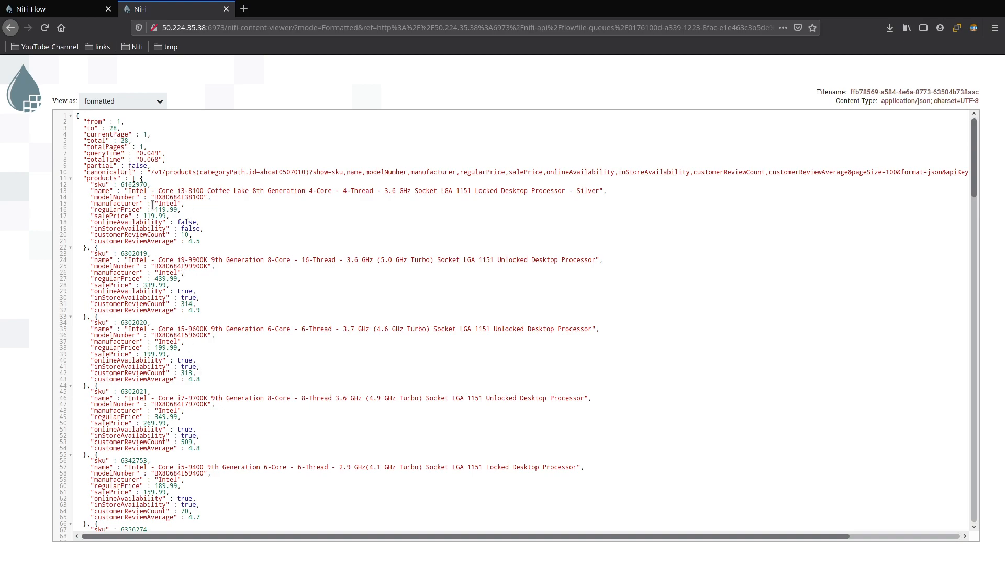
pyautogui.moveTo(212, 222)
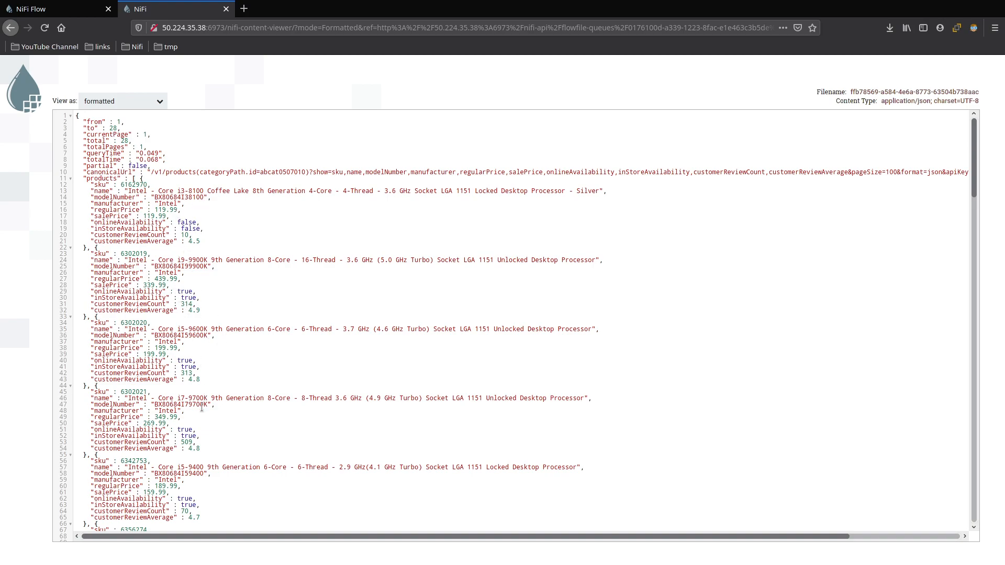
pyautogui.scroll(-3)
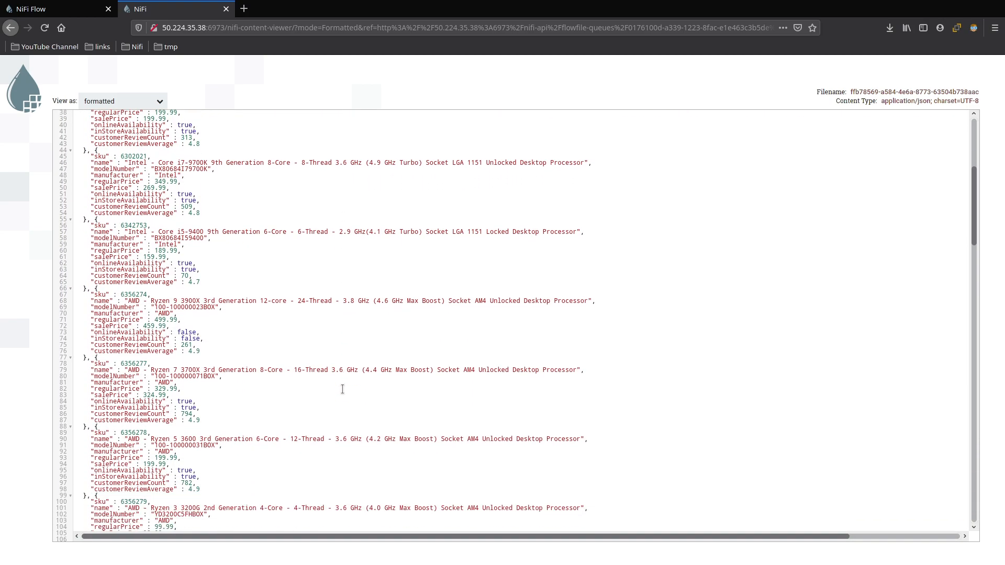
pyautogui.scroll(3)
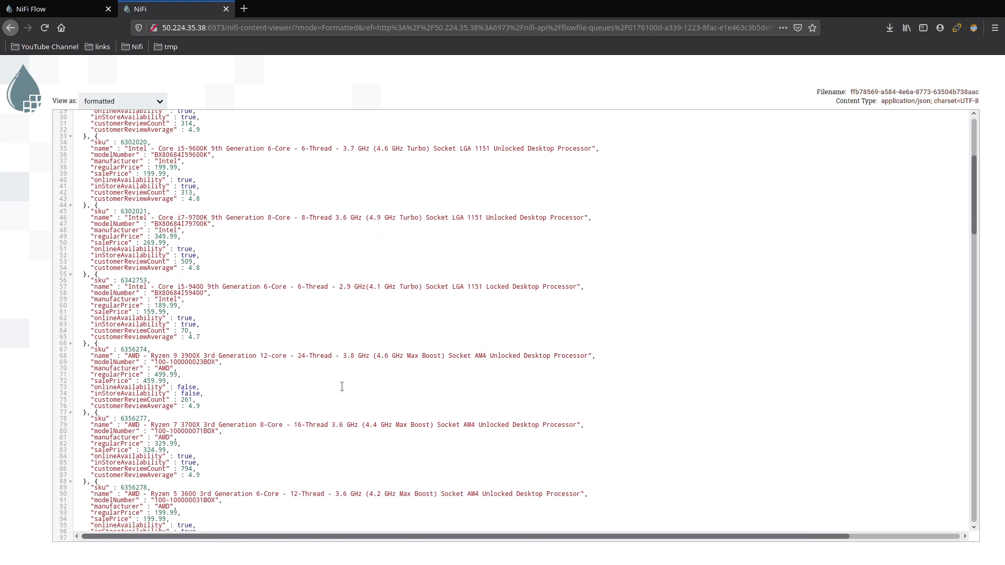
pyautogui.scroll(3)
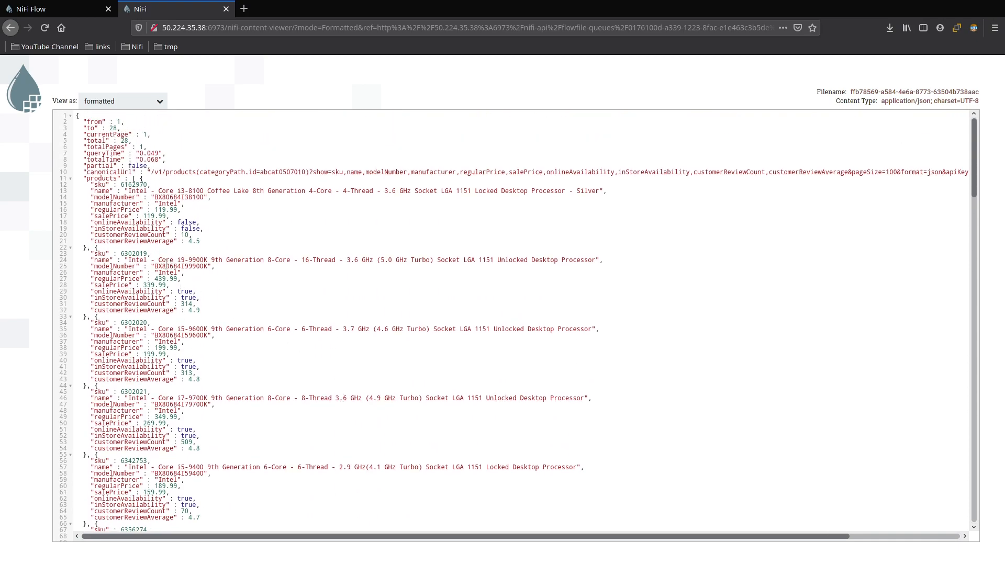
pyautogui.moveTo(269, 226)
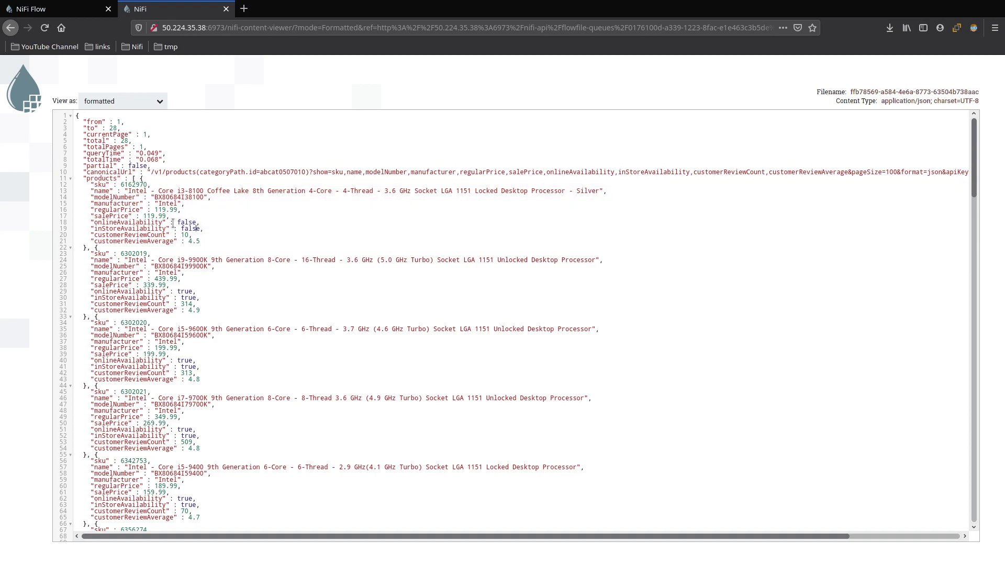
pyautogui.scroll(-3)
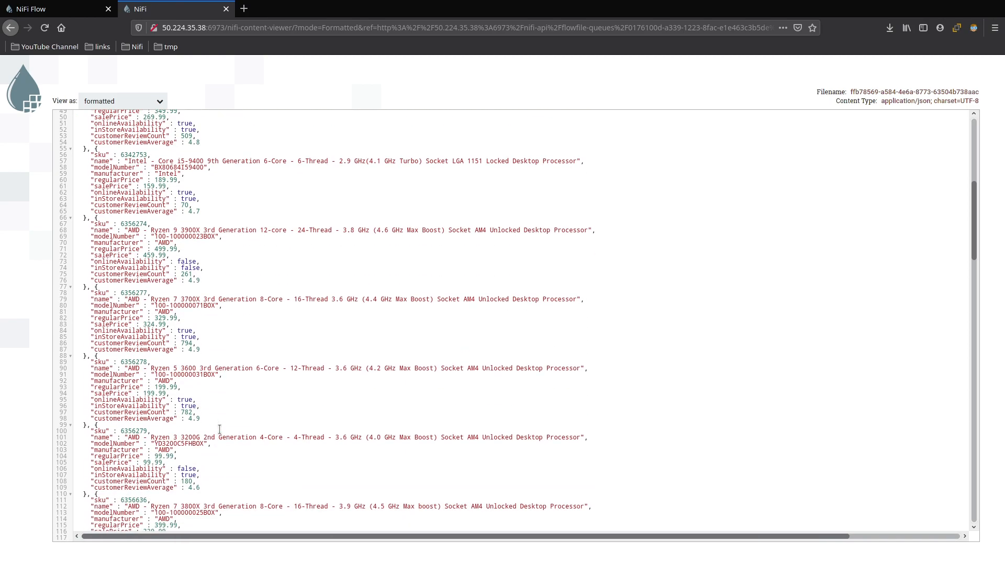
pyautogui.scroll(-3)
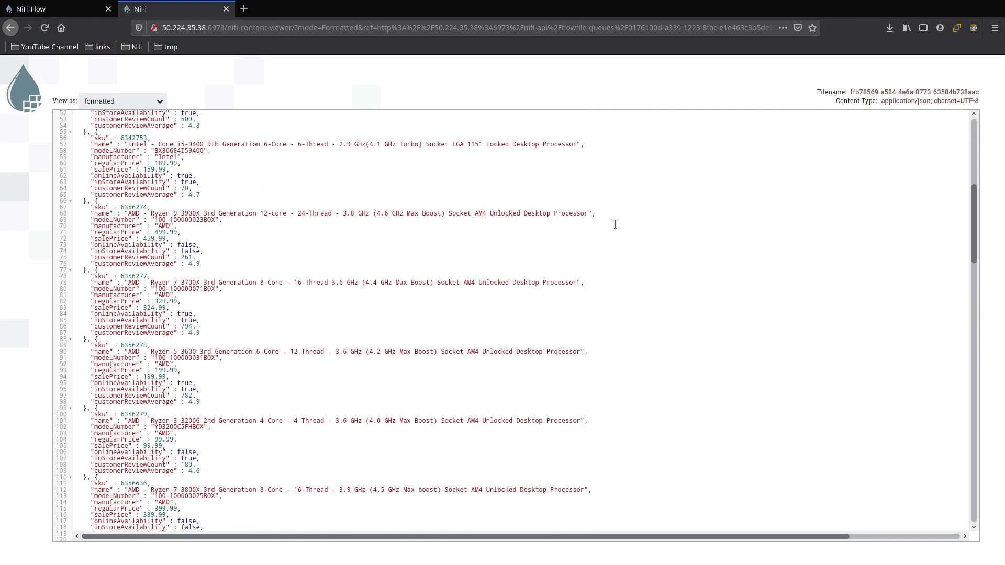
pyautogui.scroll(3)
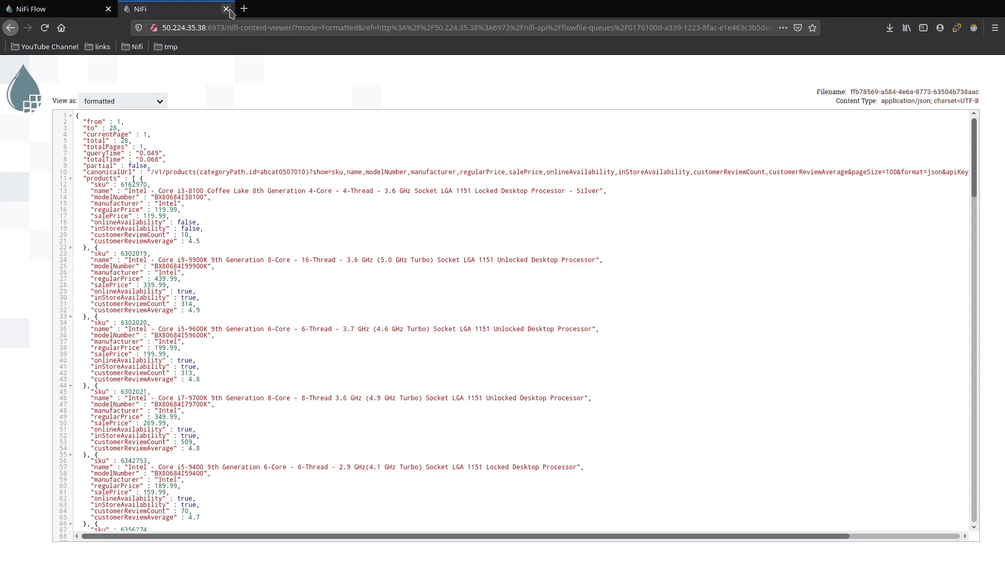
pyautogui.click(224, 9)
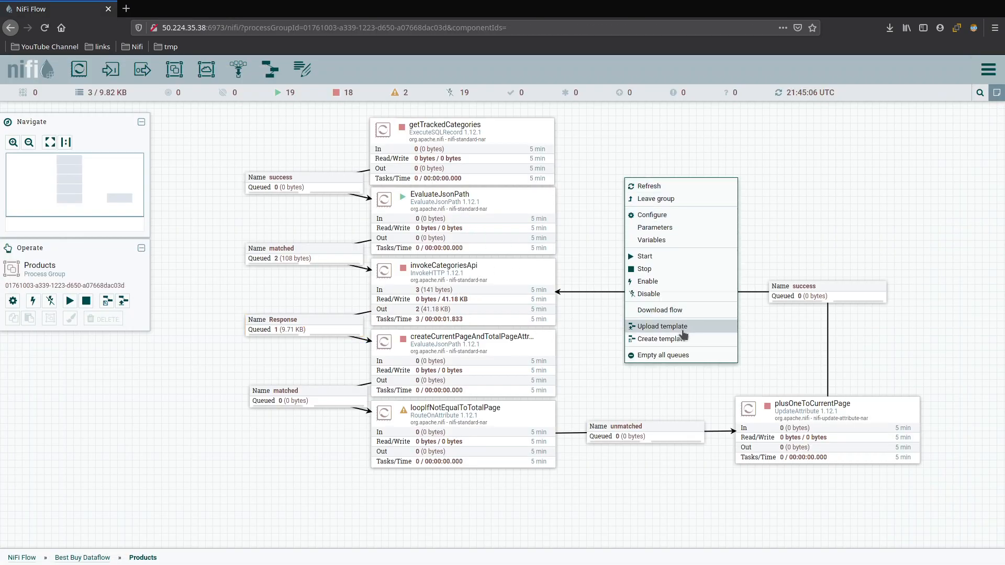
# Empty all queues in the Products group, removing three flowfiles
pyautogui.click(662, 355)
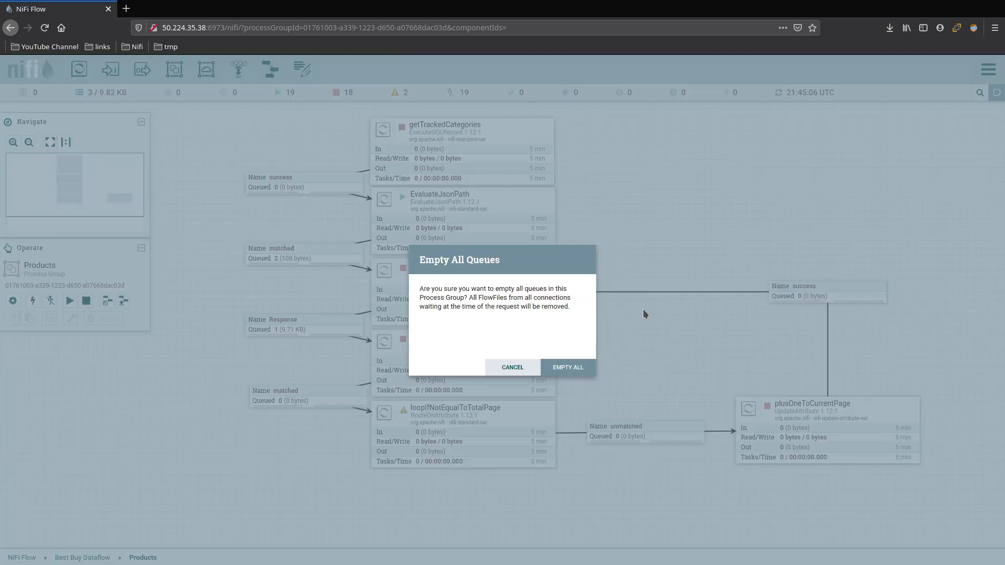
pyautogui.click(566, 368)
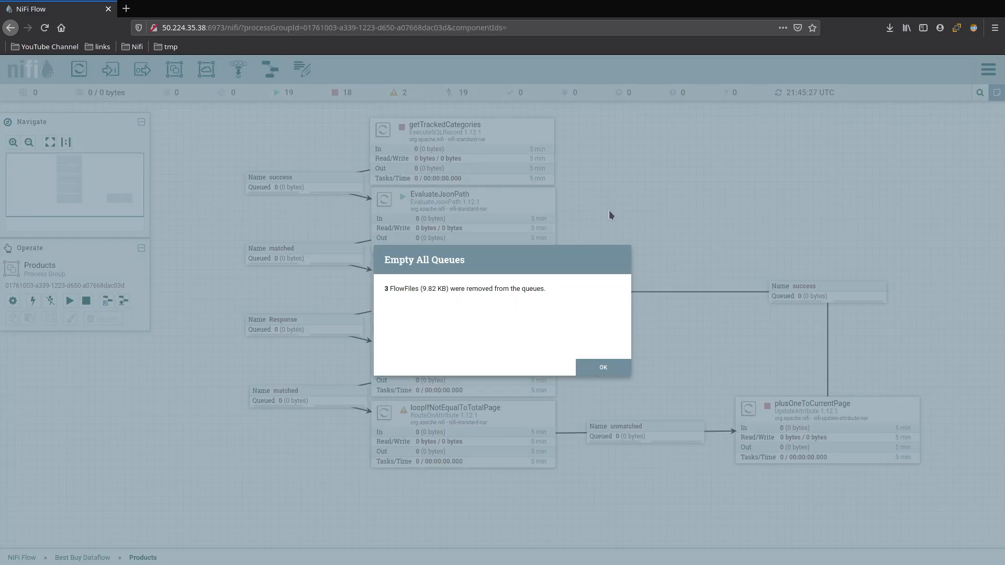
pyautogui.click(601, 367)
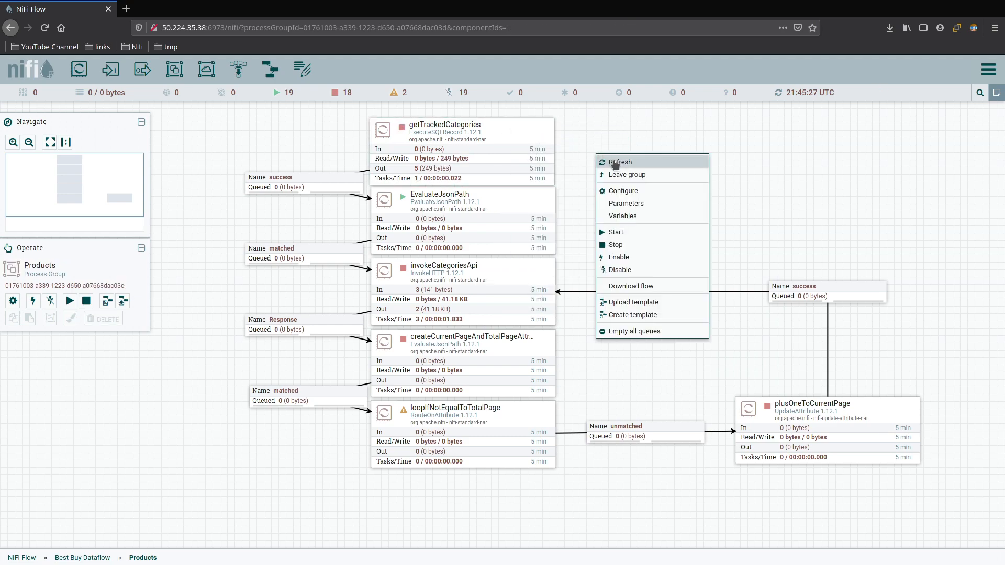
# Check invokeCategoriesApi's Scheduling settings and start it, queuing five responses (70.86 KB)
pyautogui.rightClick(442, 276)
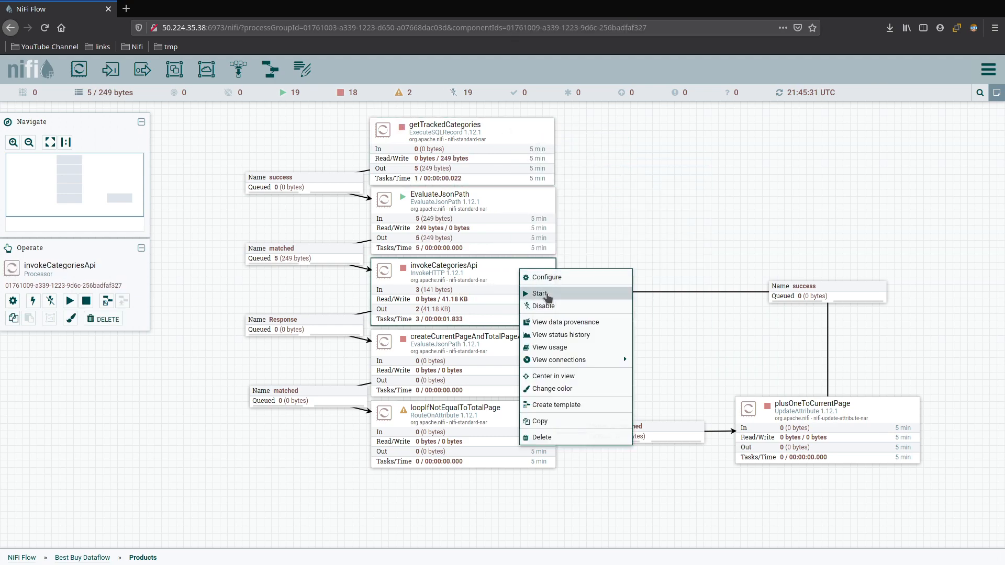
pyautogui.click(548, 276)
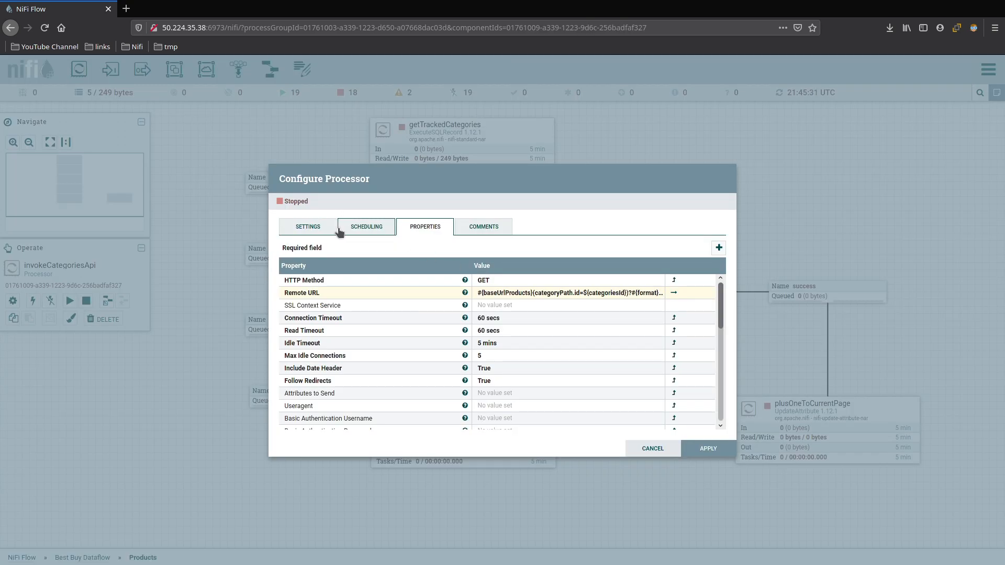
pyautogui.click(366, 226)
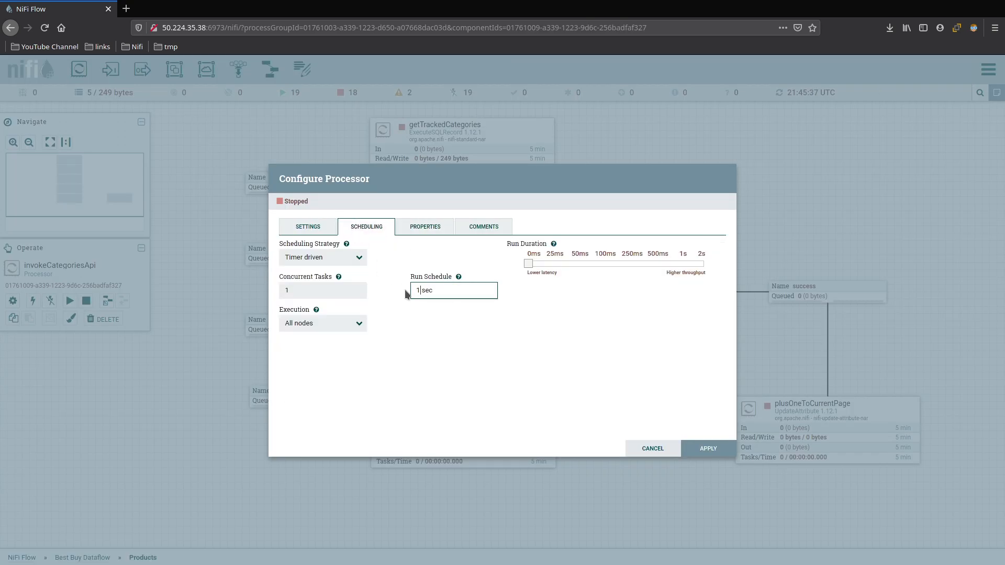
pyautogui.click(652, 448)
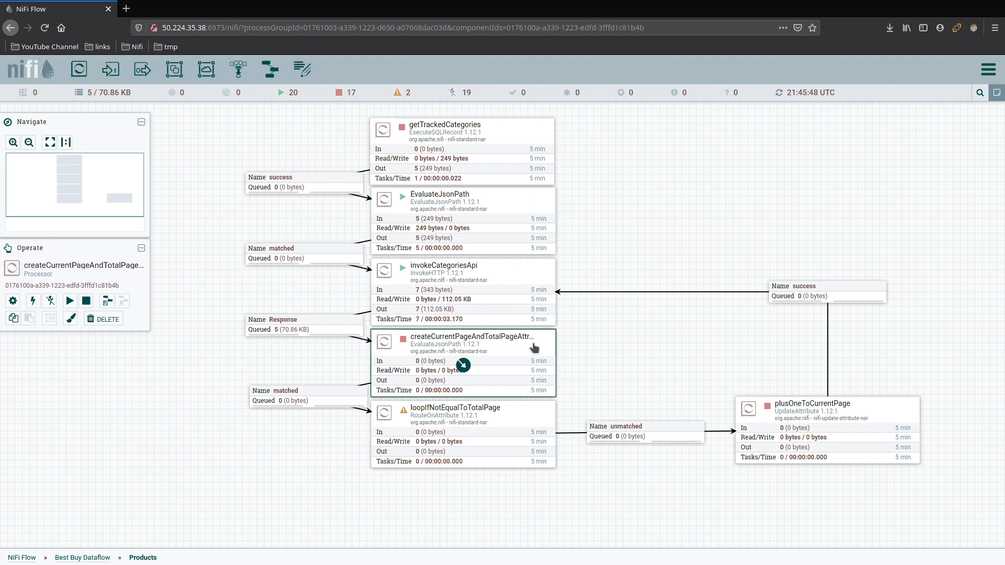
pyautogui.moveTo(487, 396)
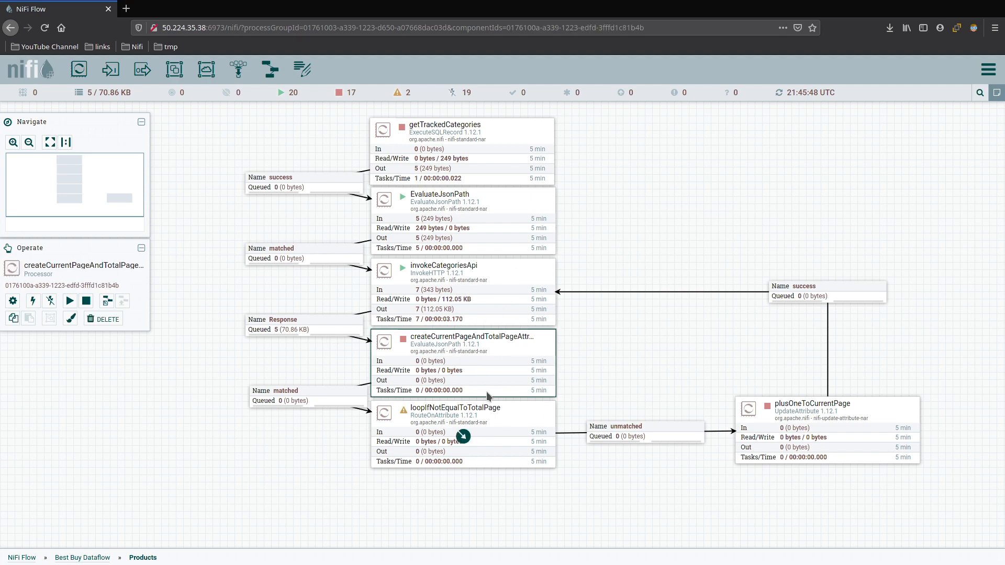
pyautogui.moveTo(627, 461)
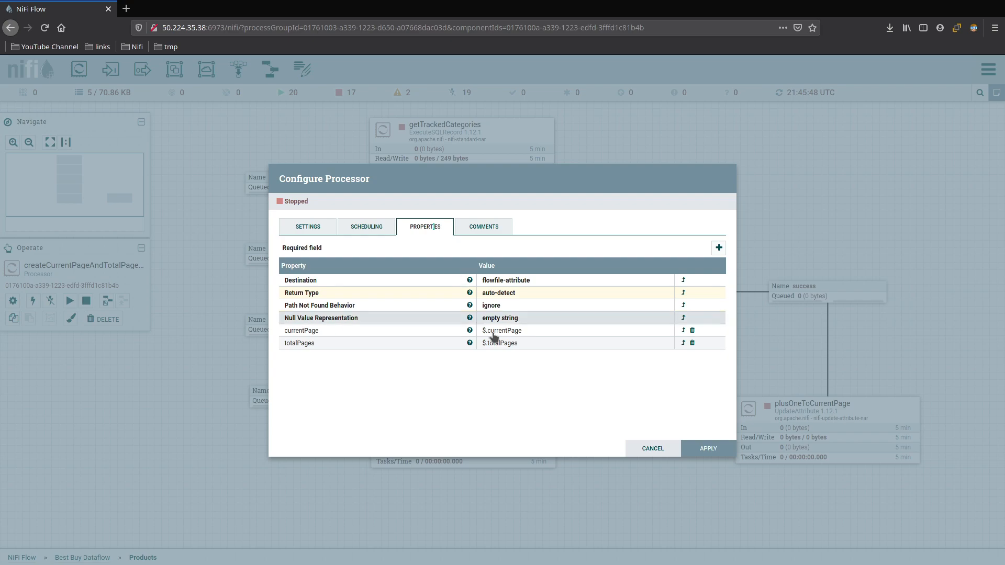
pyautogui.moveTo(541, 345)
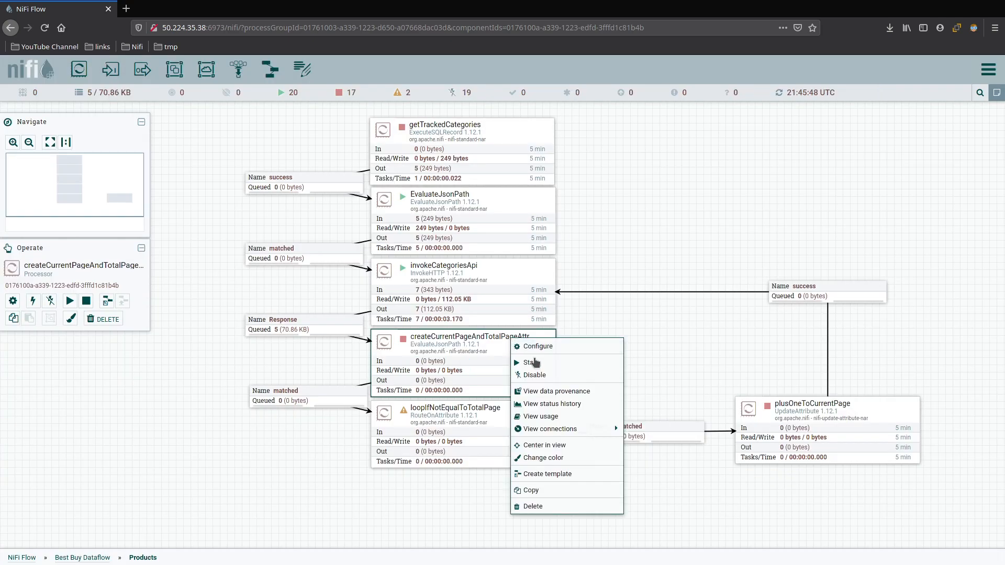
# Start createCurrentPageAndTotalPageAttributes and bring up the matched connection's actions
pyautogui.click(530, 362)
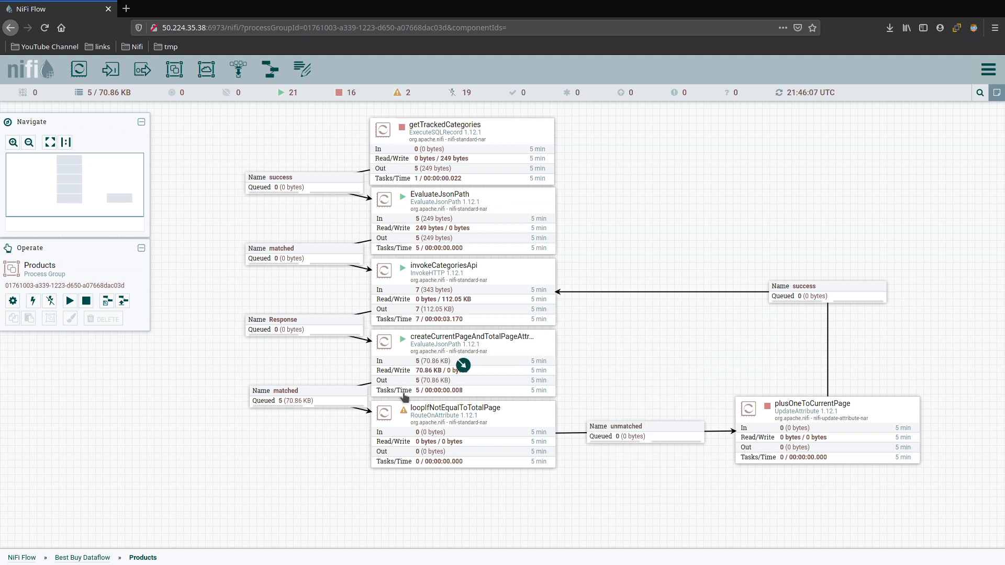
pyautogui.moveTo(584, 359)
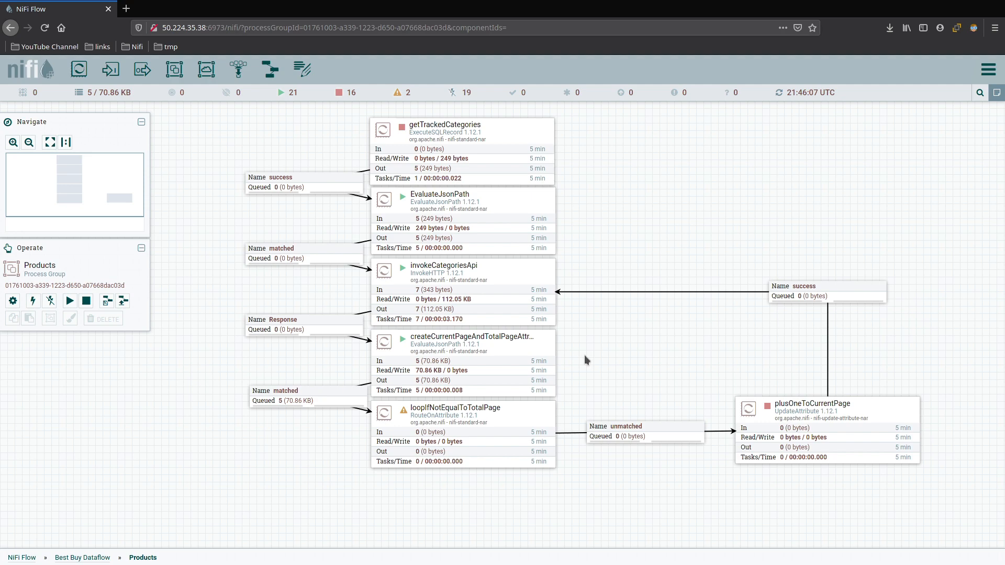
pyautogui.rightClick(301, 396)
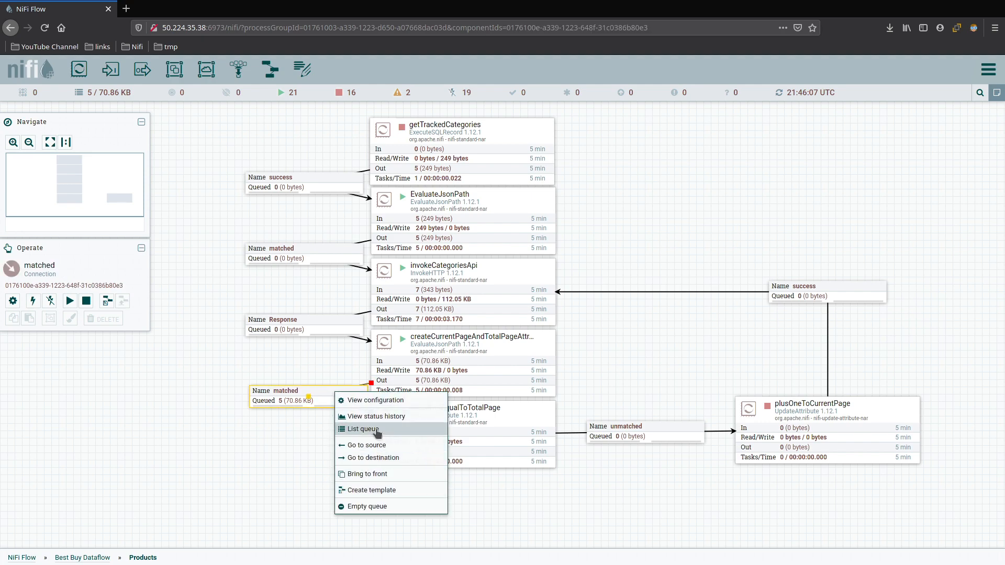
# List the matched queue and review the first flowfile's attributes, currentPage 1 with totalPages 2
pyautogui.click(362, 429)
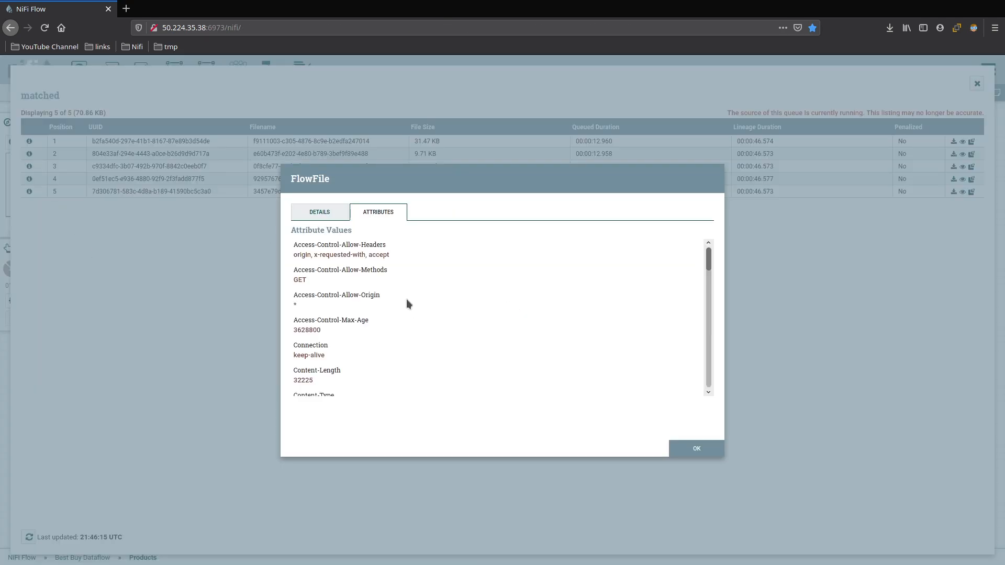
pyautogui.scroll(-3)
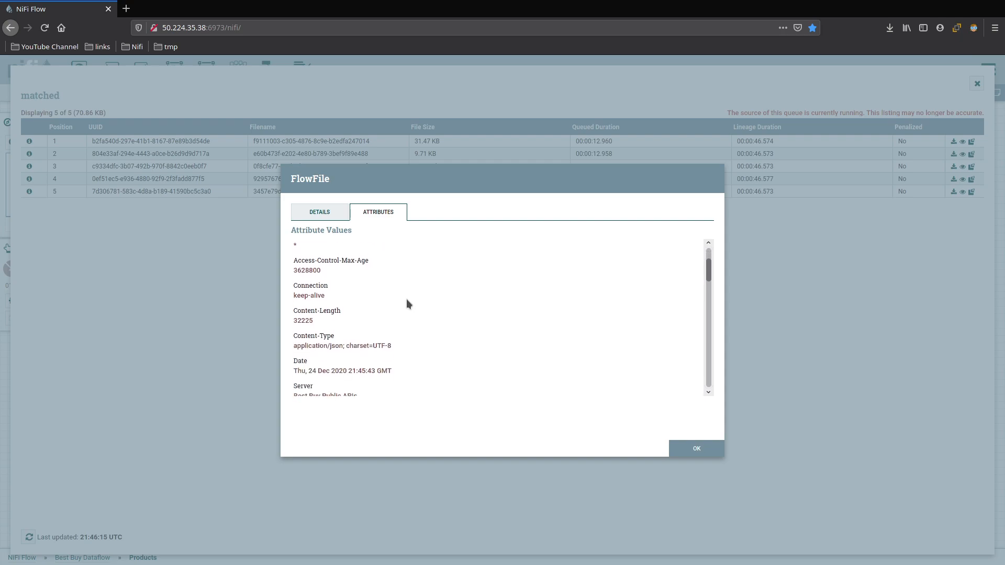
pyautogui.scroll(-3)
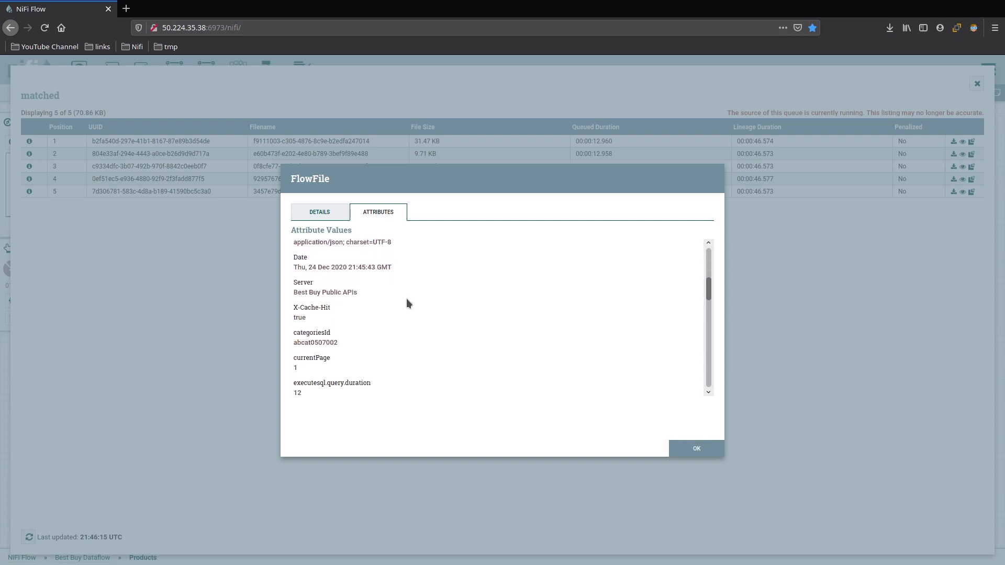
pyautogui.scroll(-3)
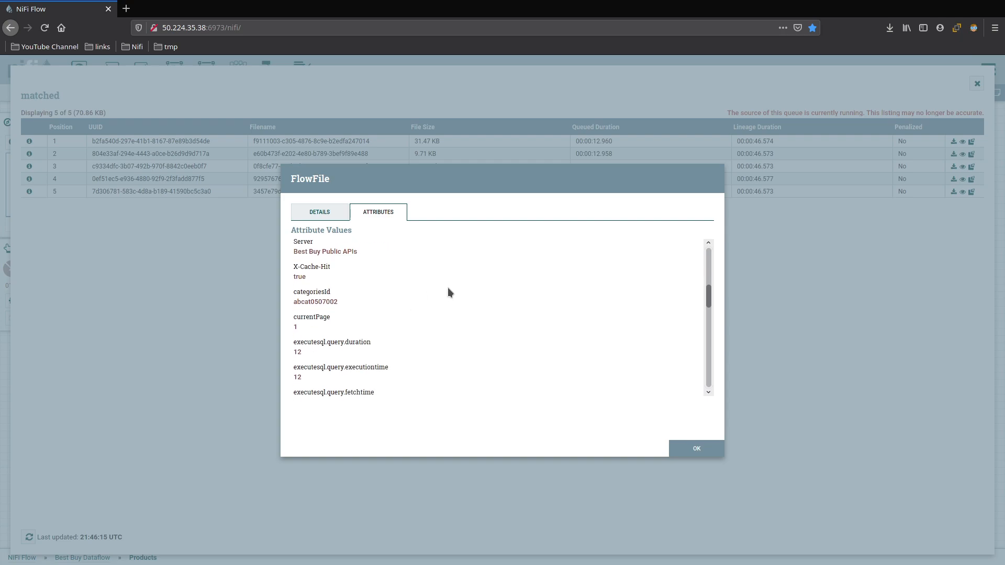
pyautogui.scroll(-3)
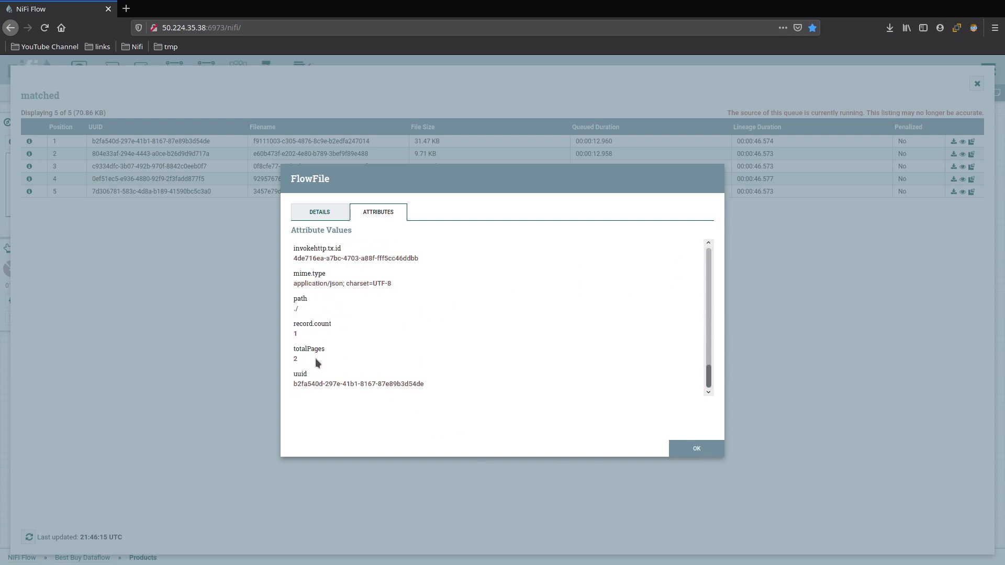
pyautogui.moveTo(333, 362)
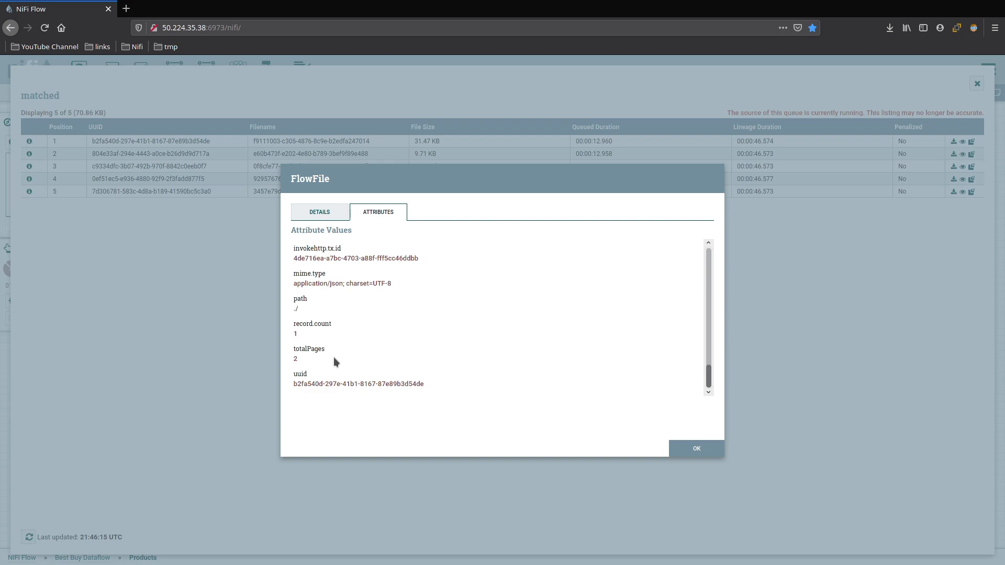
pyautogui.moveTo(694, 440)
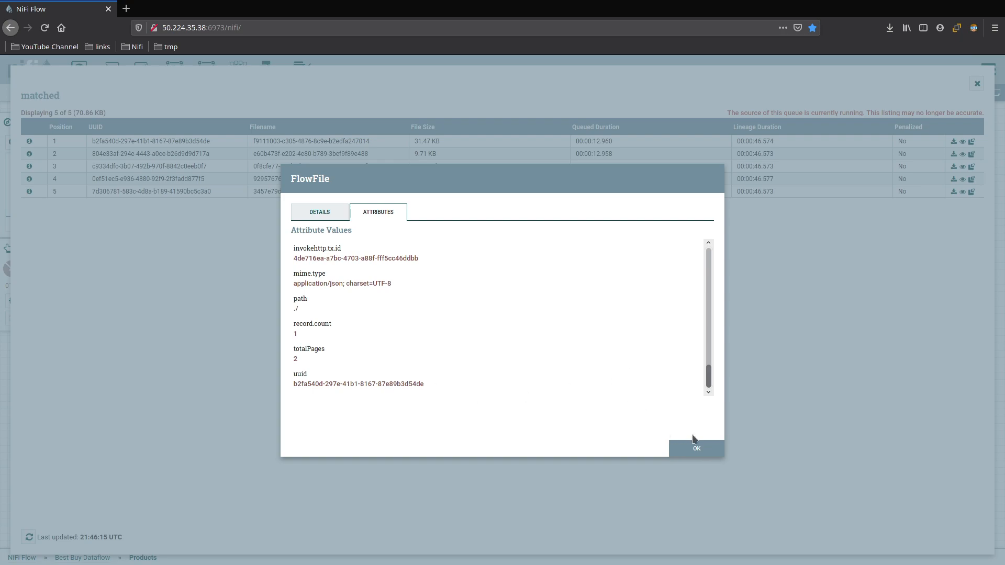
pyautogui.click(696, 448)
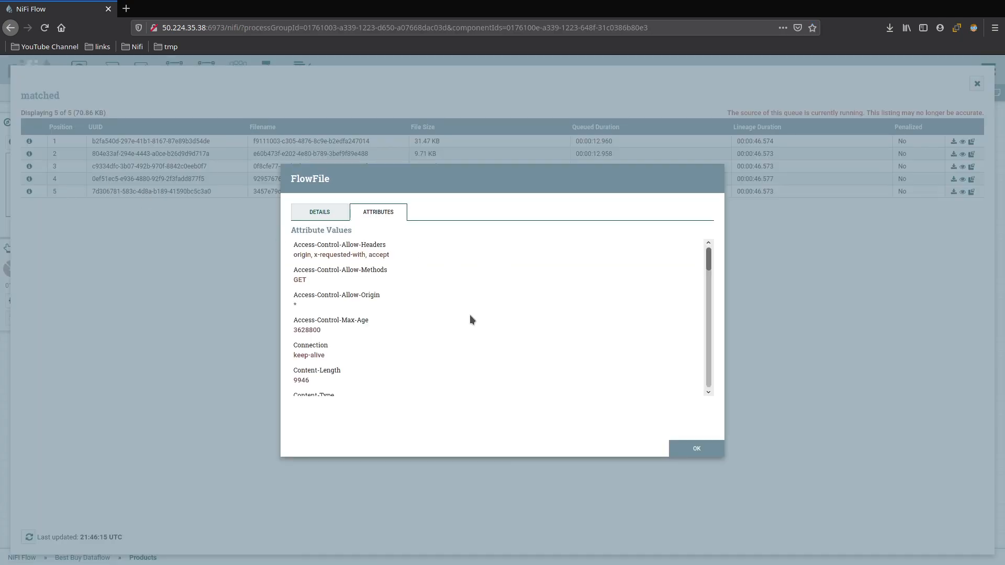
# Review the second flowfile's attributes, currentPage 1 with totalPages 1, and close its details
pyautogui.scroll(-3)
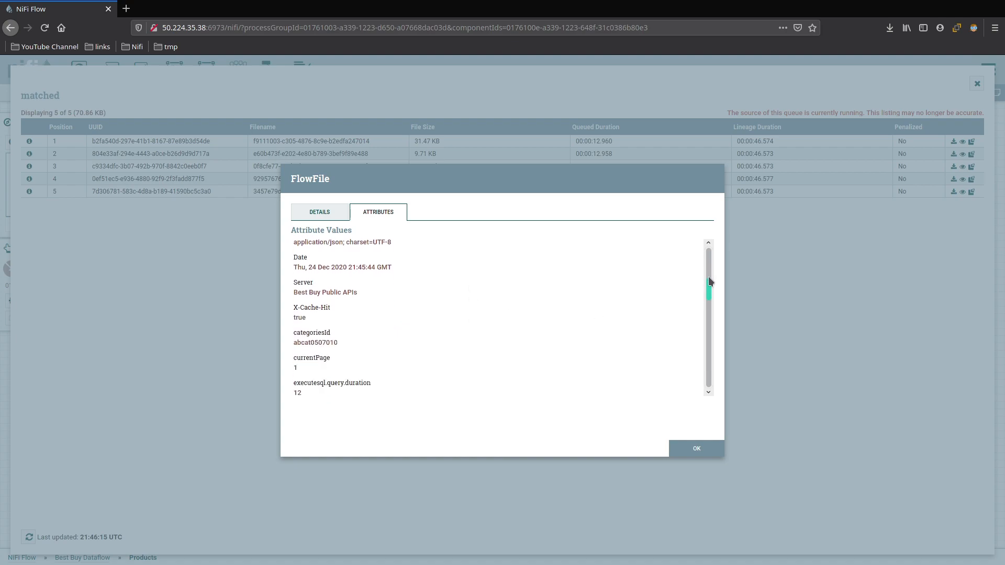
pyautogui.scroll(-3)
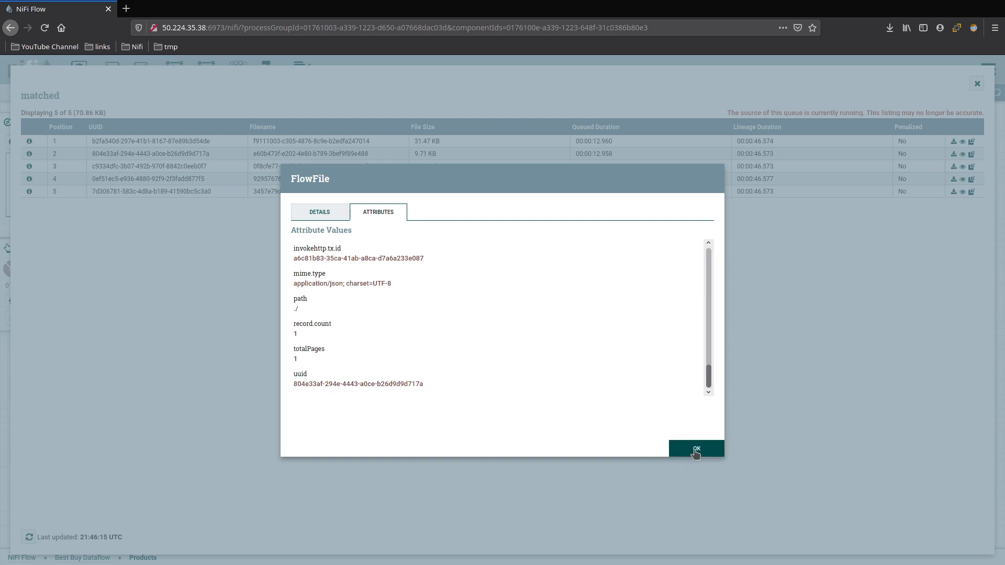
pyautogui.click(695, 449)
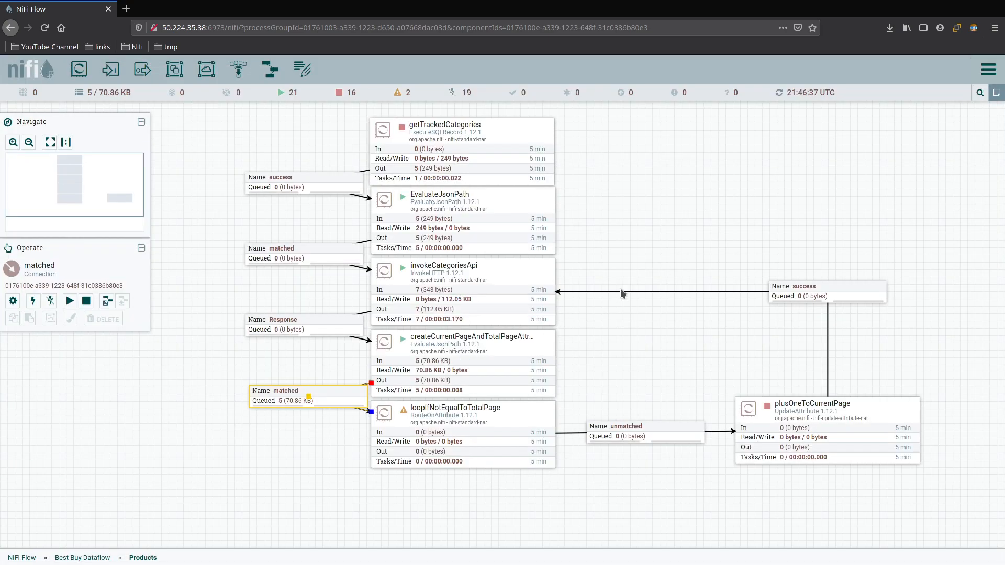
pyautogui.moveTo(727, 429)
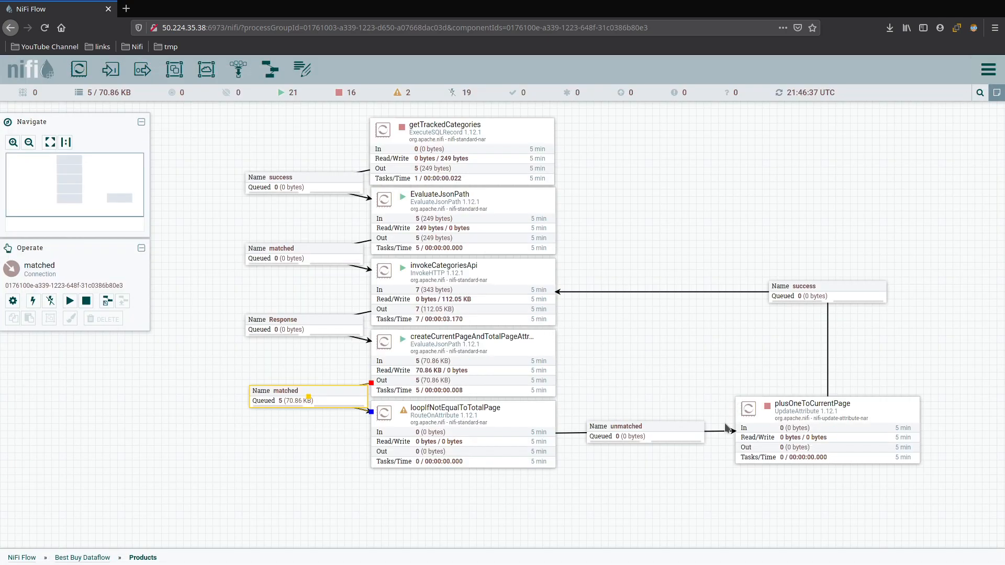
pyautogui.moveTo(567, 340)
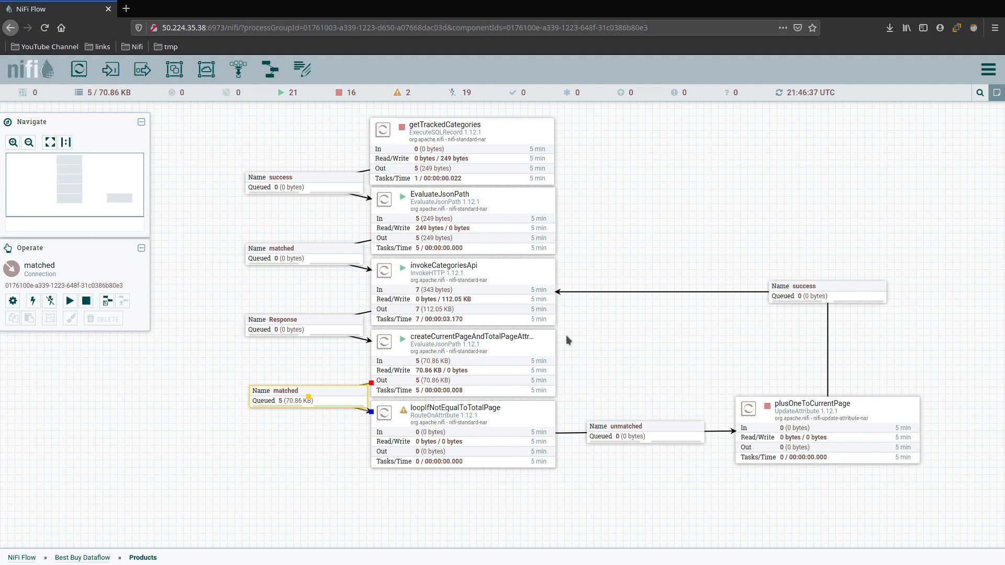
pyautogui.moveTo(713, 305)
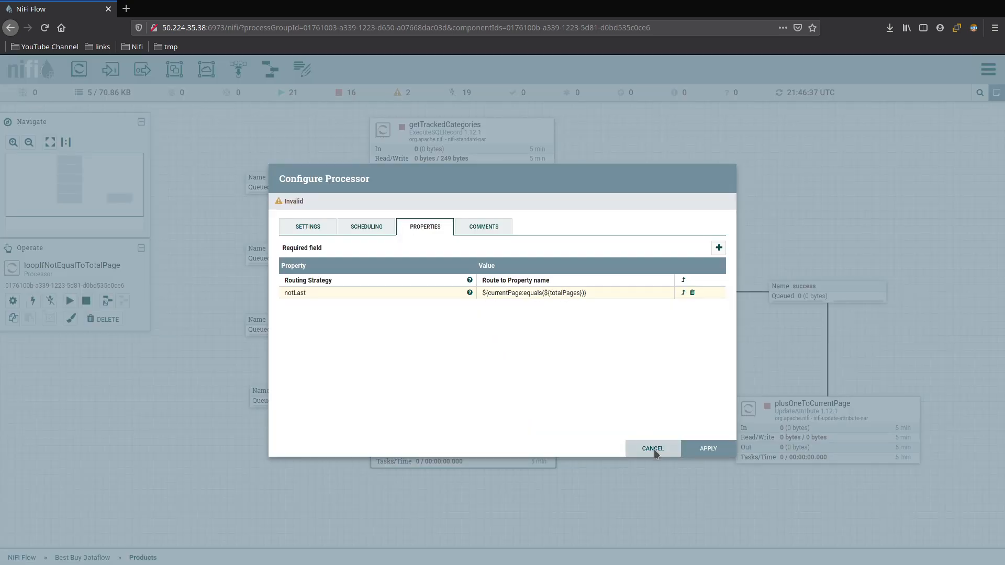
pyautogui.click(652, 448)
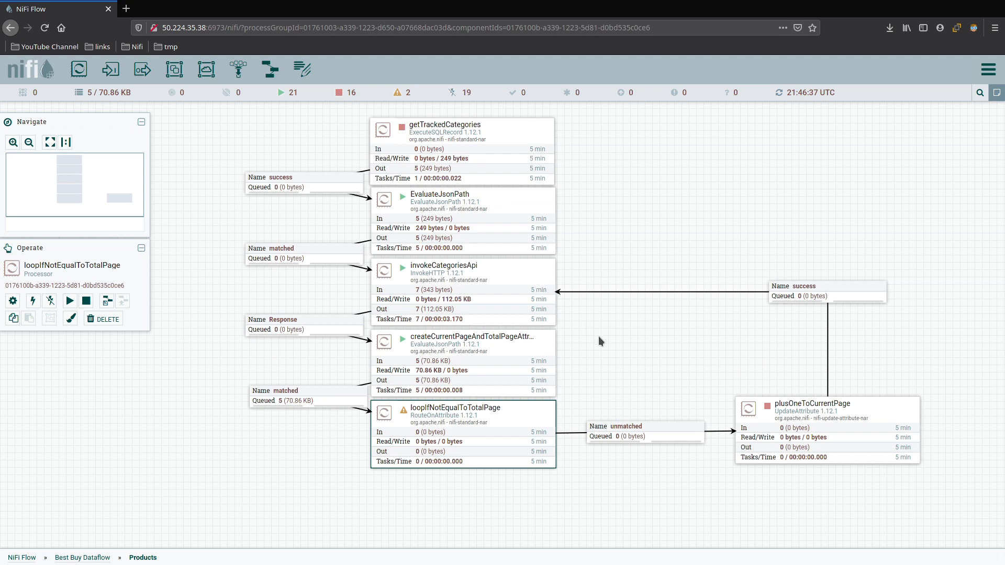
pyautogui.moveTo(593, 323)
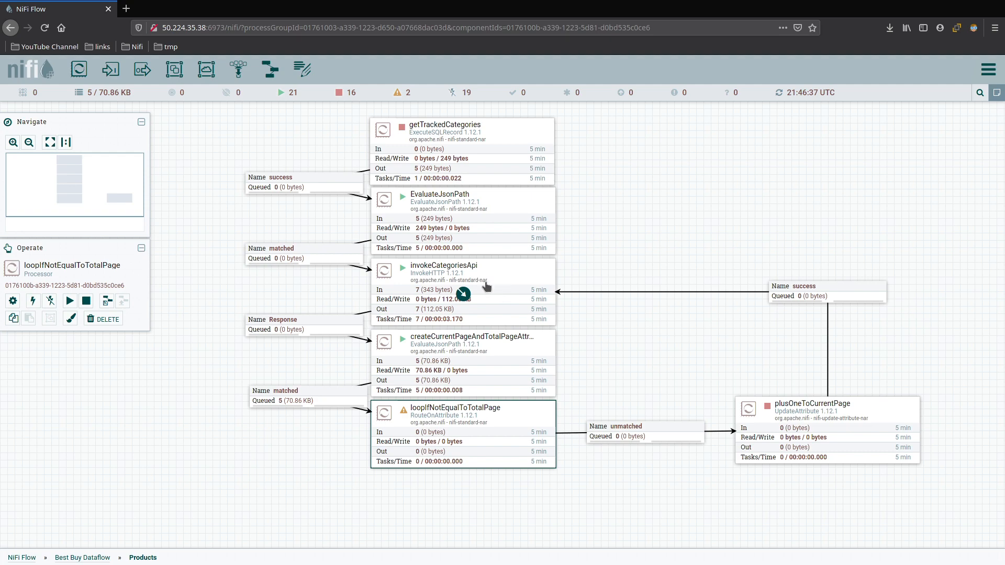
pyautogui.moveTo(495, 287)
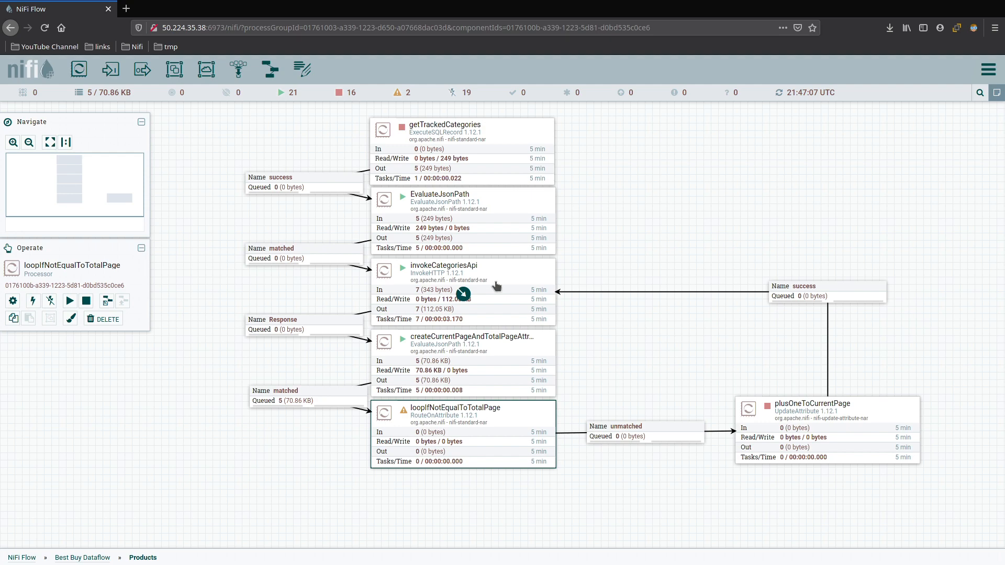
pyautogui.moveTo(524, 357)
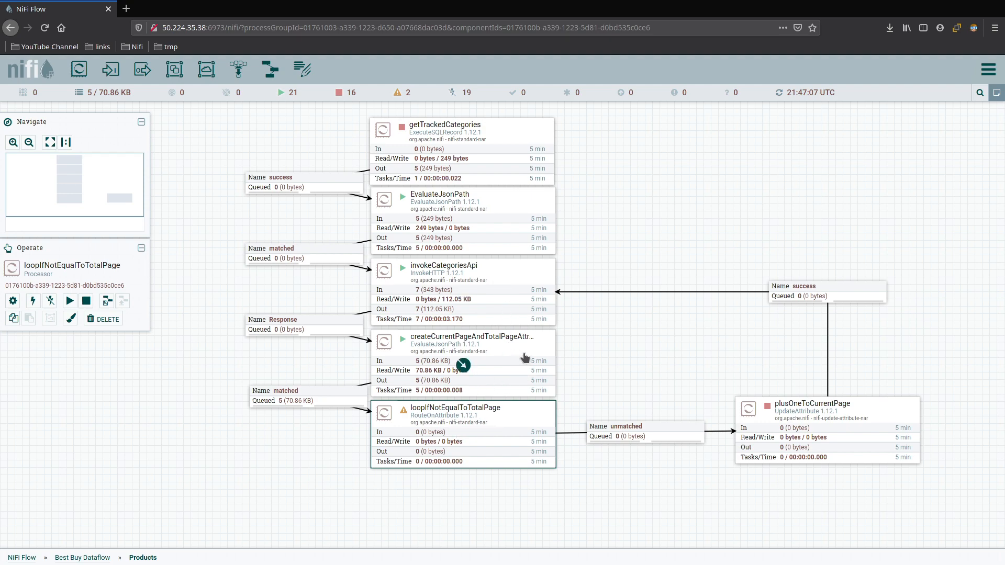
pyautogui.moveTo(596, 346)
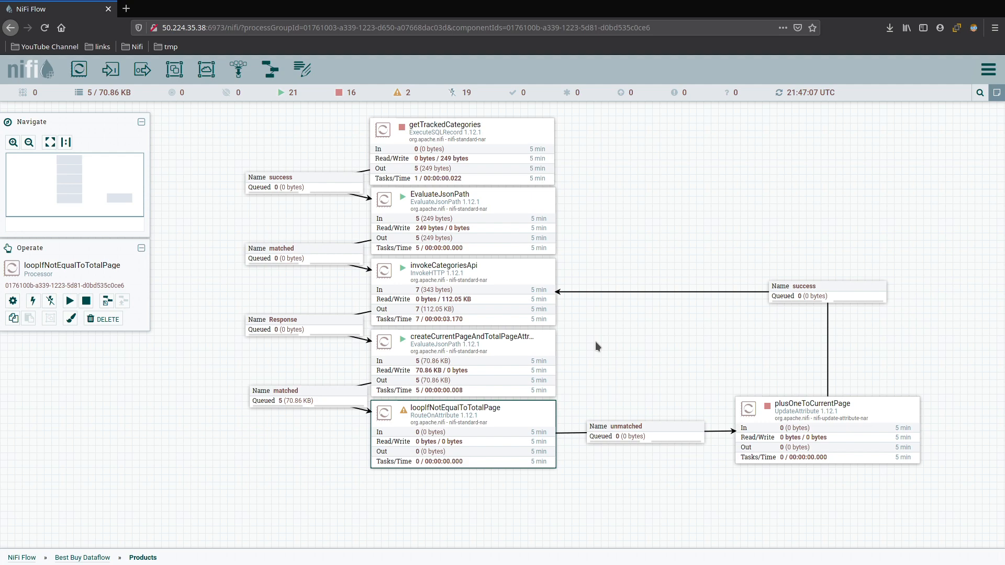
pyautogui.moveTo(692, 468)
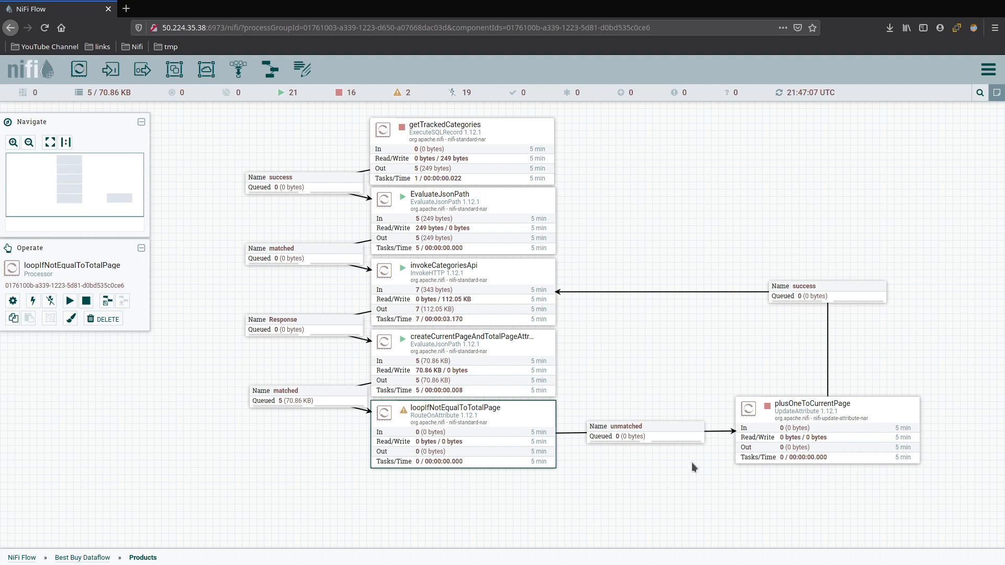
pyautogui.moveTo(618, 351)
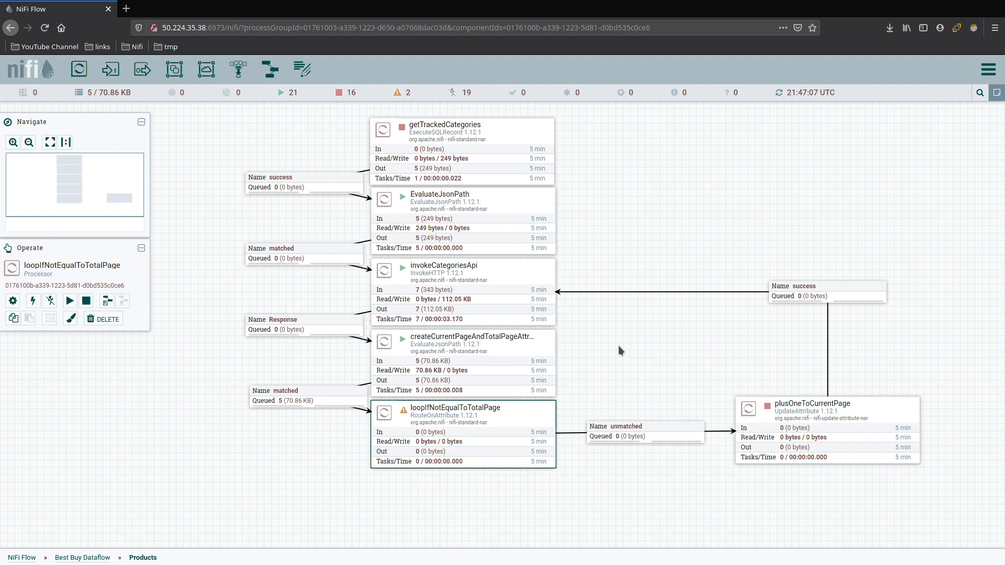
pyautogui.moveTo(591, 353)
pyautogui.write('wa')
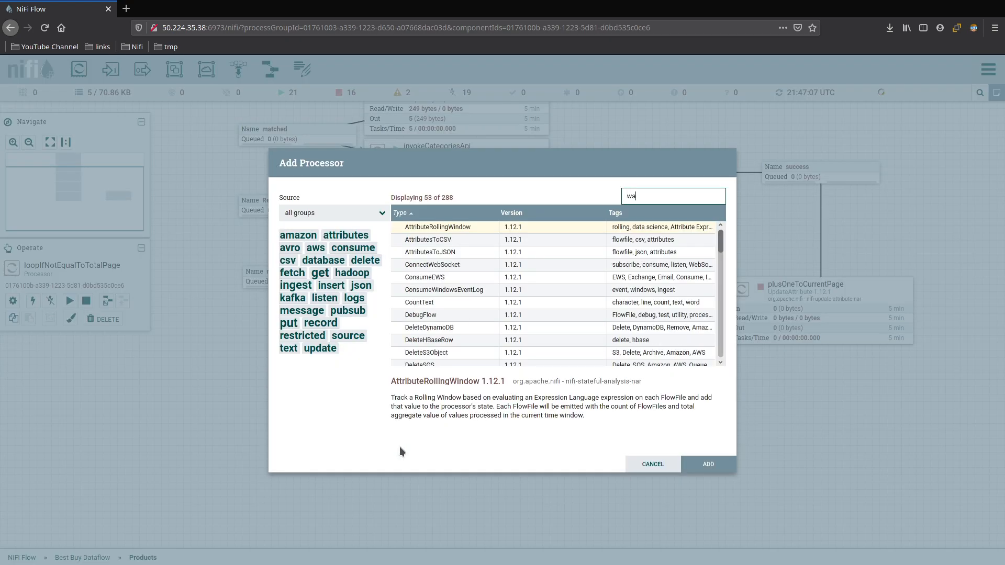
# Add the Wait processor and route loopIfNotEqualToTotalPage's notLast and unmatched relationships into it
pyautogui.click(707, 464)
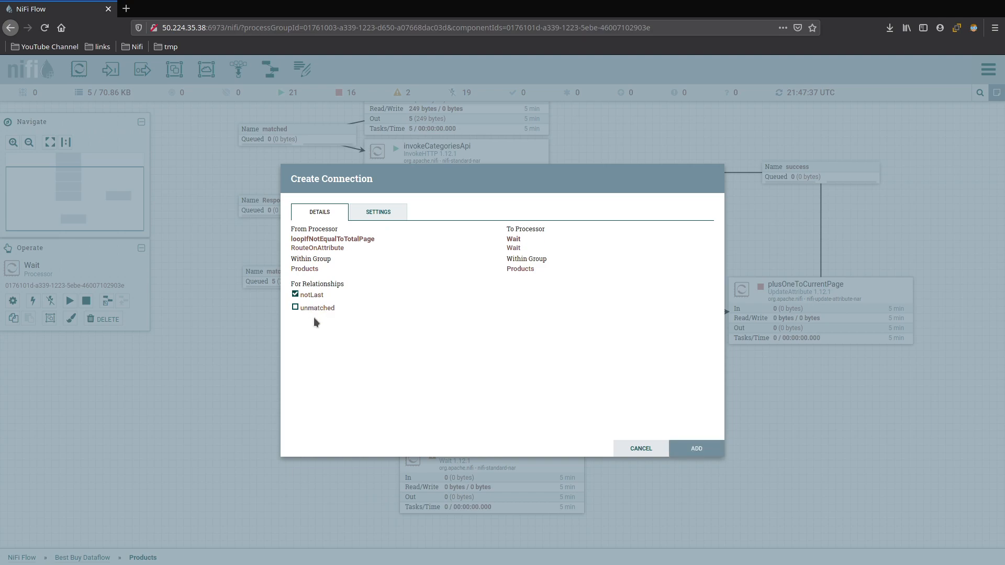
pyautogui.click(695, 448)
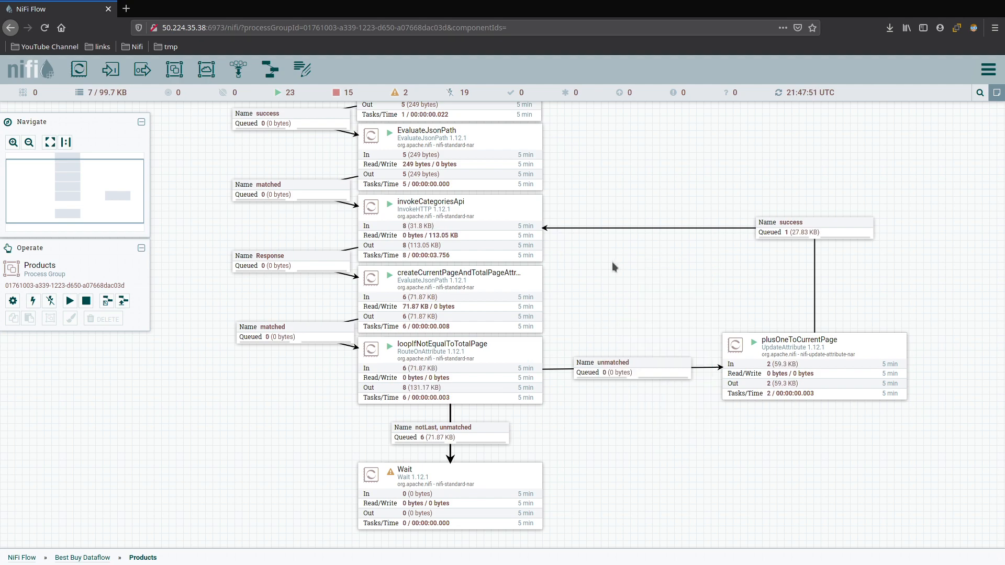
pyautogui.moveTo(627, 462)
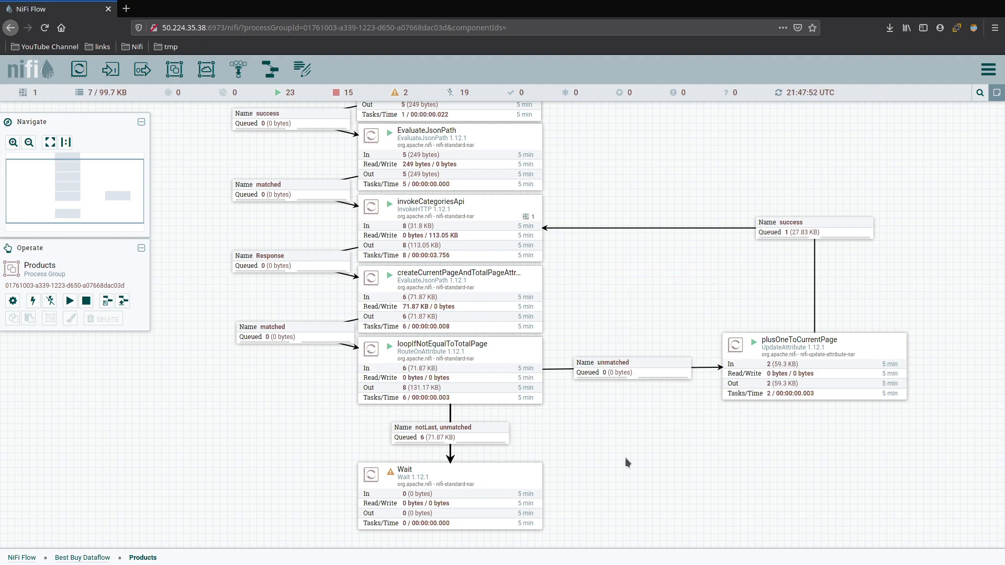
pyautogui.moveTo(783, 391)
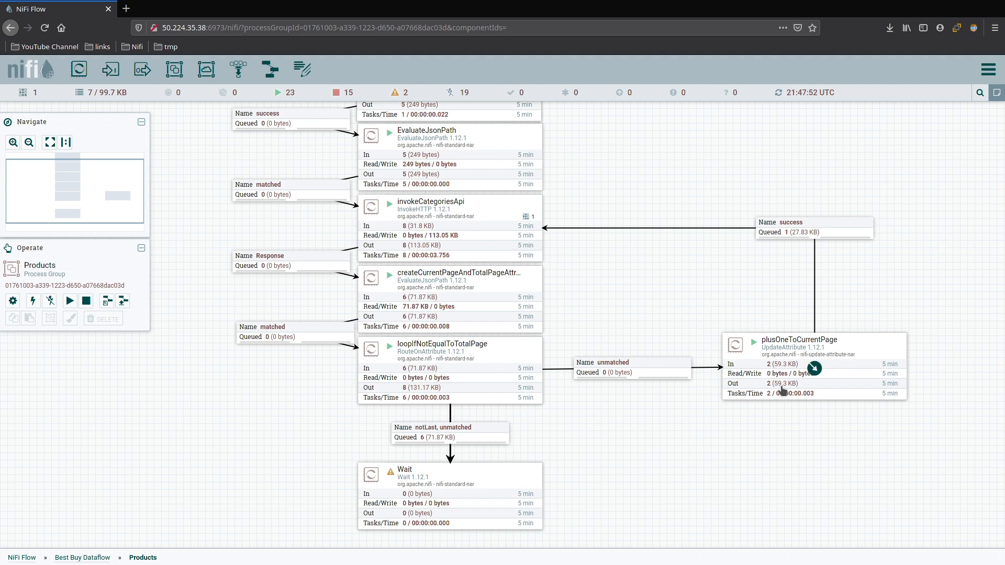
pyautogui.moveTo(610, 217)
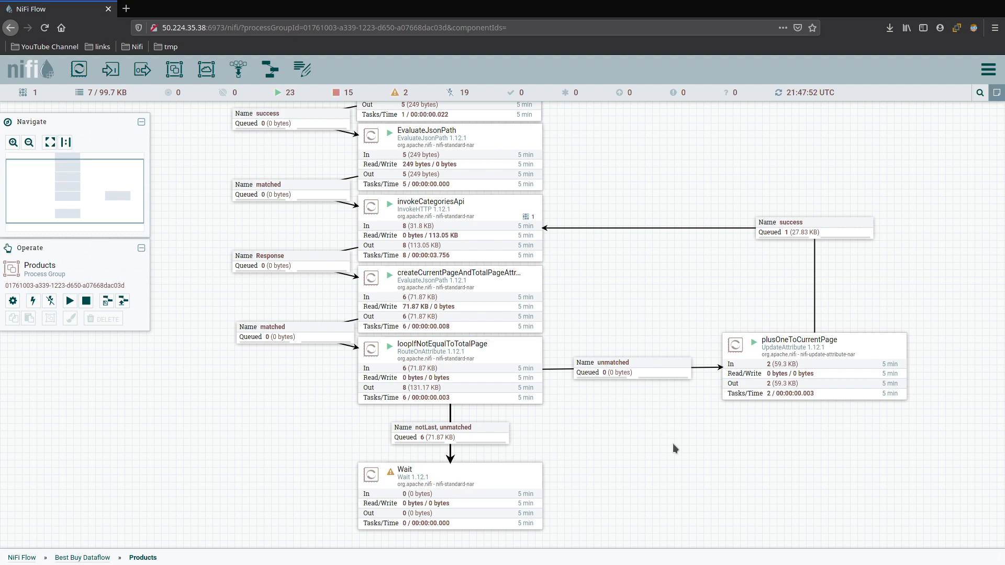
pyautogui.rightClick(673, 450)
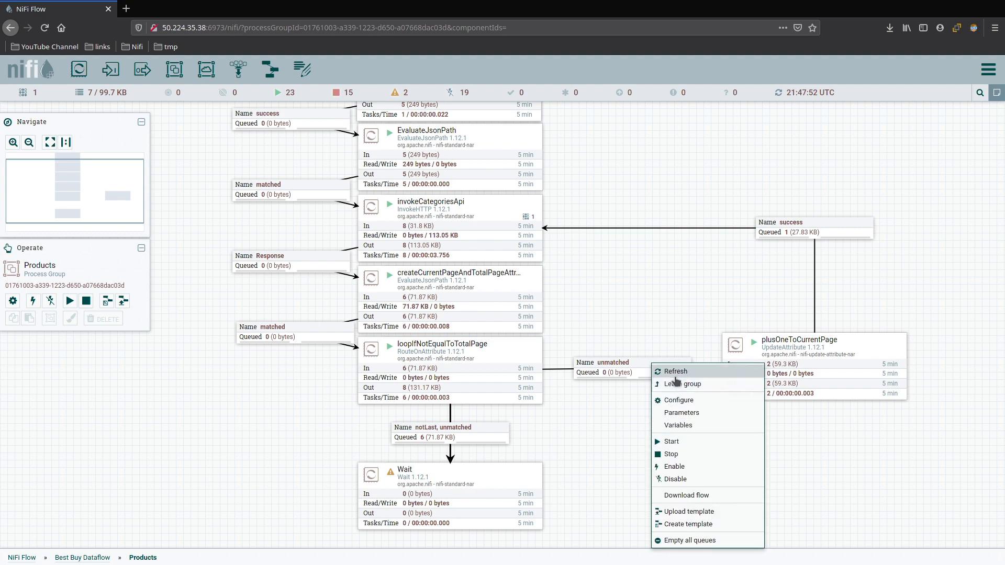
# Refresh the flow statistics and list the nine flowfiles queued in the notLast, unmatched connection
pyautogui.click(674, 371)
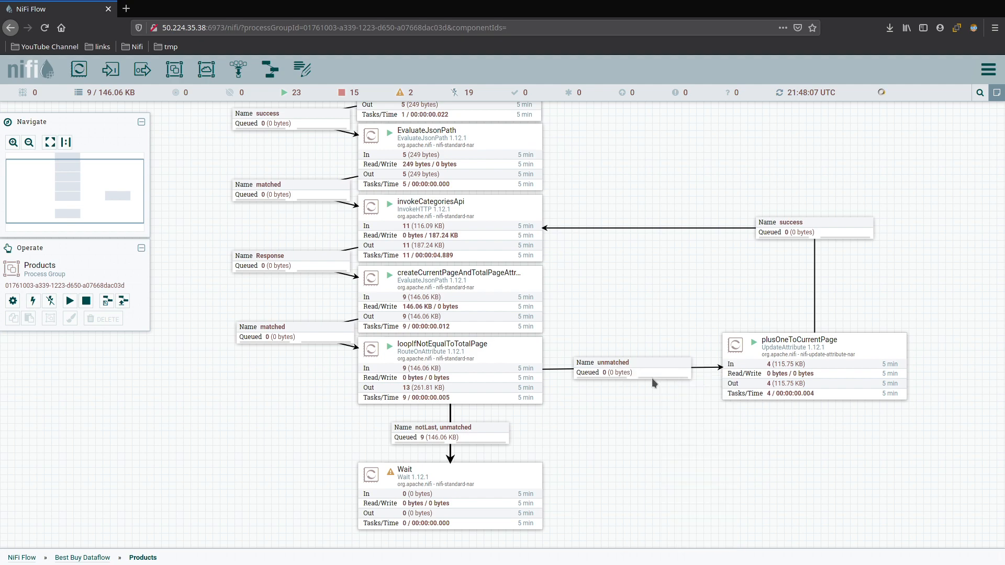
pyautogui.moveTo(605, 453)
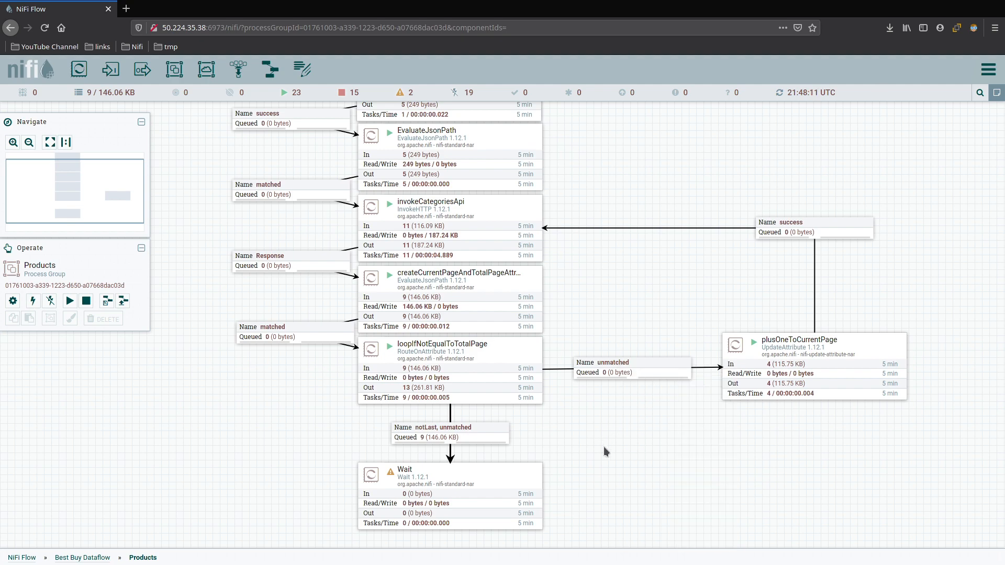
pyautogui.moveTo(588, 436)
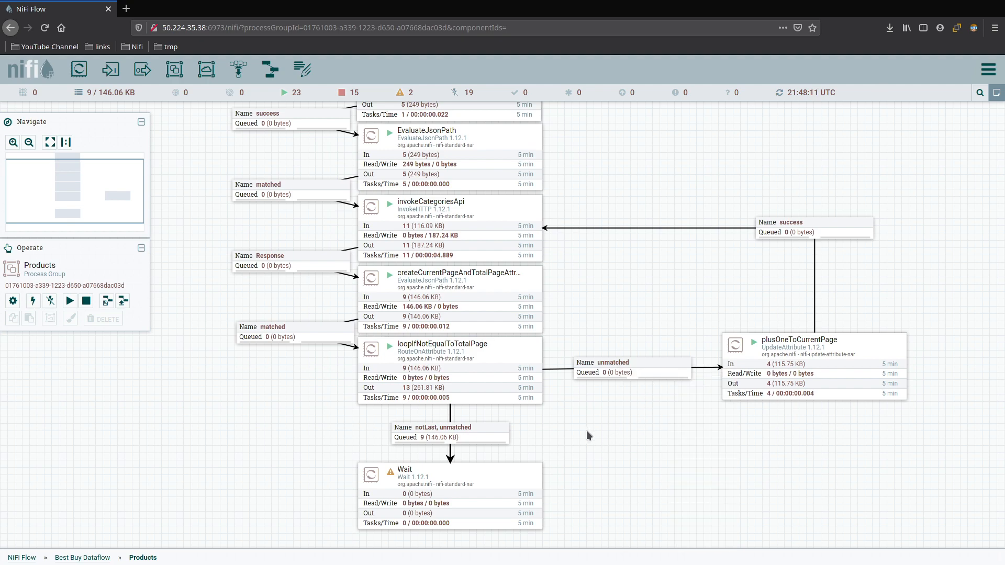
pyautogui.click(449, 432)
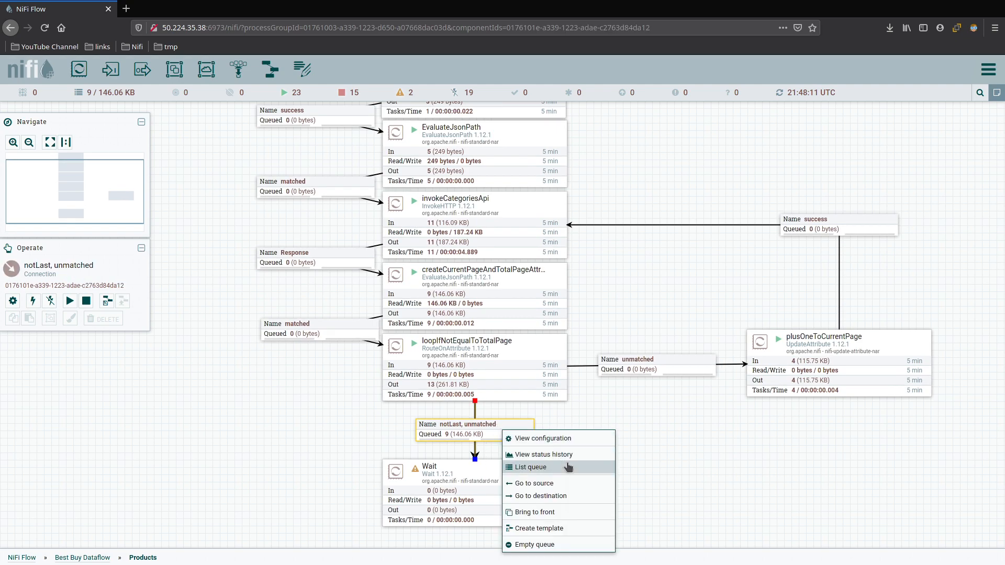
pyautogui.click(531, 467)
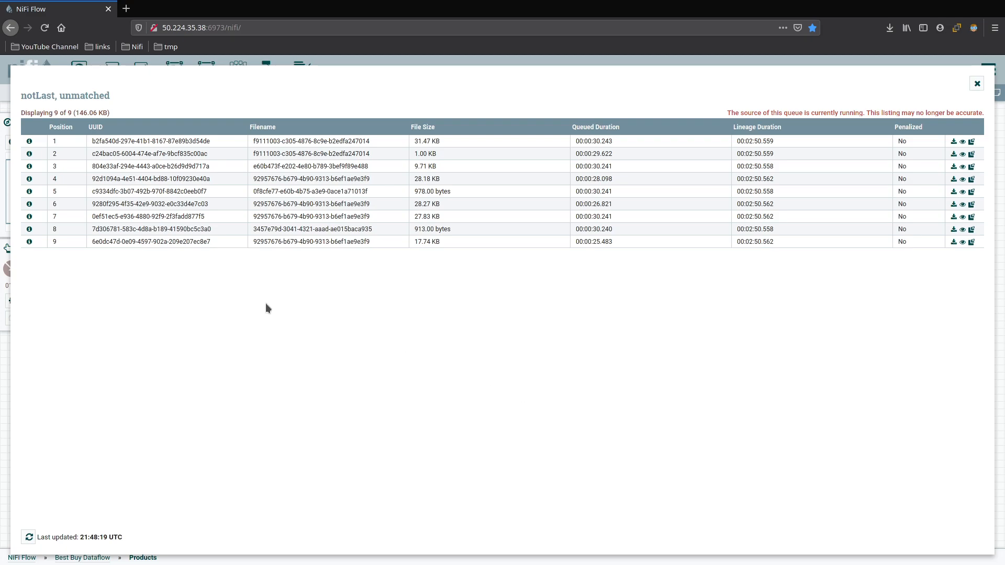
pyautogui.moveTo(449, 223)
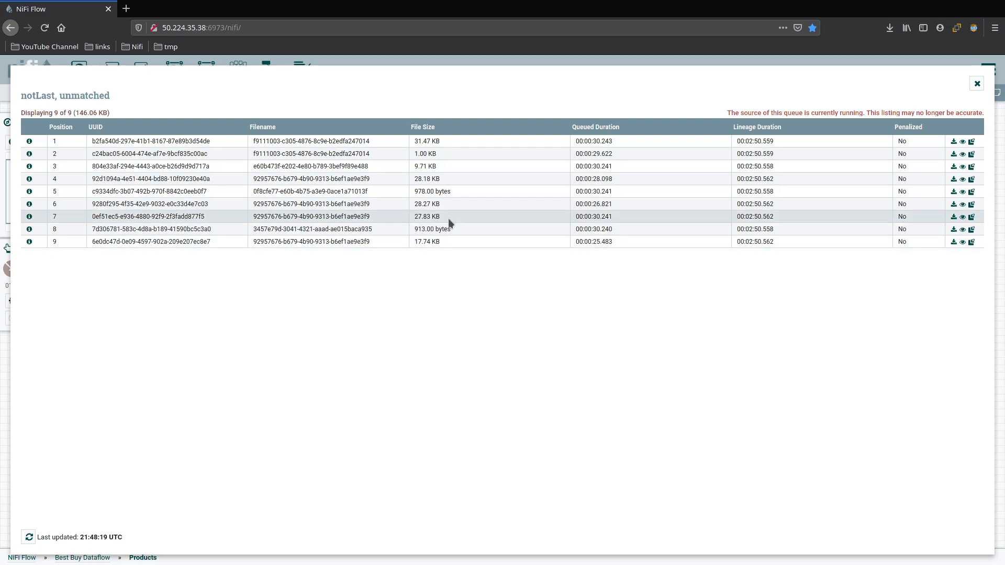
pyautogui.moveTo(445, 202)
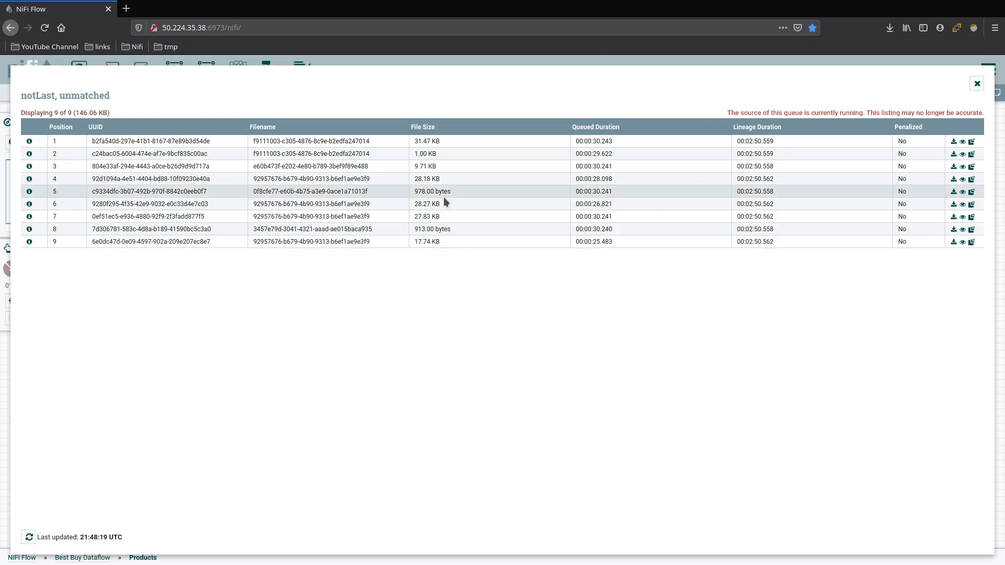
pyautogui.moveTo(445, 216)
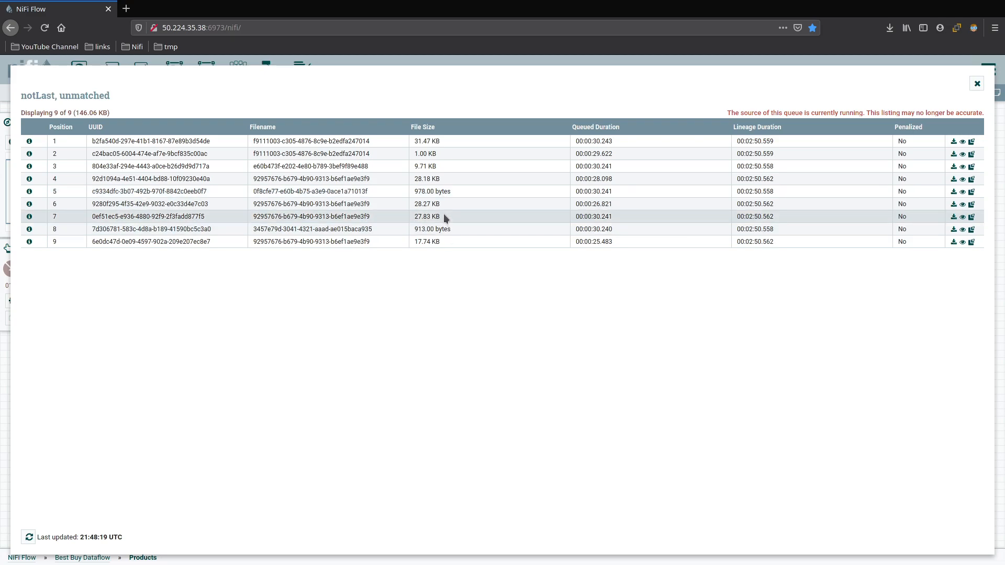
pyautogui.moveTo(435, 153)
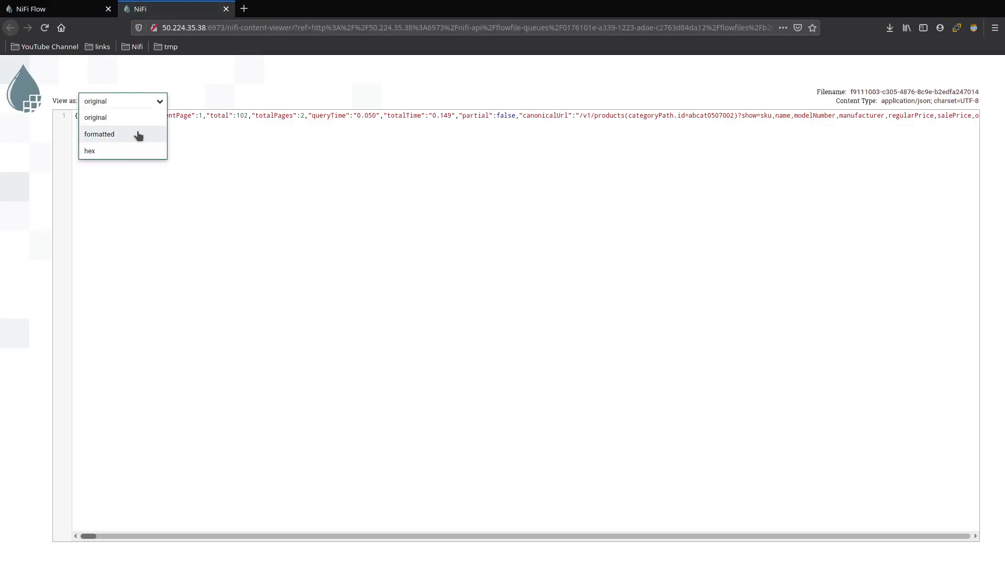
# View the API response as formatted JSON and read through the products array to its end
pyautogui.click(100, 134)
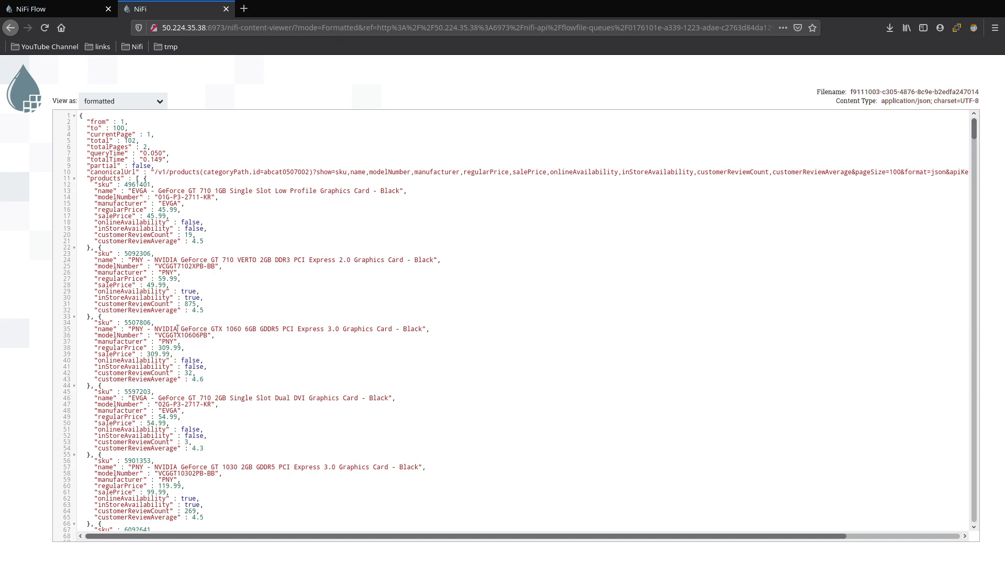
pyautogui.scroll(-3)
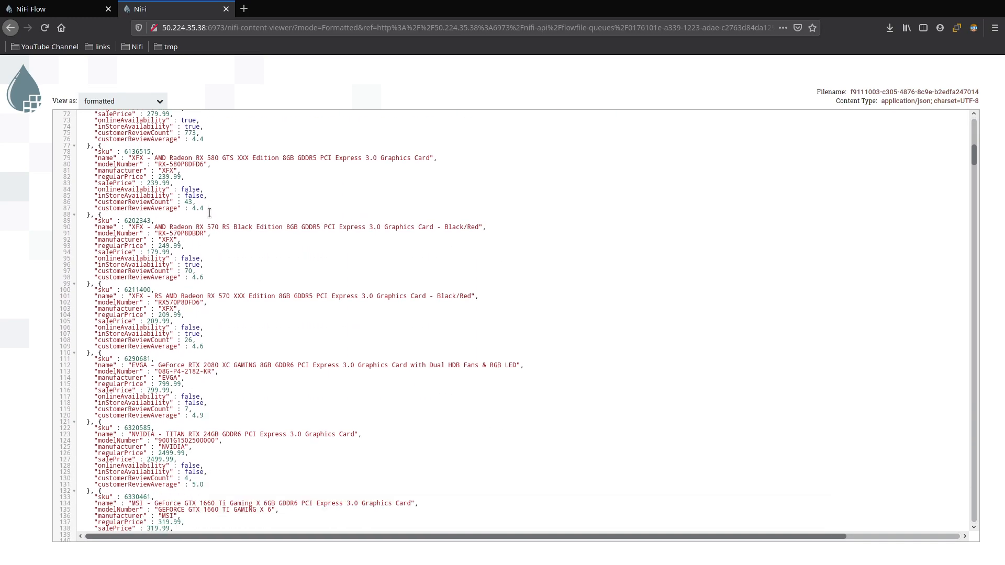
pyautogui.scroll(-3)
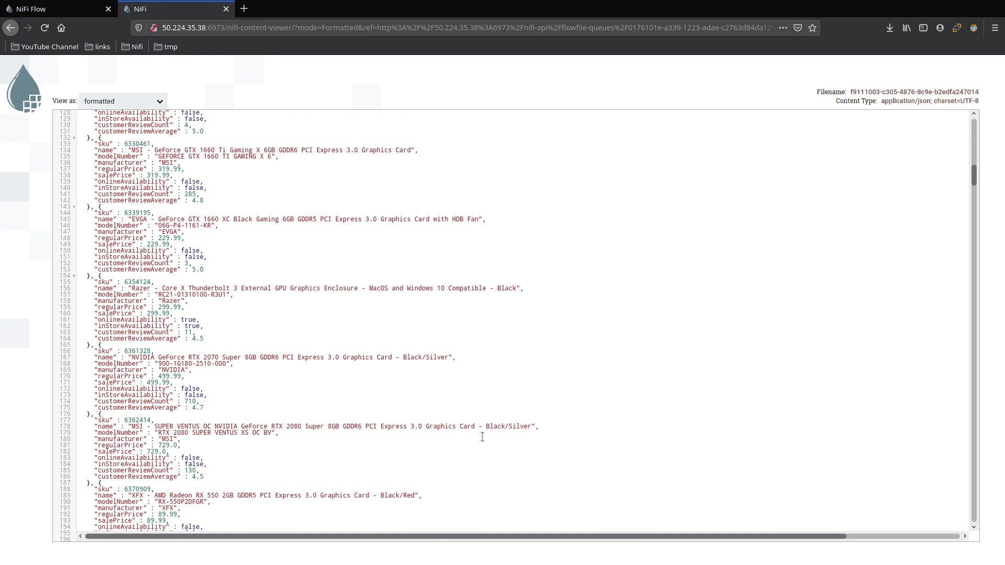
pyautogui.scroll(-3)
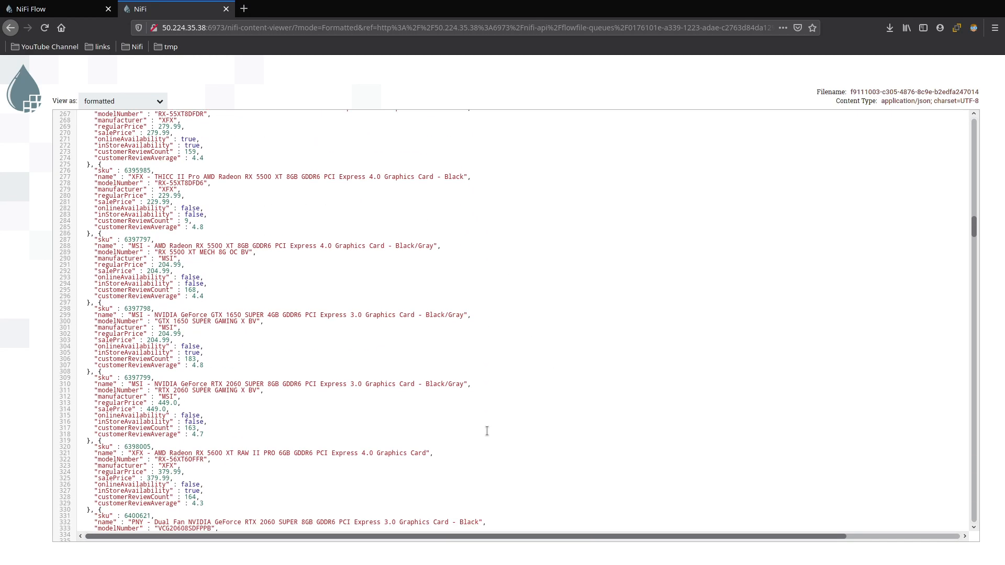
pyautogui.scroll(-3)
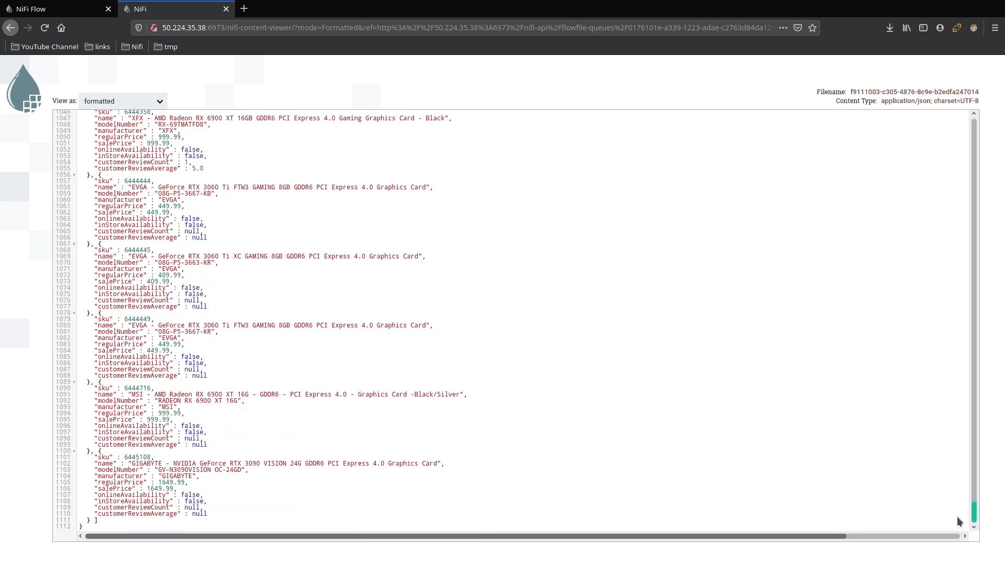
pyautogui.scroll(3)
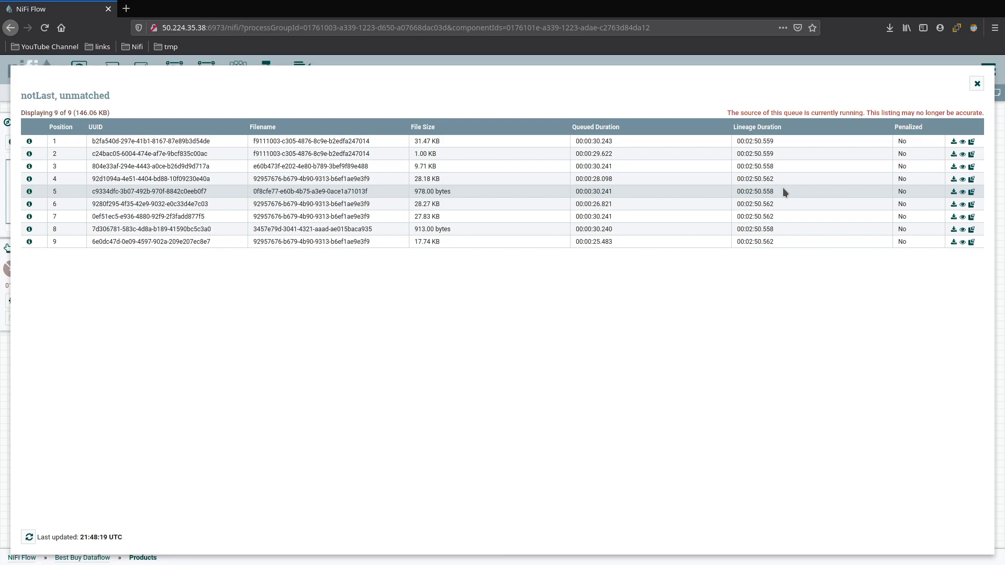
# Close the queue listing and empty all Products group queues, removing nine flowfiles (146.06 KB)
pyautogui.click(975, 84)
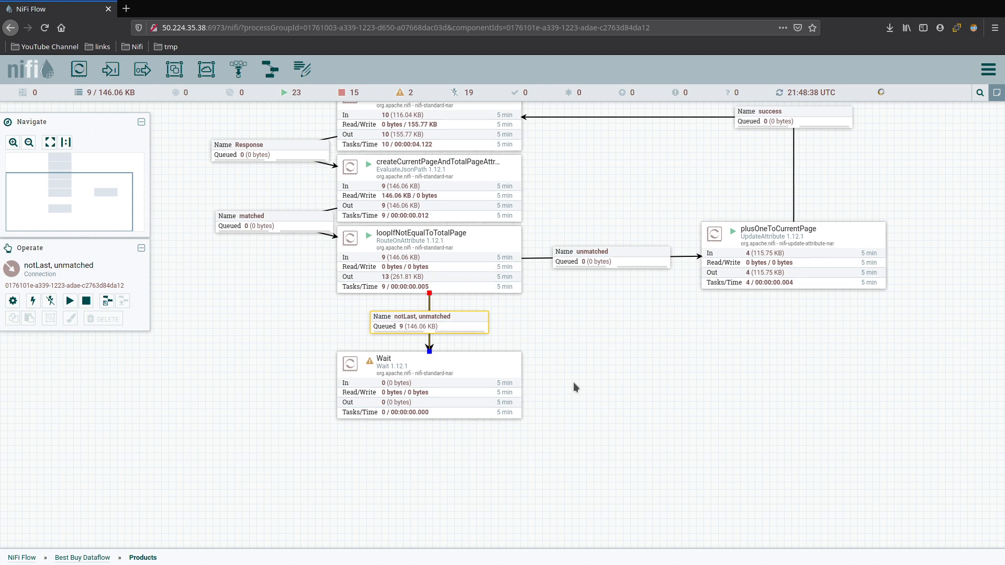
pyautogui.moveTo(560, 379)
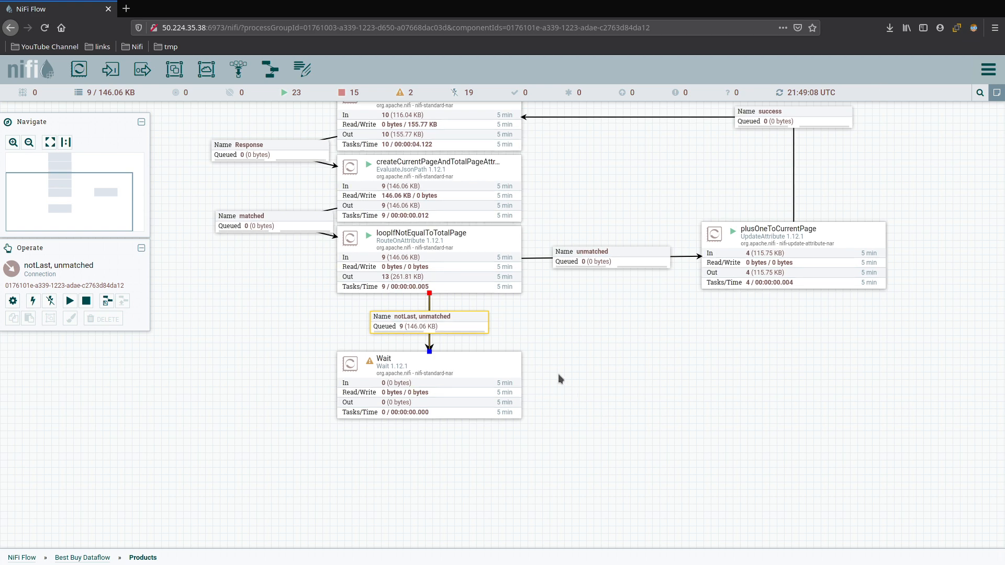
pyautogui.moveTo(583, 384)
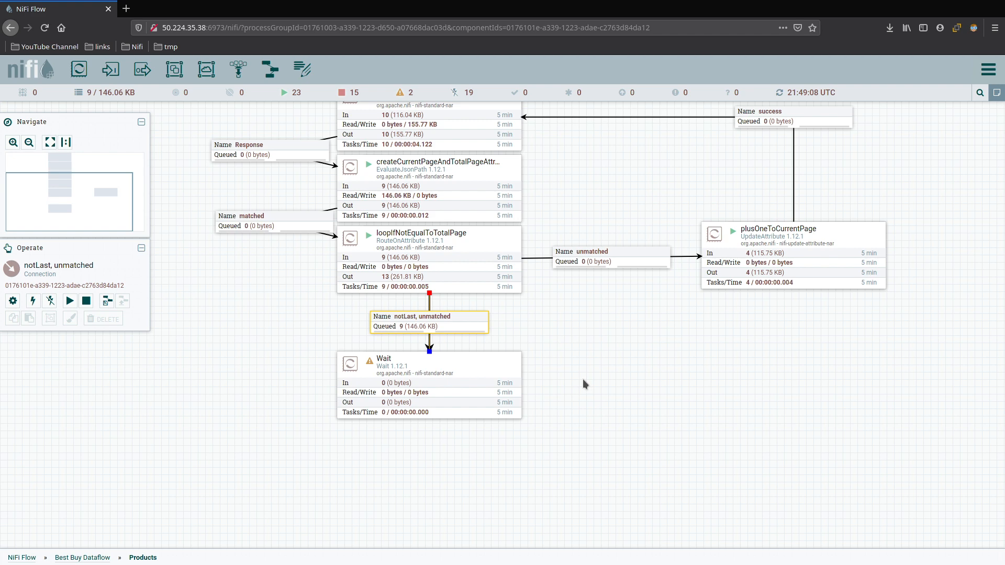
pyautogui.moveTo(565, 375)
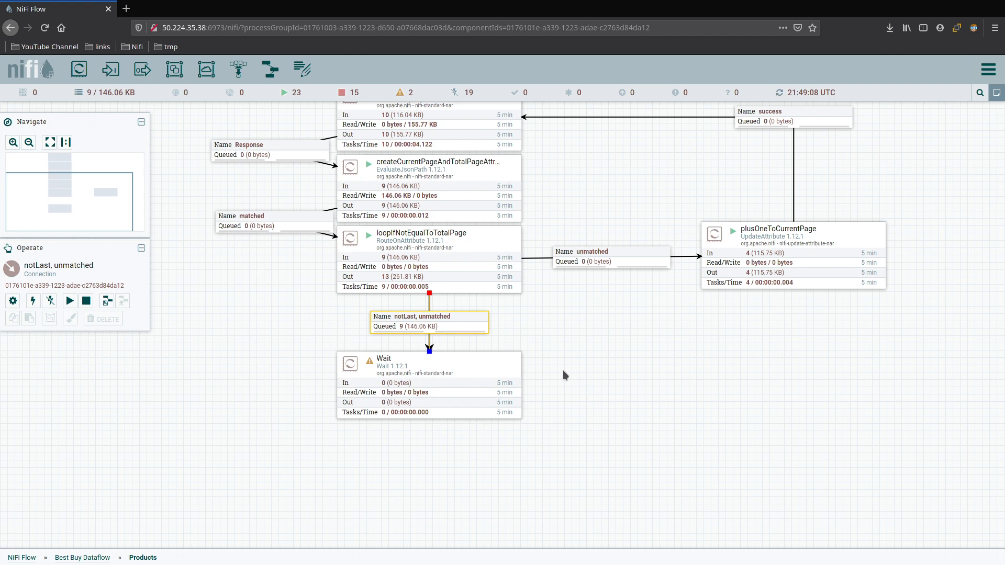
pyautogui.rightClick(564, 375)
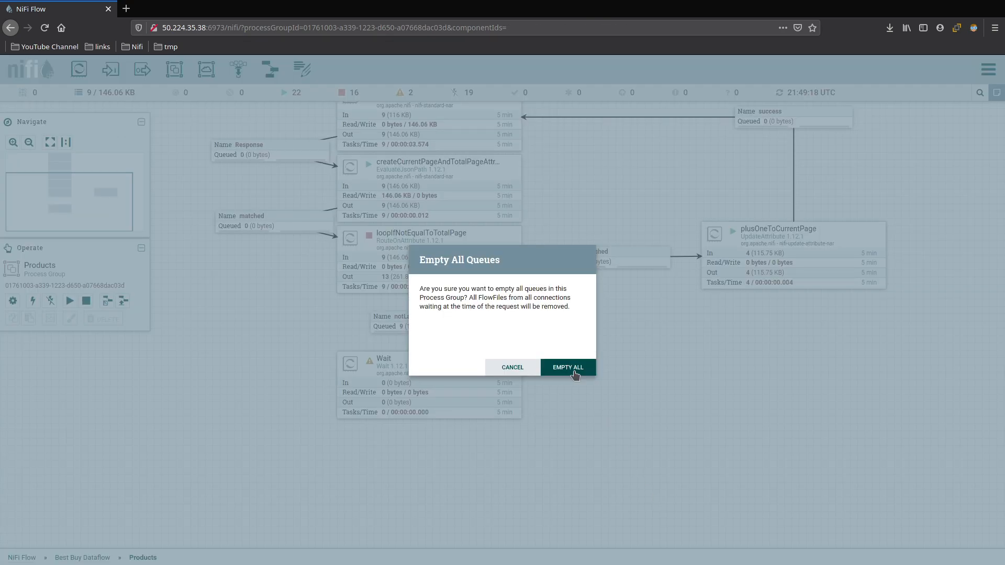
pyautogui.click(566, 368)
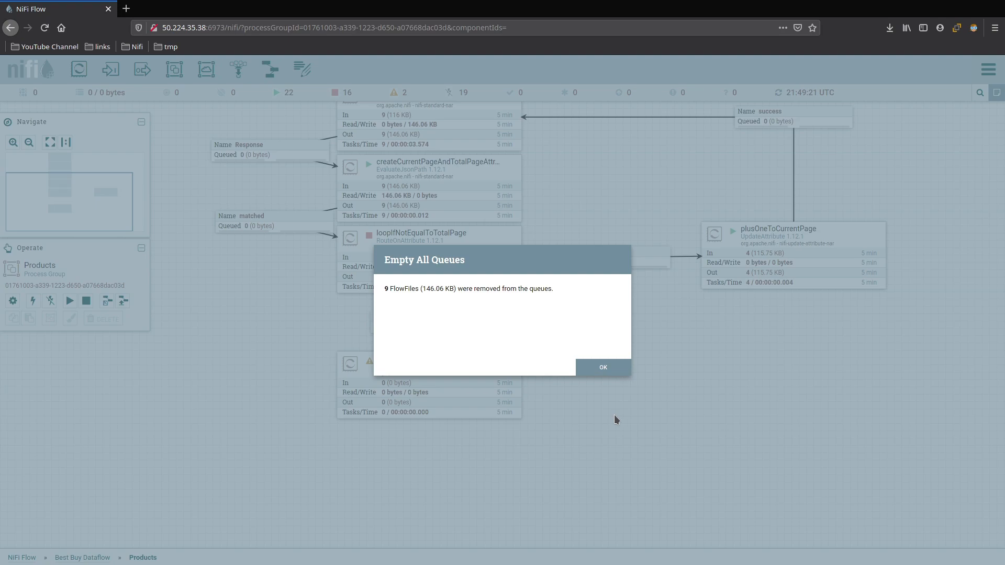
pyautogui.click(601, 368)
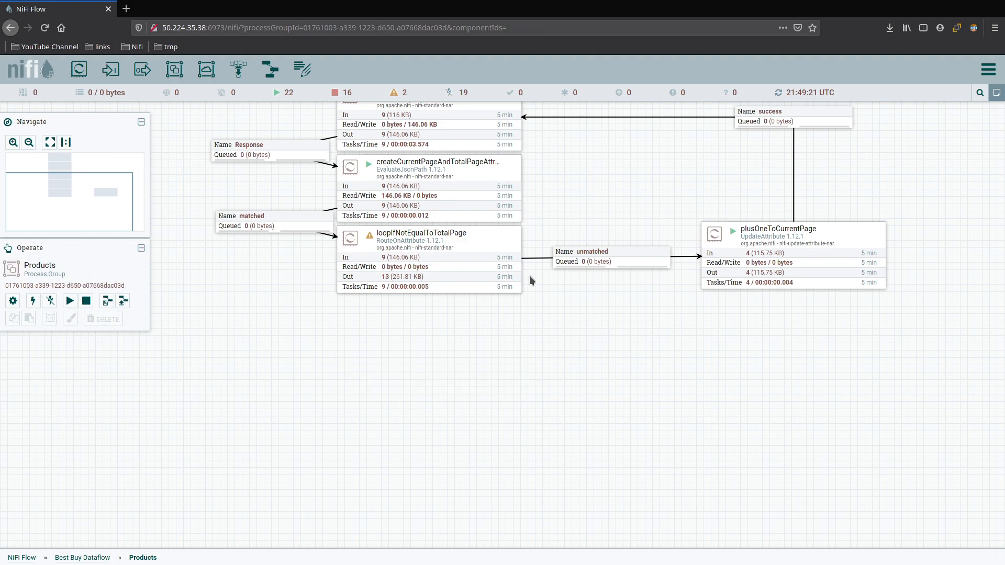
pyautogui.moveTo(77, 70)
pyautogui.write('split')
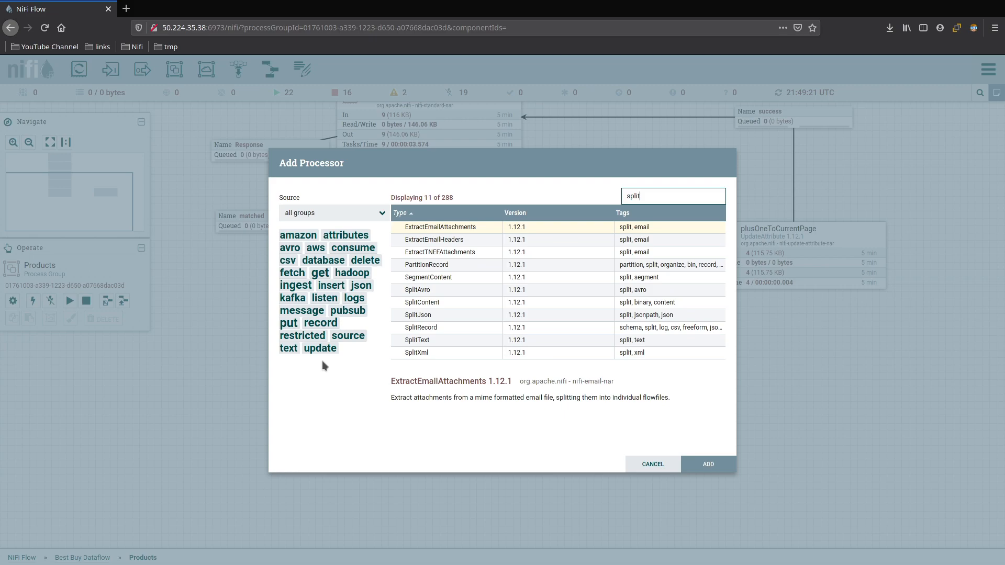
# Add a SplitJson processor fed by loopIfNotEqualToTotalPage's notLast and unmatched relationships
pyautogui.click(708, 464)
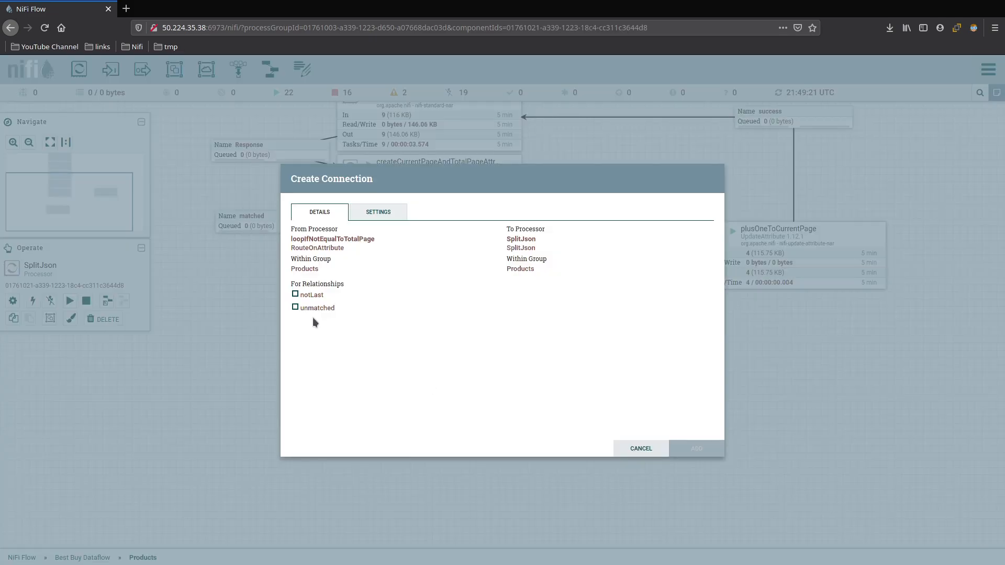
pyautogui.click(295, 294)
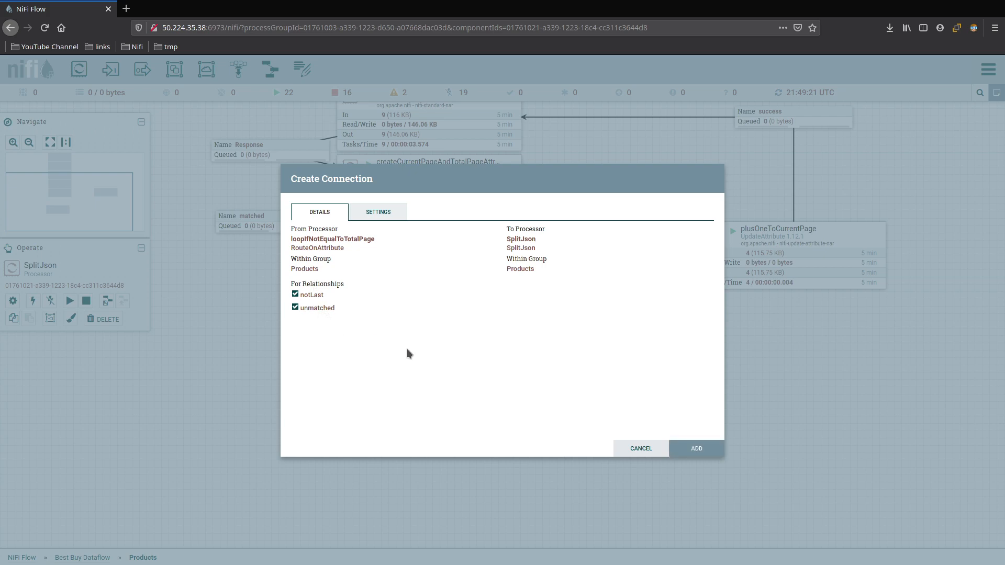
pyautogui.click(695, 448)
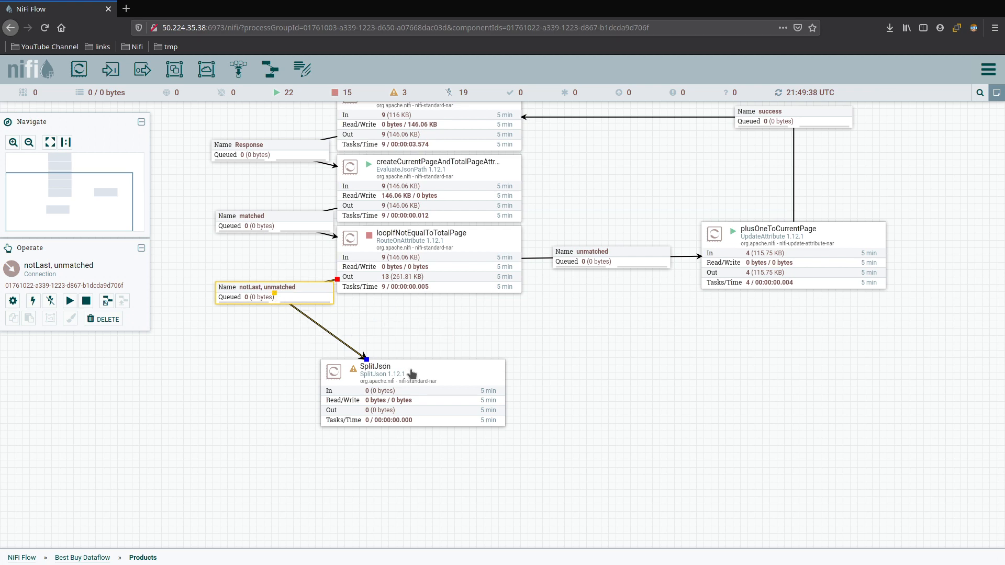
# Review the new SplitJson configuration without changes, then enter the Categories and SubCategories group
pyautogui.click(411, 372)
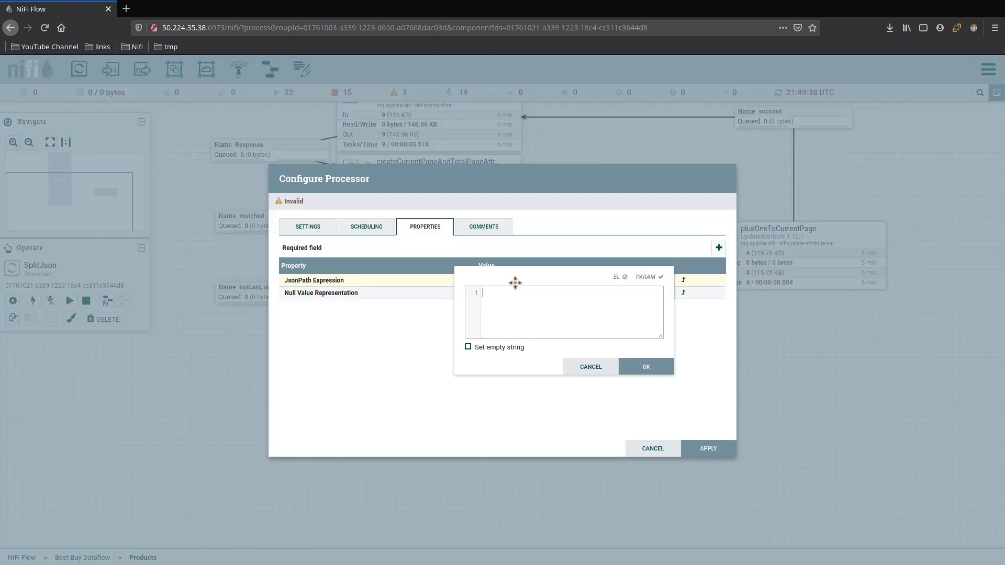
pyautogui.moveTo(525, 315)
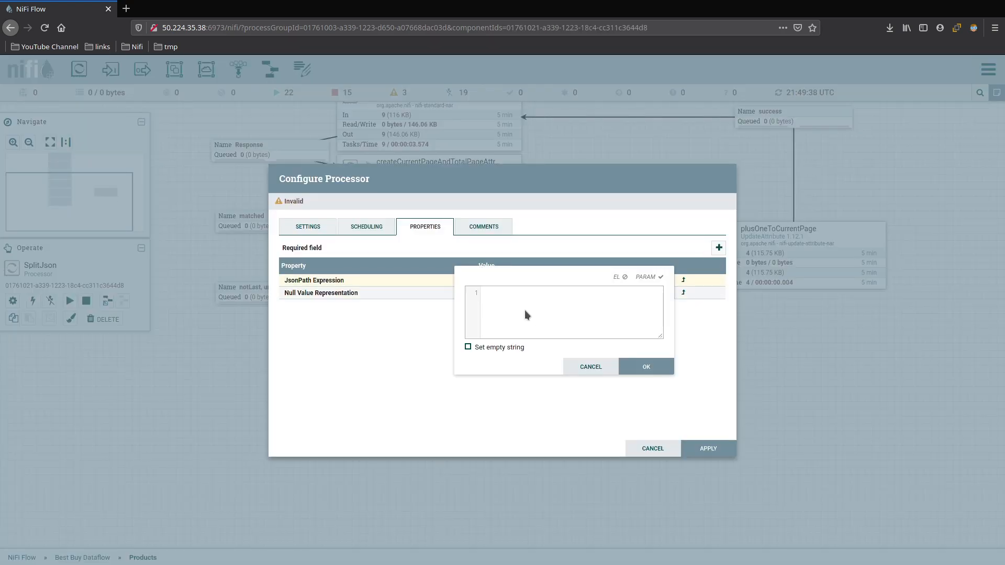
pyautogui.click(589, 366)
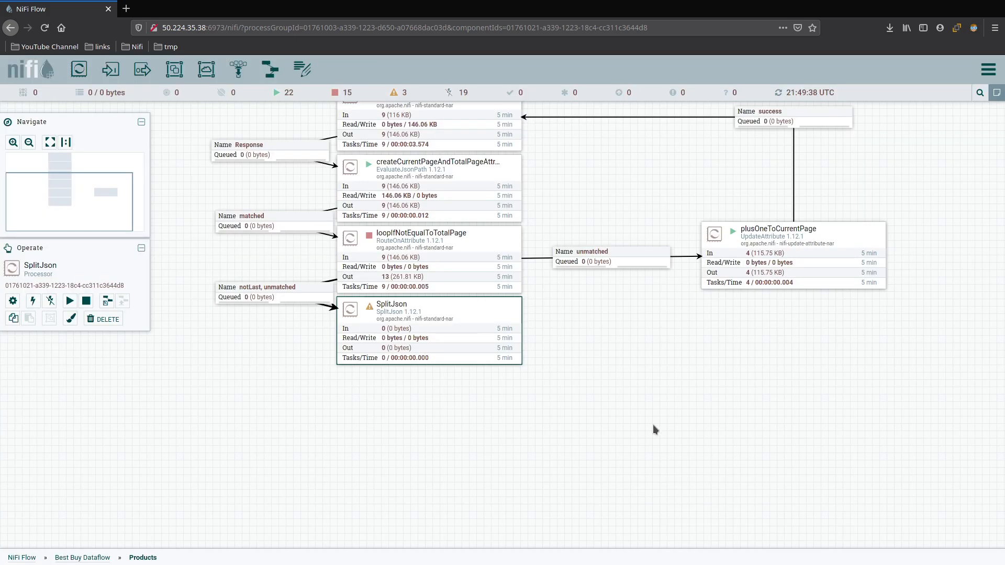
pyautogui.moveTo(367, 305)
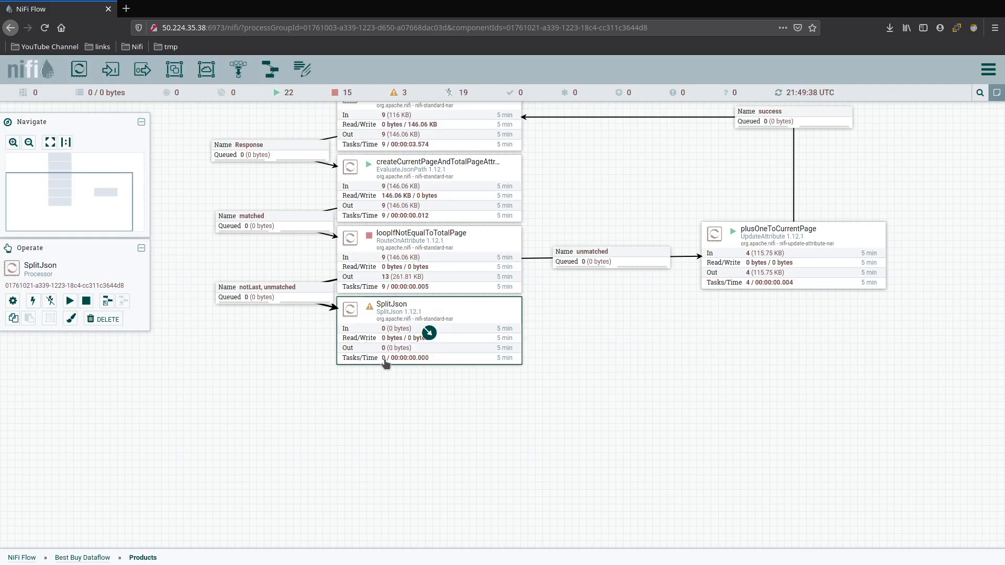
pyautogui.click(81, 557)
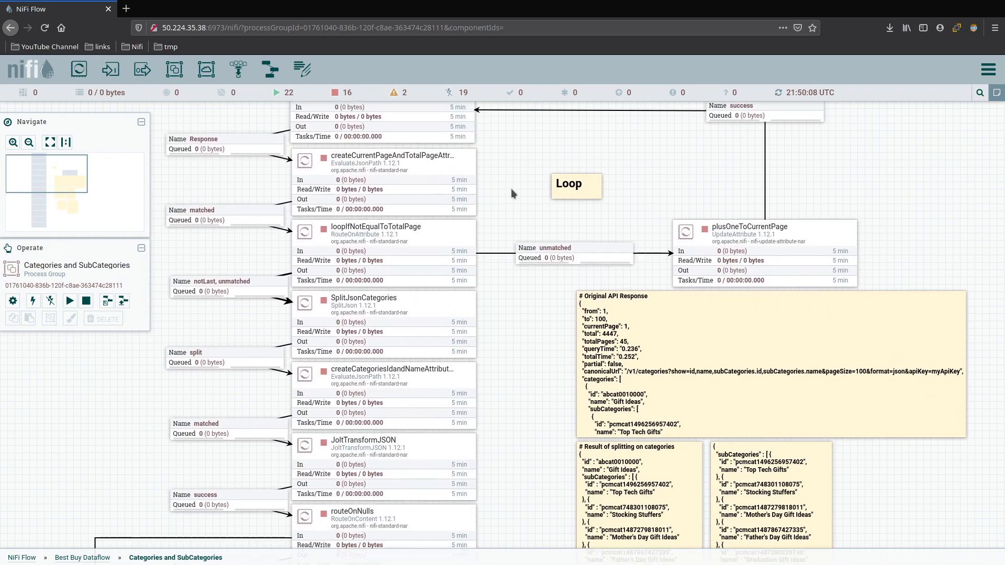
# Check that SplitJsonCategories uses the JsonPath expression 'categories'
pyautogui.scroll(-3)
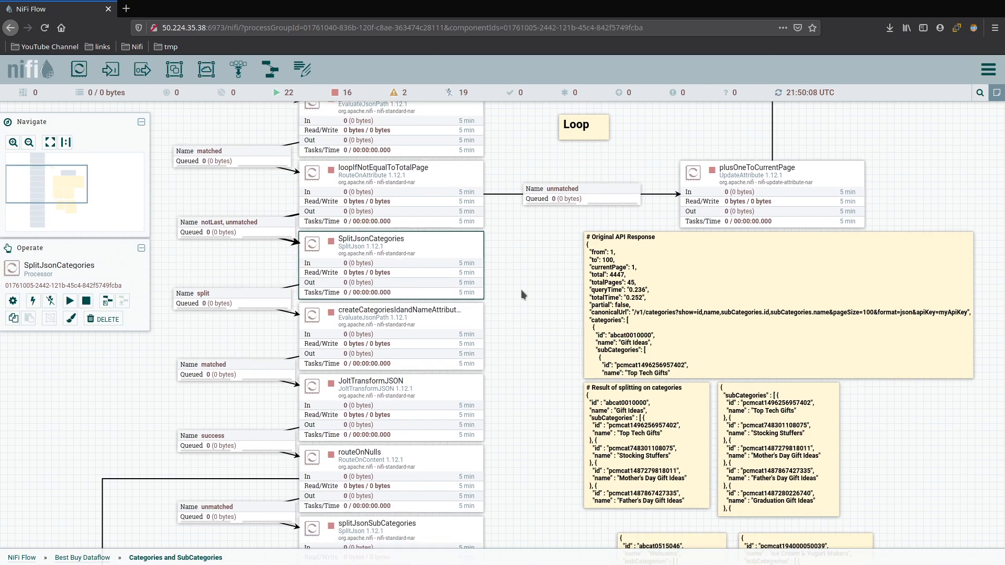
pyautogui.doubleClick(371, 250)
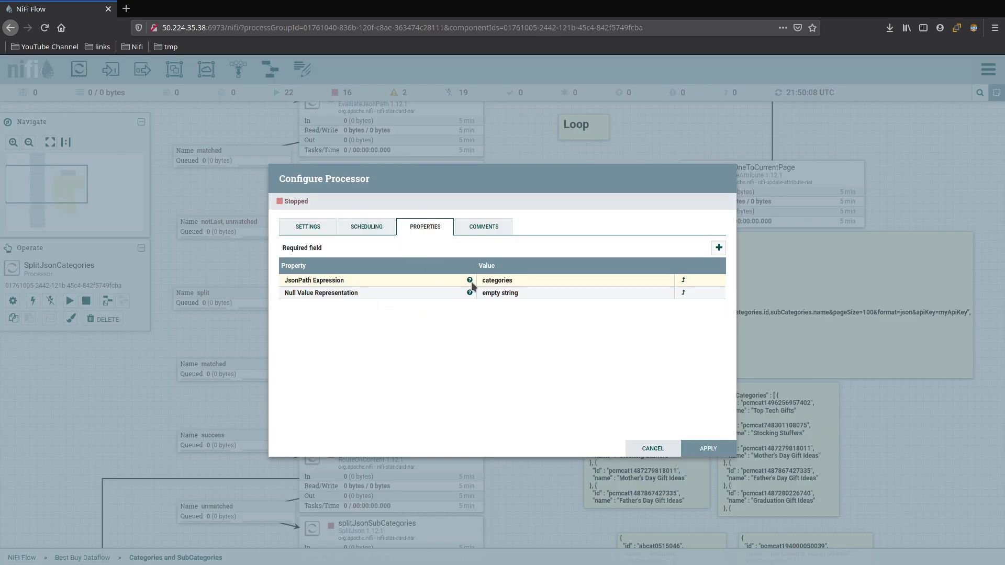
pyautogui.click(651, 448)
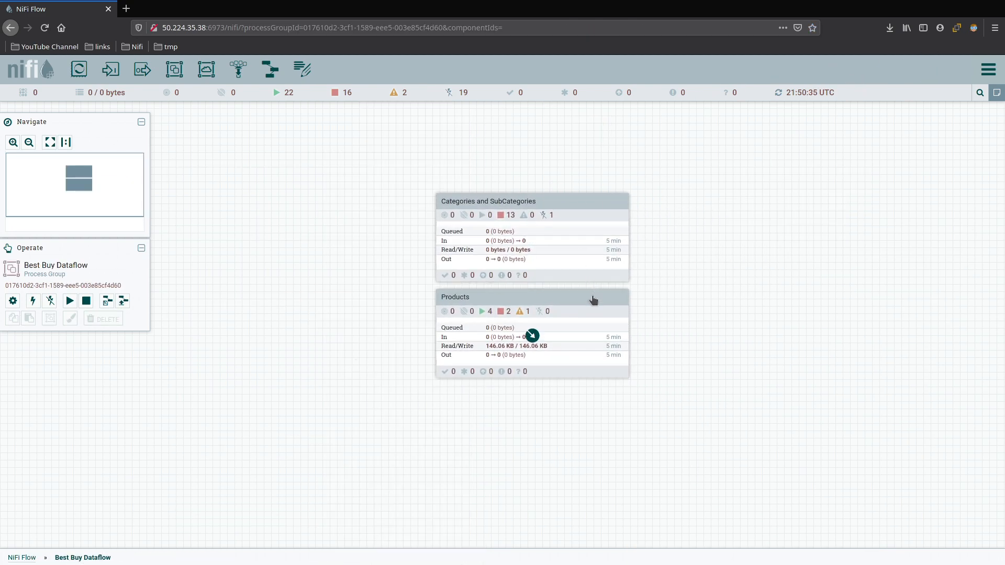
pyautogui.moveTo(578, 302)
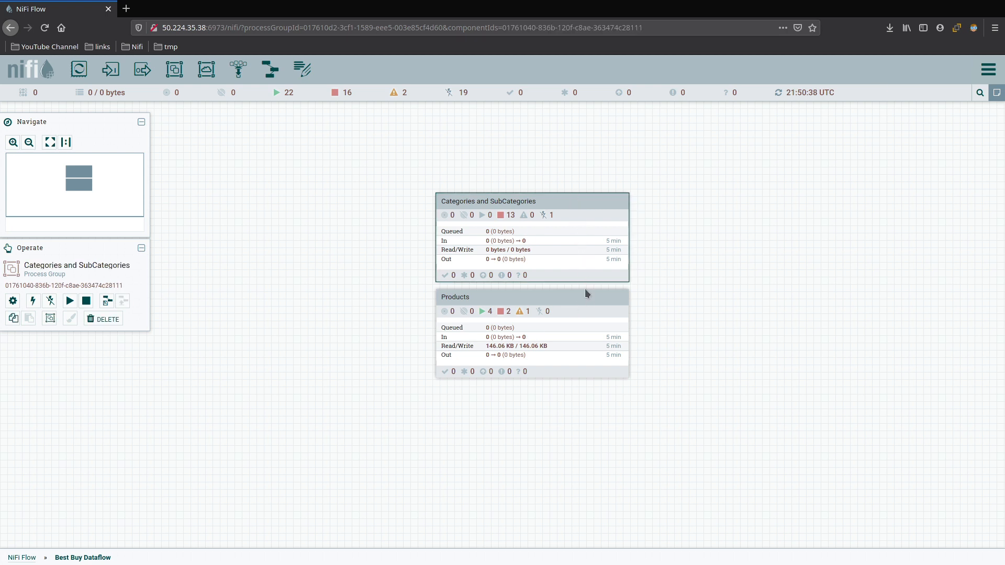
# Inside the Products group, add a ConvertJSONToSQL processor from the 'json' filtered list
pyautogui.doubleClick(532, 333)
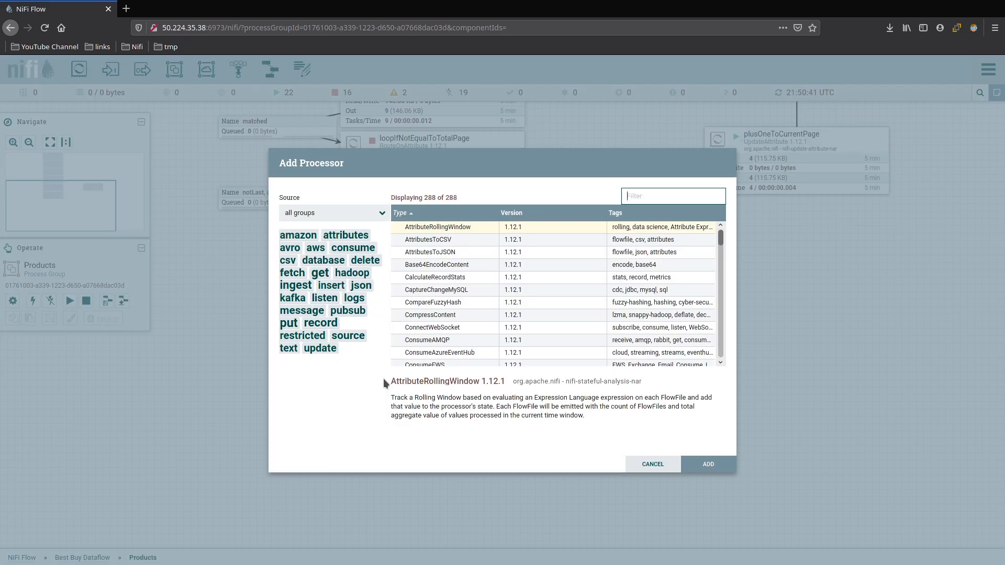
pyautogui.write('json')
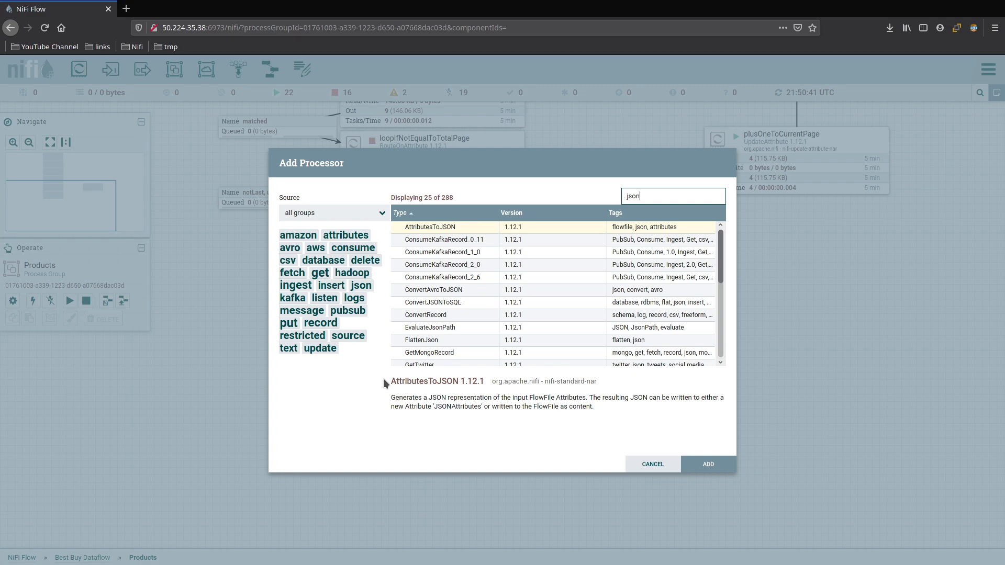
pyautogui.click(706, 464)
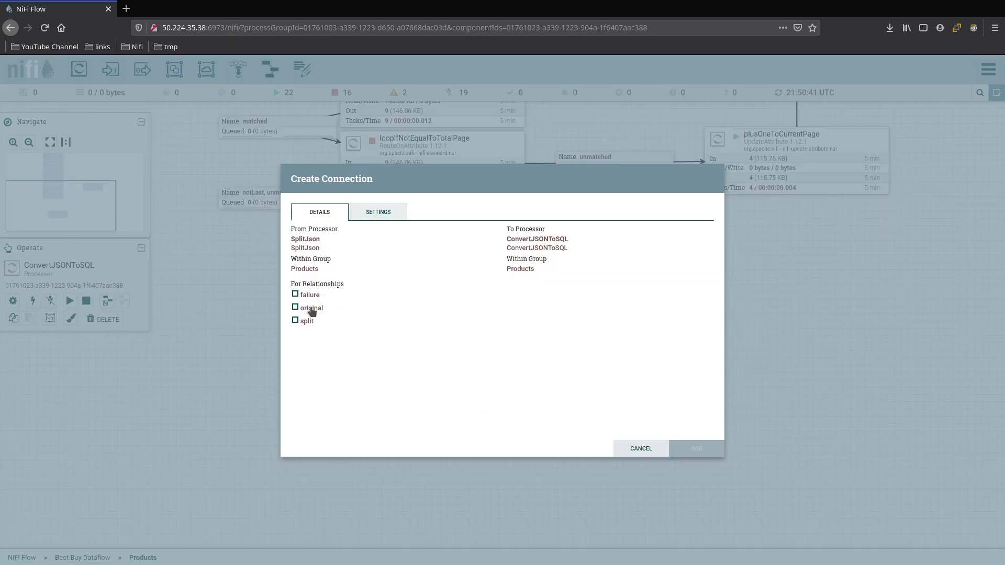
# Set SplitJson to auto-terminate failure and original, keeping split, and apply so it turns valid
pyautogui.click(695, 448)
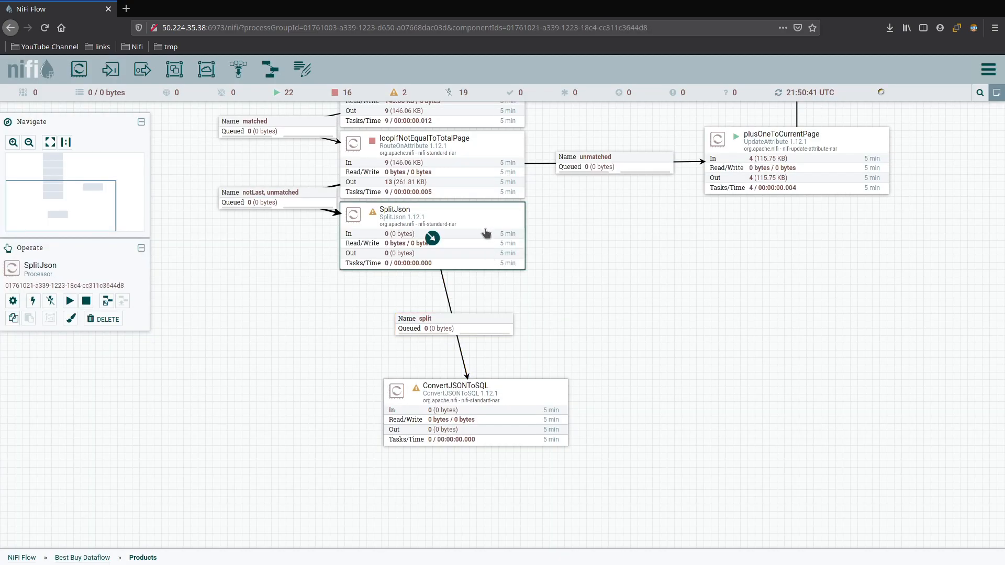
pyautogui.doubleClick(430, 235)
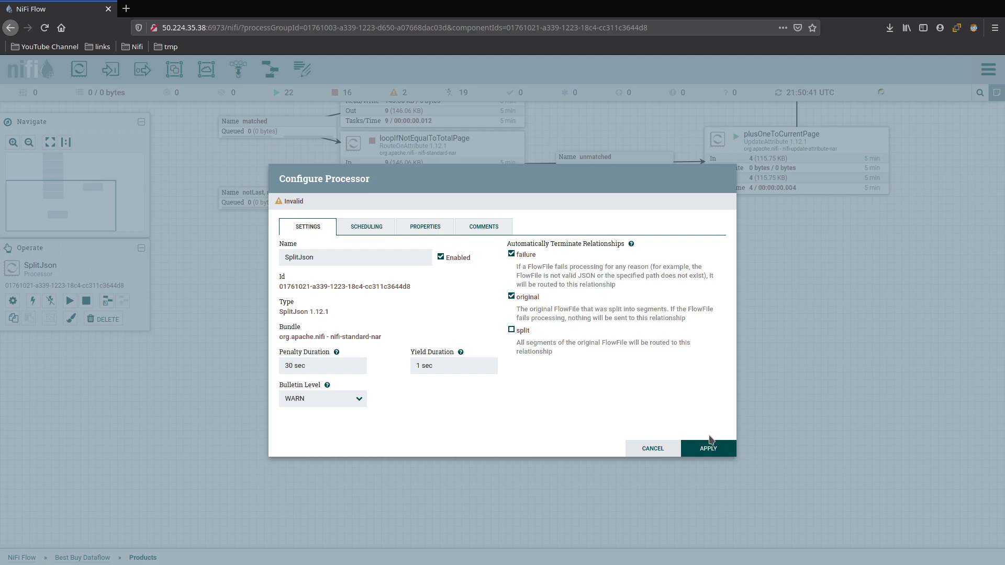
pyautogui.click(707, 448)
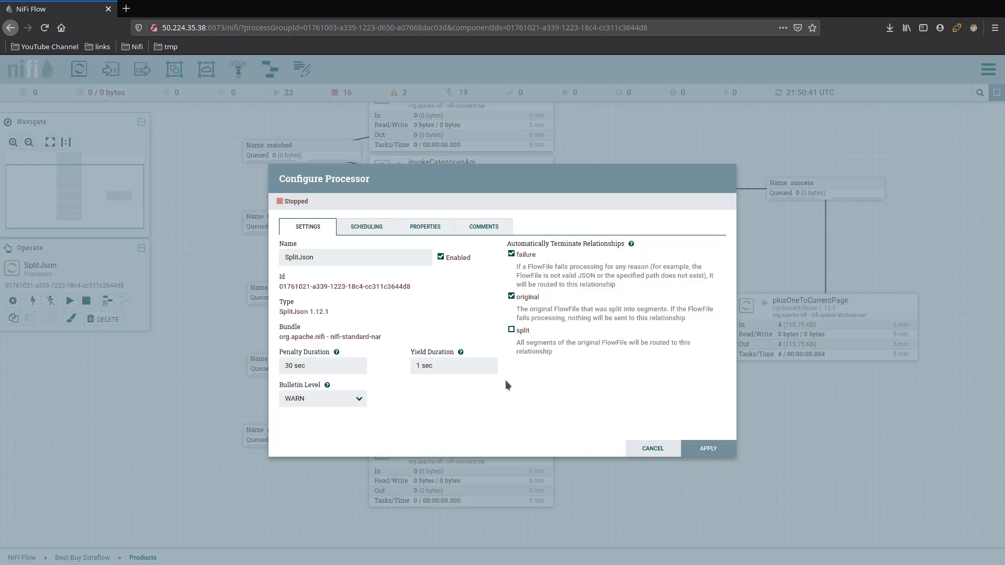
# Rename the SplitJson processor to splitOnProducts, check scheduling and JsonPath properties, and apply
pyautogui.tripleClick(355, 257)
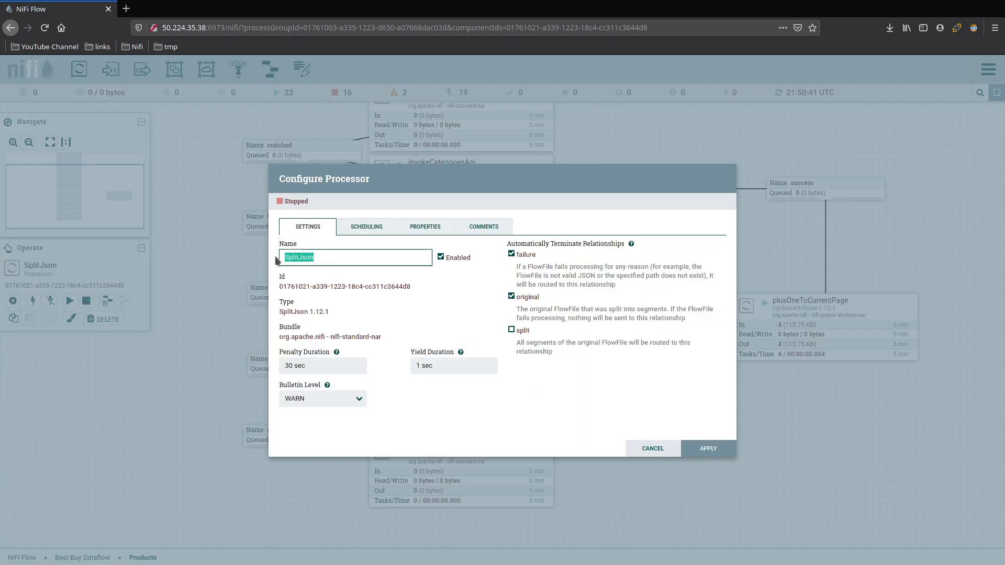
pyautogui.write('splitOn')
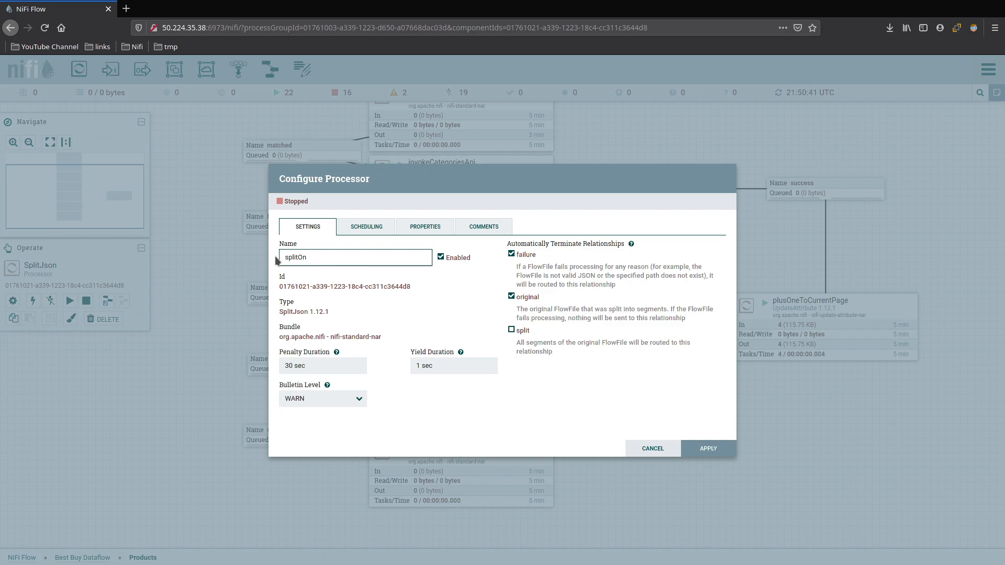
pyautogui.write('products')
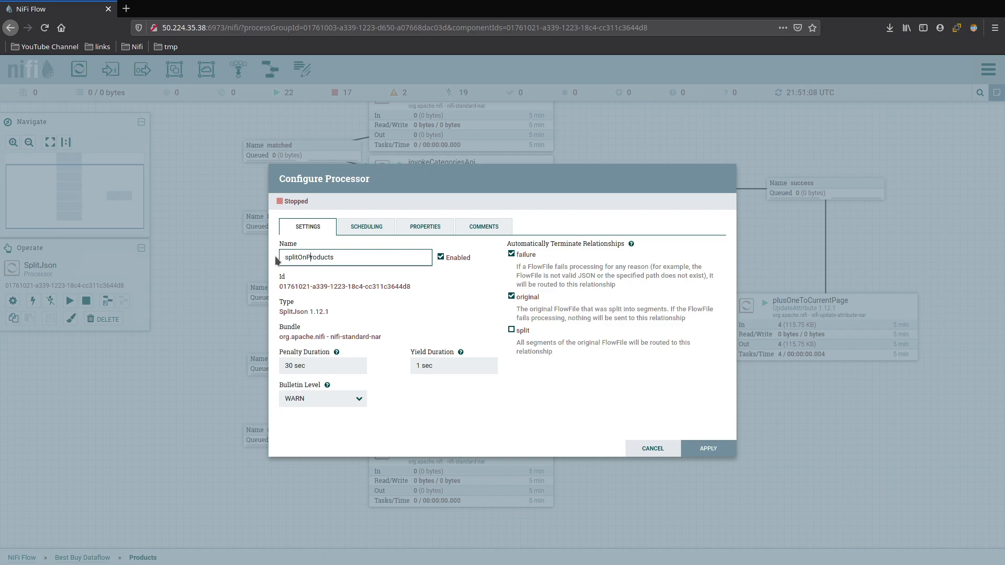
pyautogui.click(367, 226)
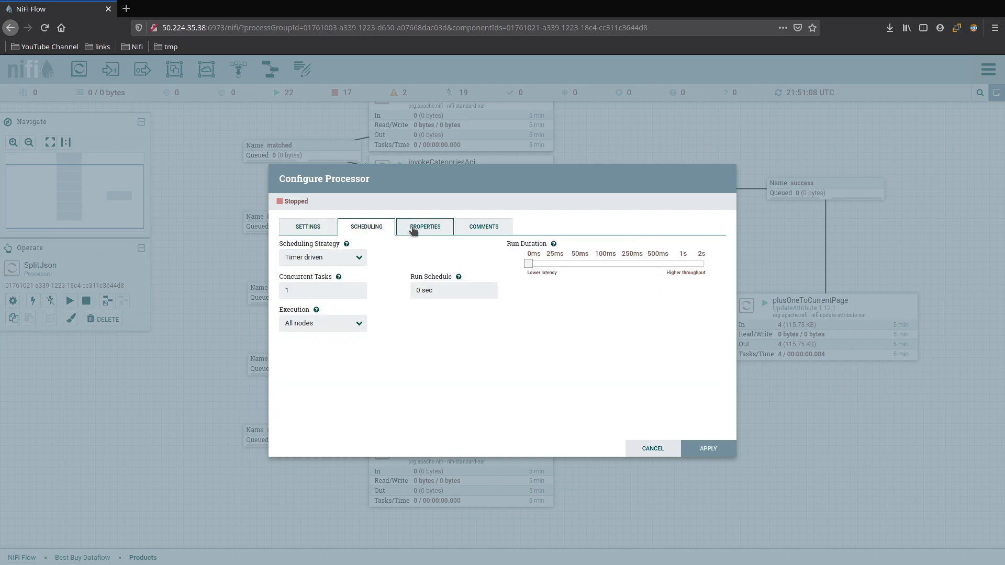
pyautogui.click(424, 226)
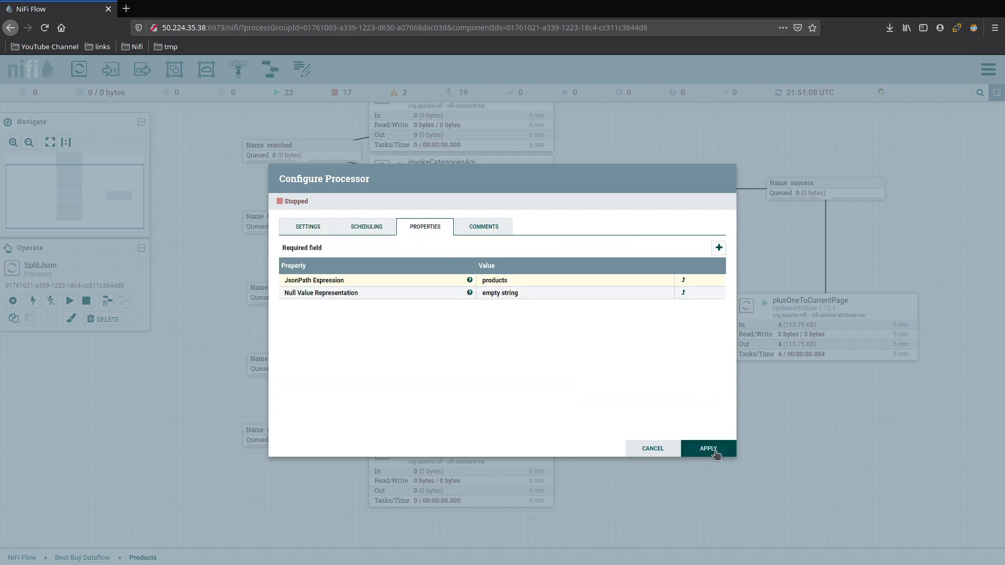
pyautogui.click(707, 448)
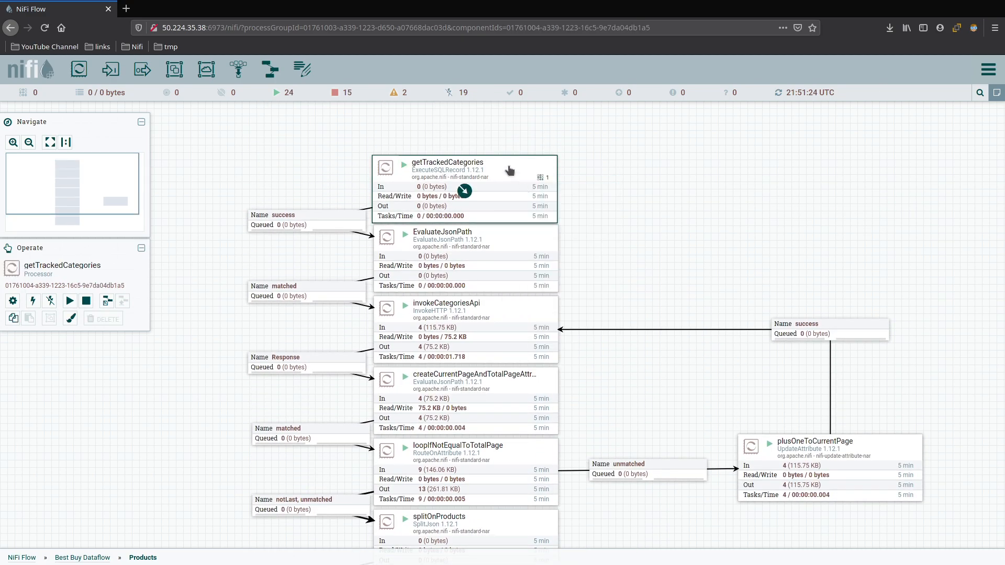
# Bring up the actions menu for the split connection holding 497 queued product flowfiles
pyautogui.scroll(-3)
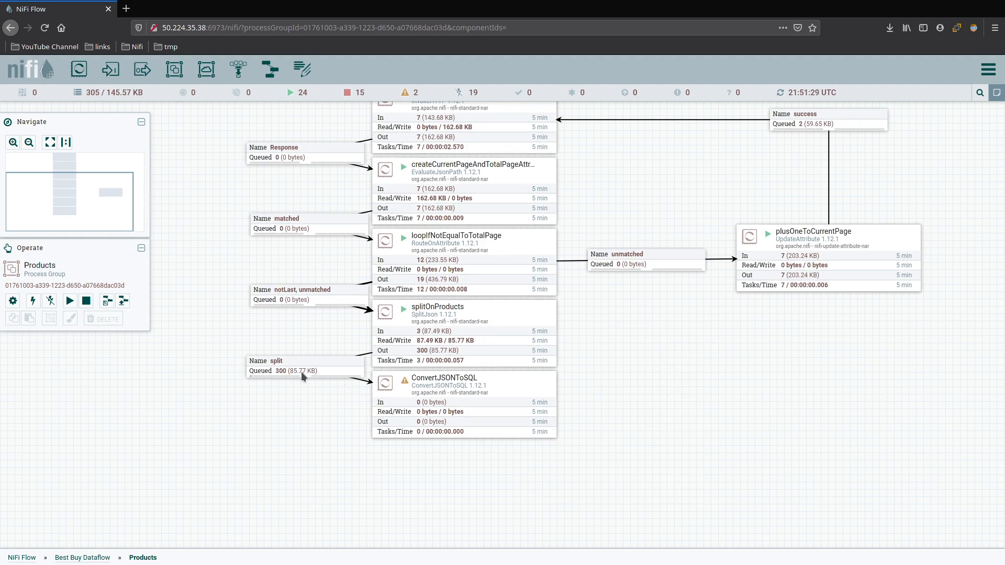
pyautogui.rightClick(609, 317)
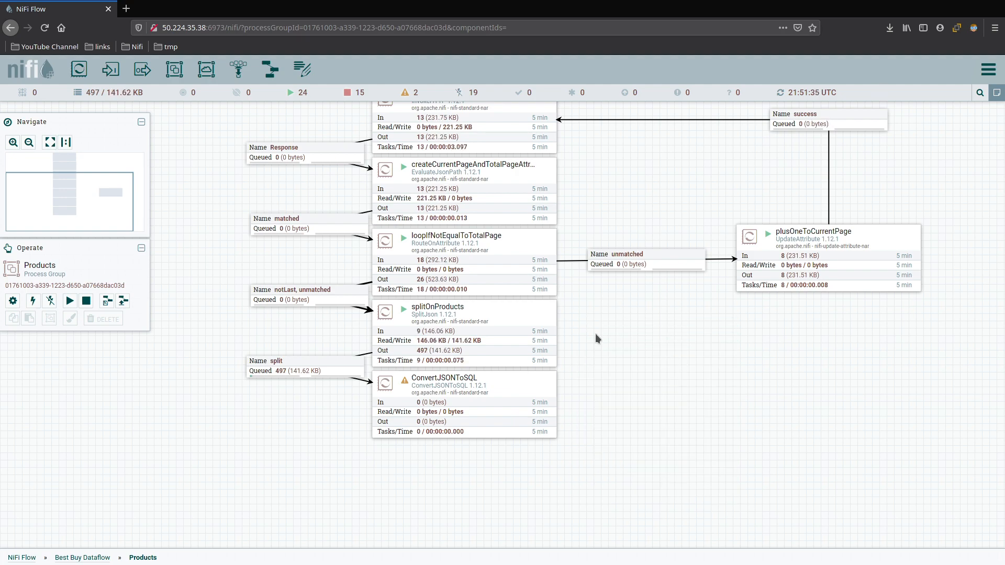
pyautogui.moveTo(359, 371)
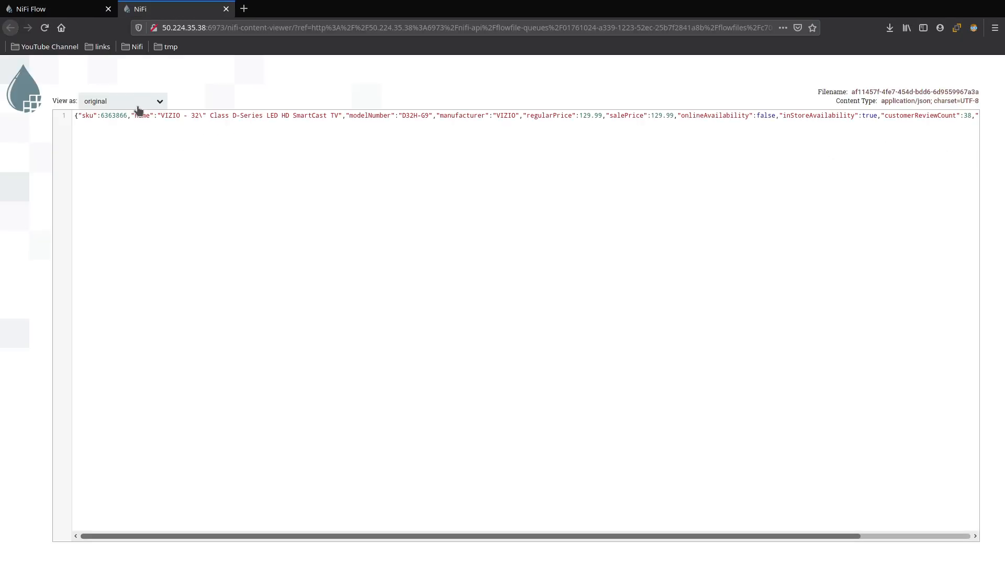
# View the split product flowfile as formatted JSON showing the VIZIO 32" TV record's sku, name, prices and availability
pyautogui.click(121, 101)
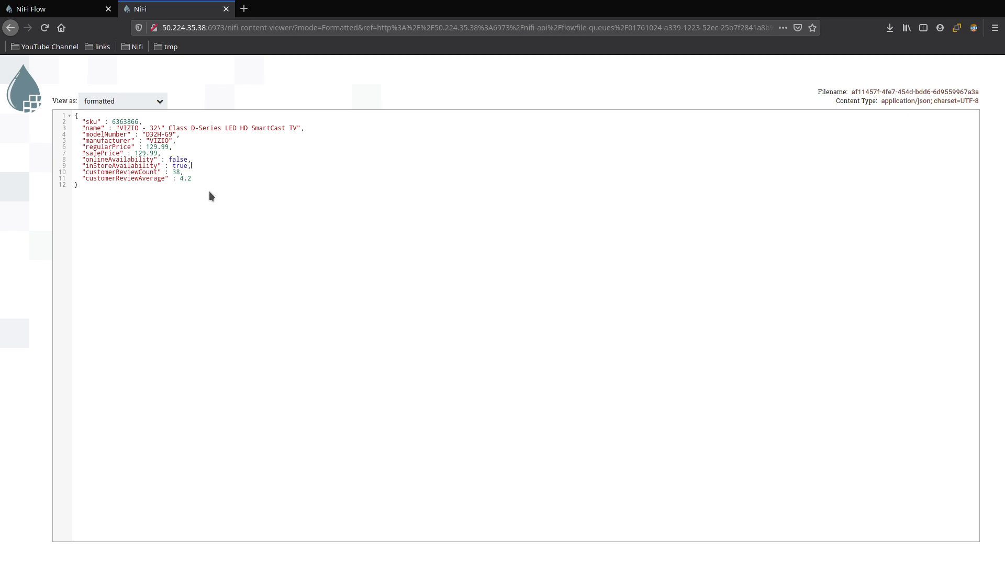
pyautogui.moveTo(156, 15)
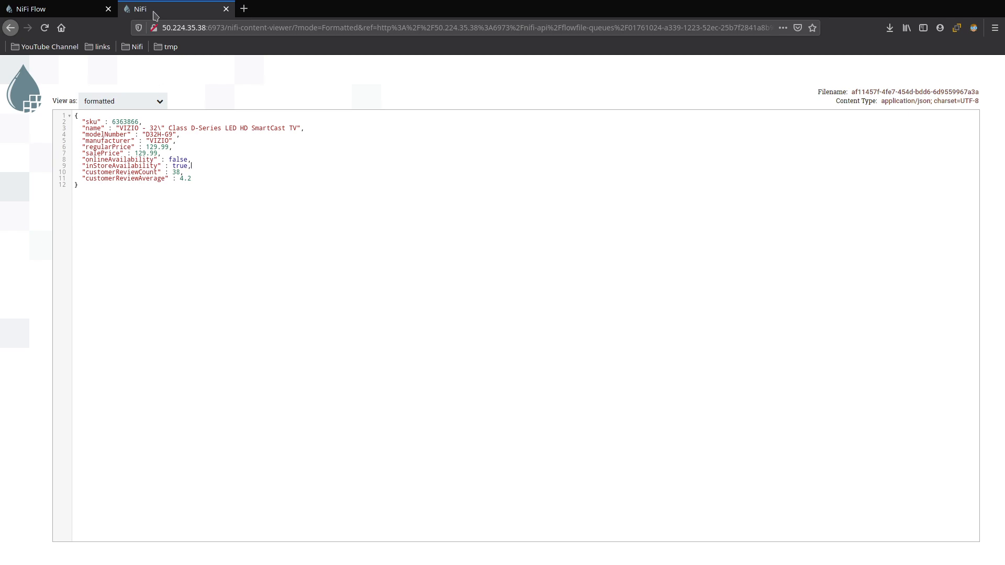
pyautogui.moveTo(178, 187)
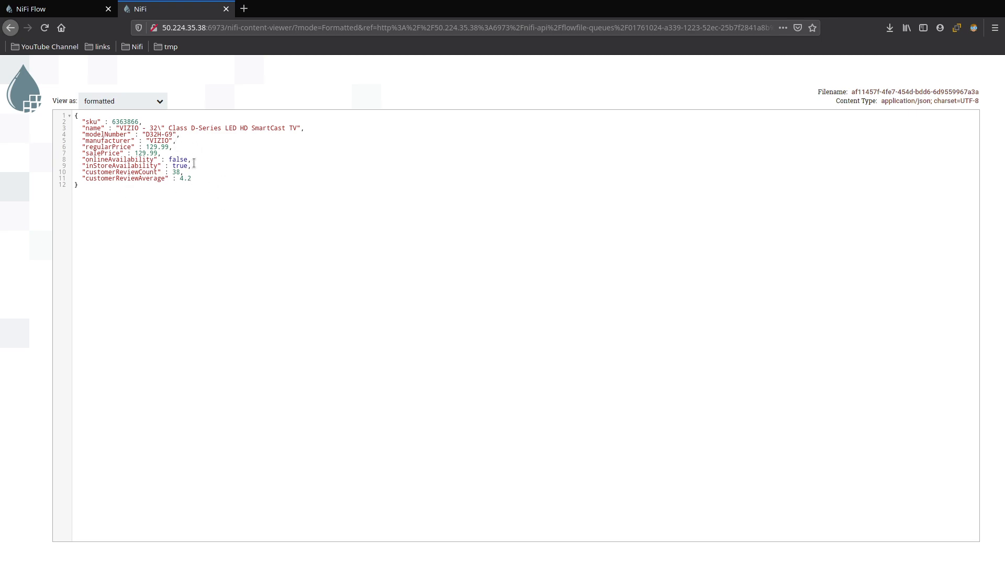
pyautogui.moveTo(202, 168)
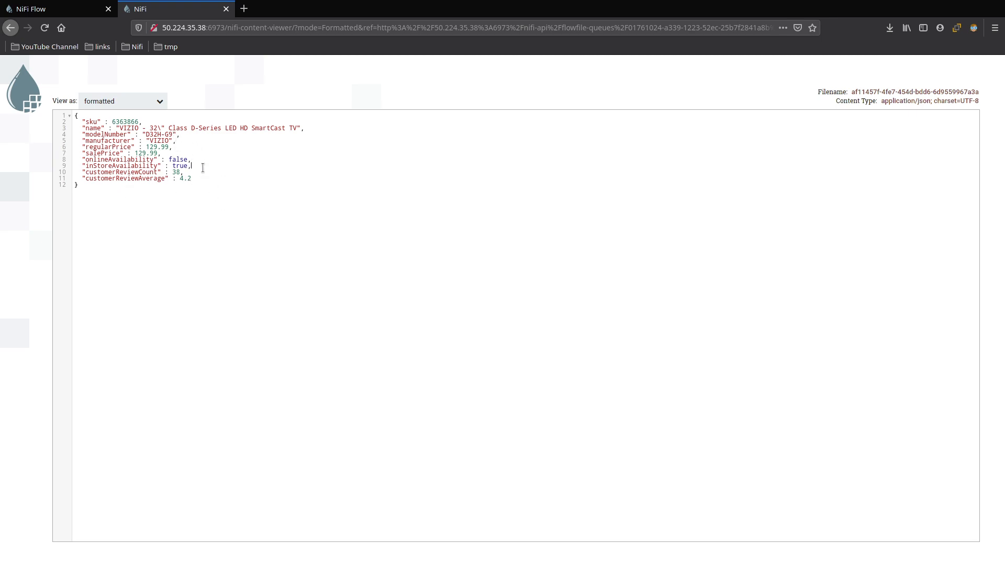
pyautogui.moveTo(243, 245)
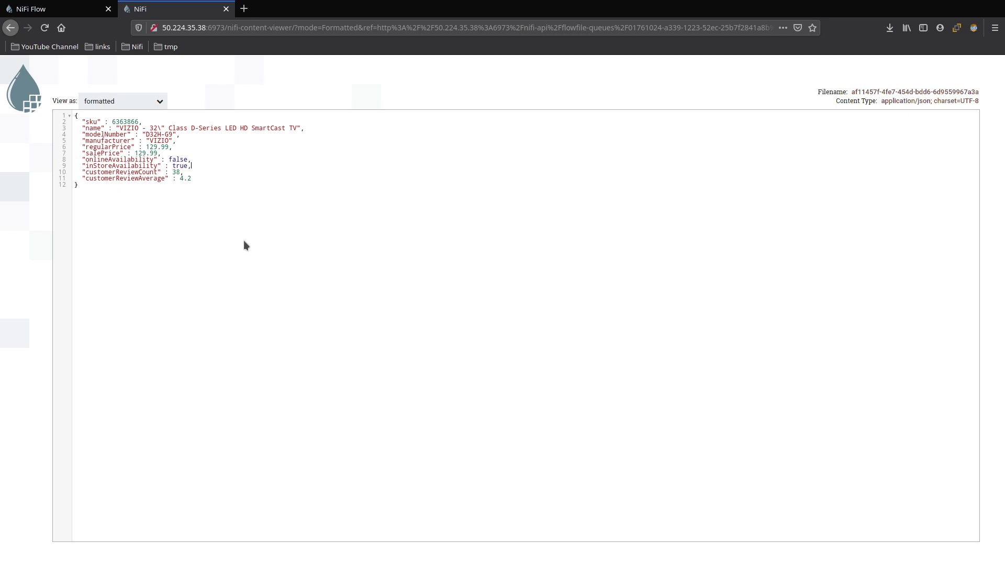
pyautogui.moveTo(215, 24)
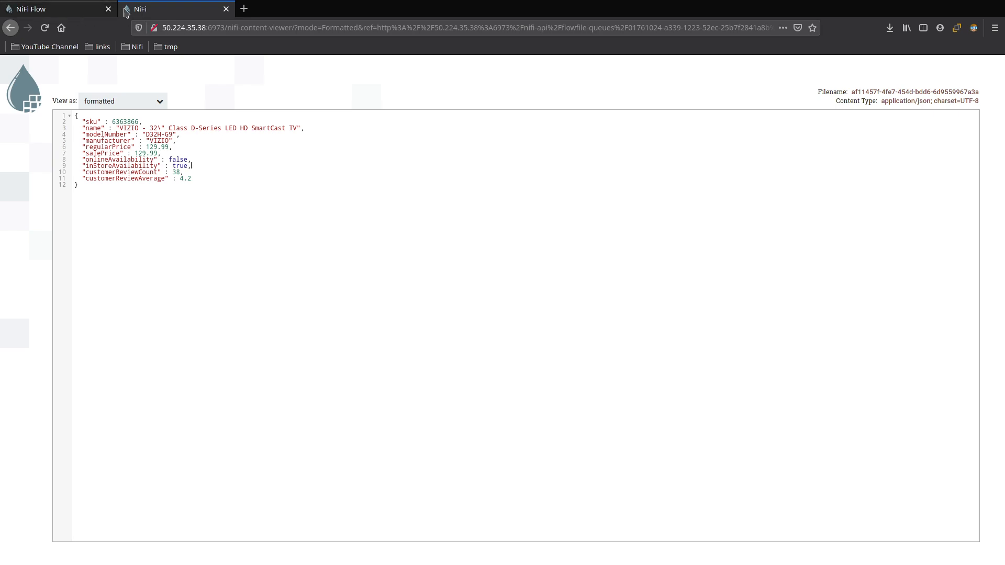
pyautogui.moveTo(203, 15)
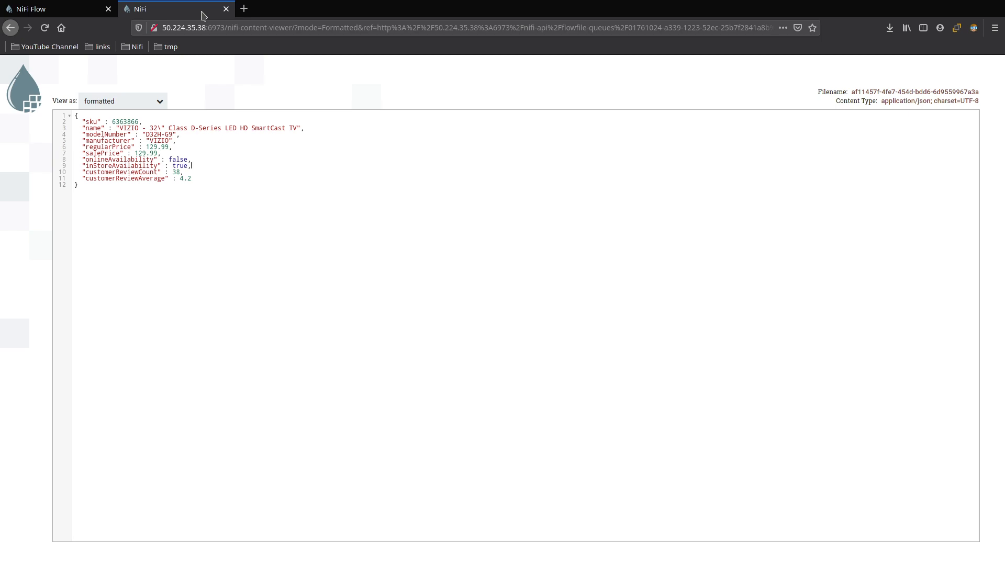
pyautogui.moveTo(226, 9)
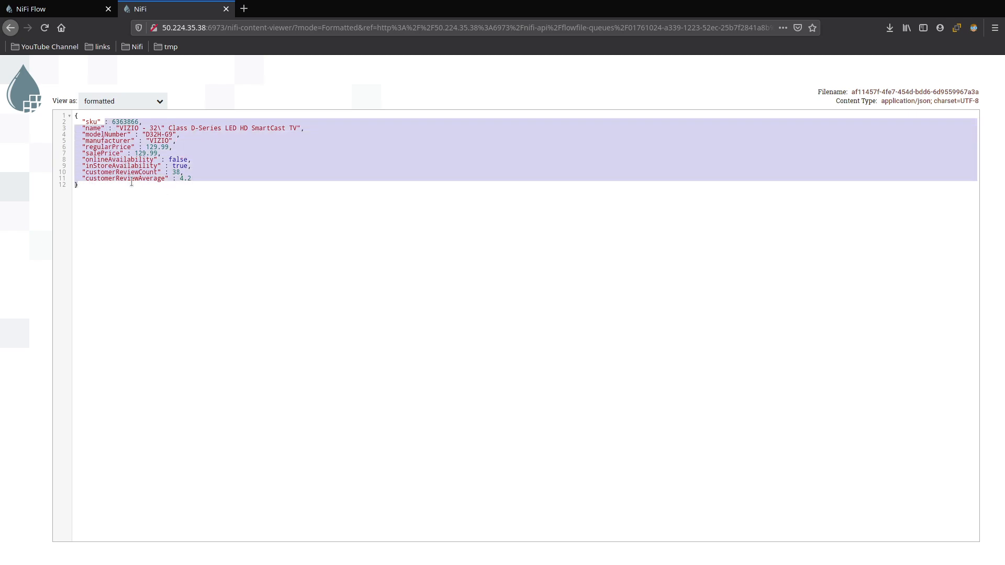
pyautogui.click(237, 159)
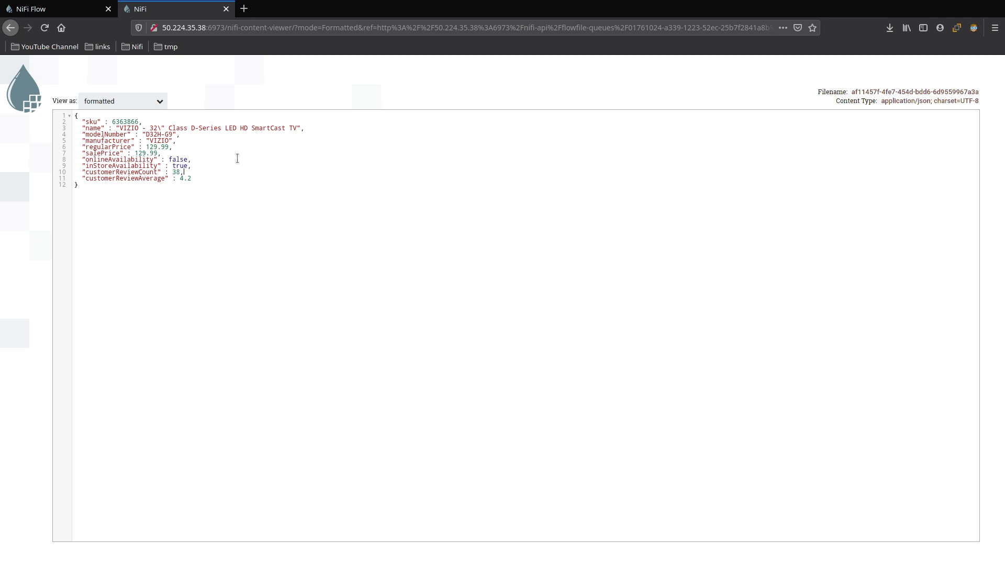
pyautogui.moveTo(221, 95)
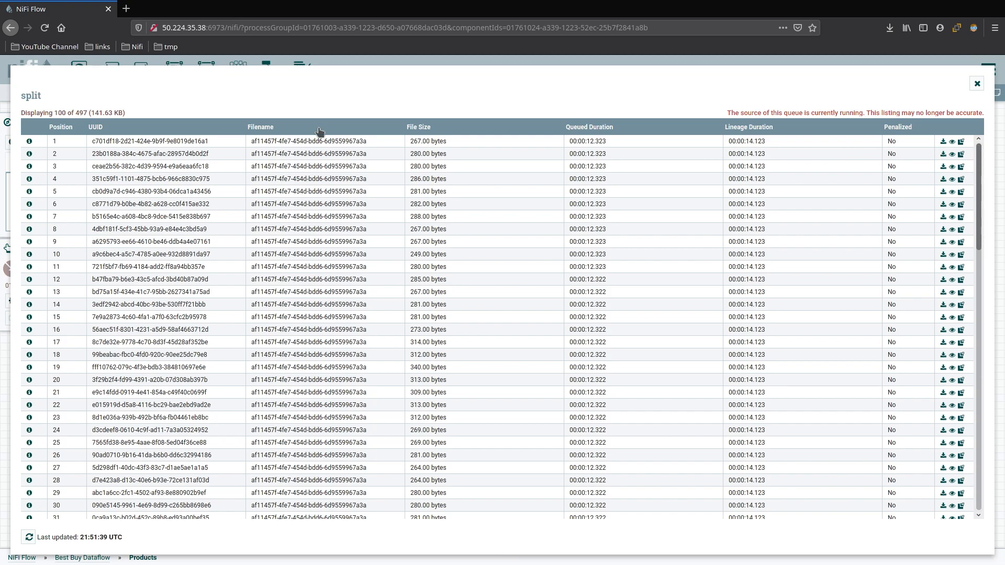
# Close the split queue listing, returning to the Products canvas with 497 flowfiles still queued
pyautogui.click(976, 84)
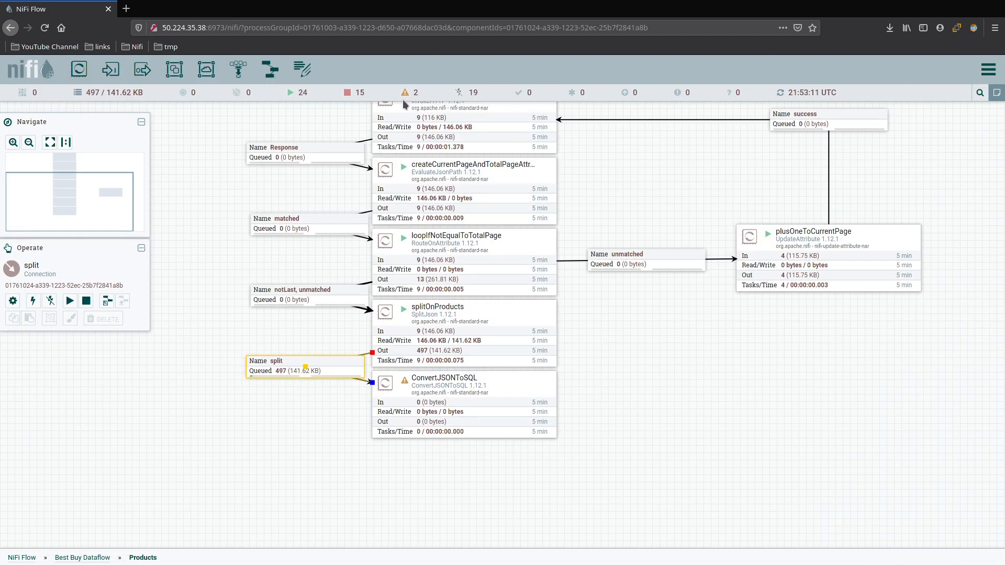
pyautogui.click(633, 344)
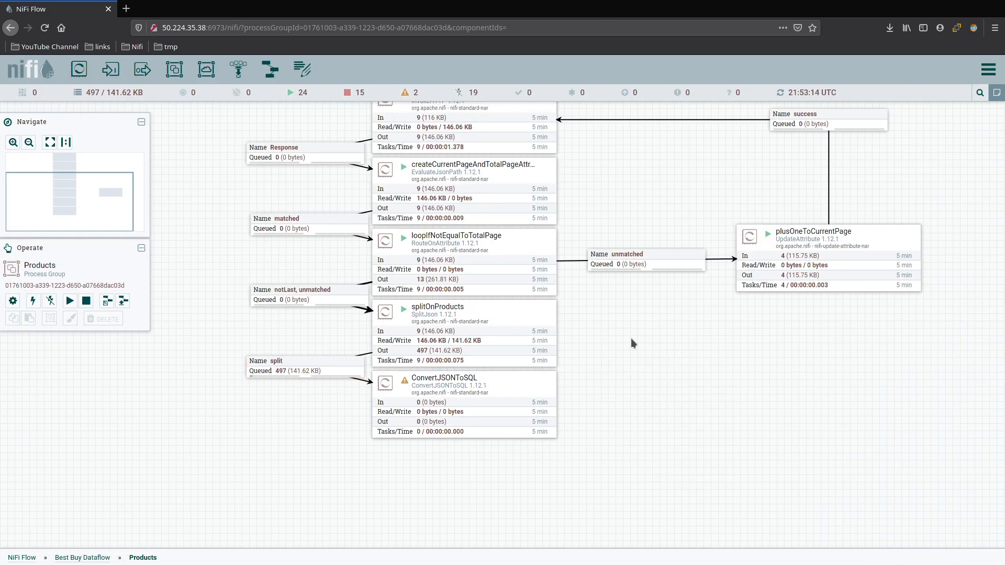
pyautogui.moveTo(596, 355)
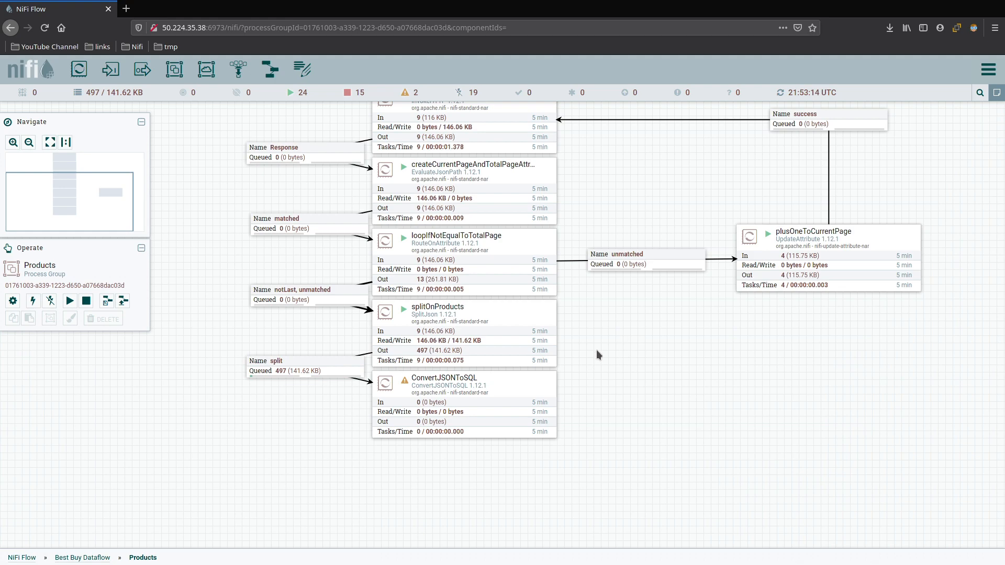
pyautogui.moveTo(579, 332)
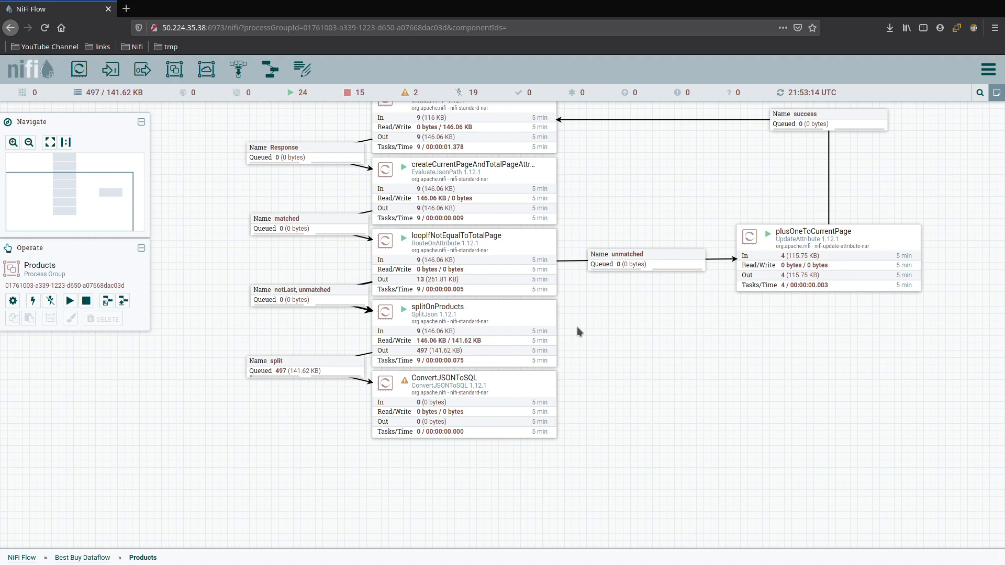
pyautogui.moveTo(583, 315)
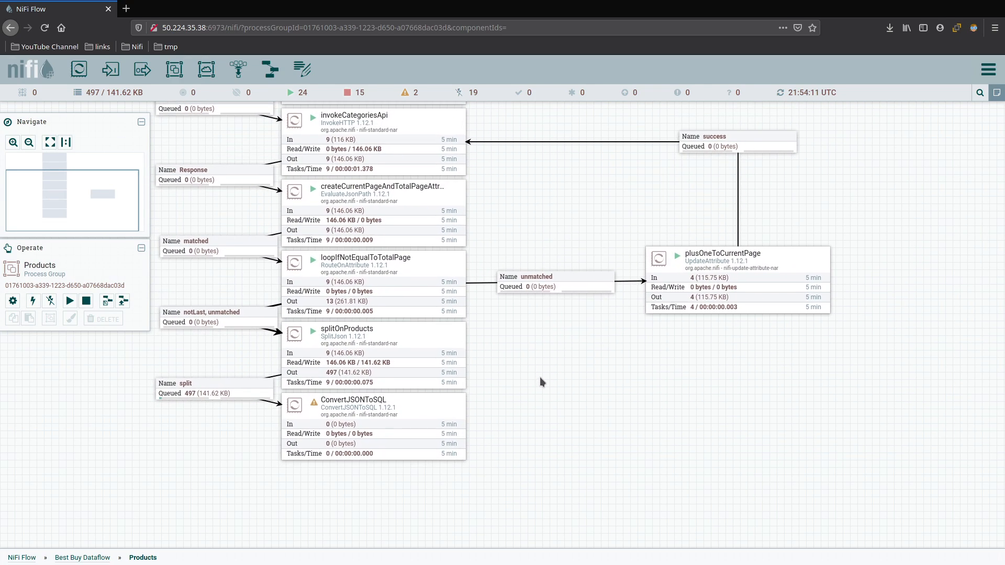
pyautogui.moveTo(547, 378)
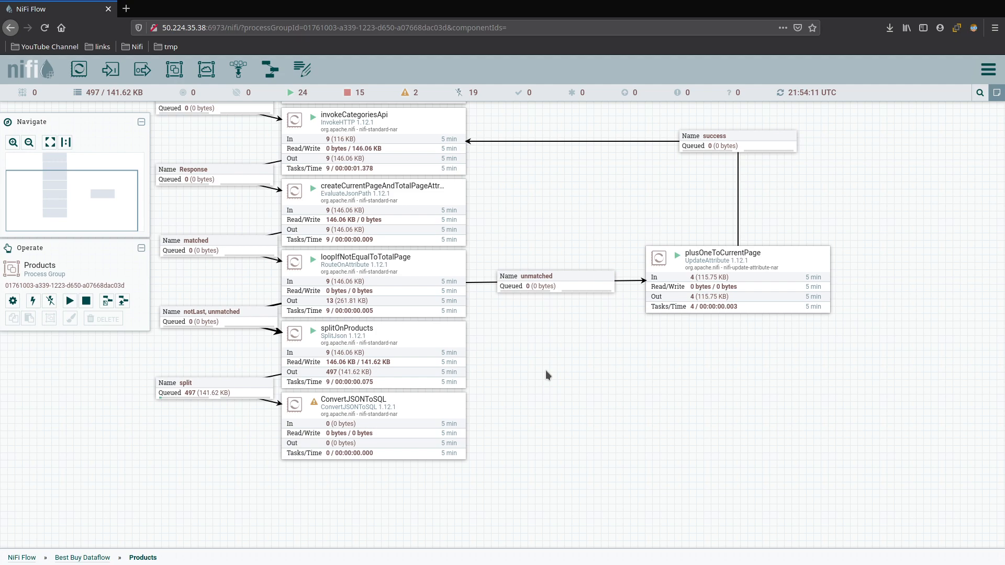
pyautogui.moveTo(525, 373)
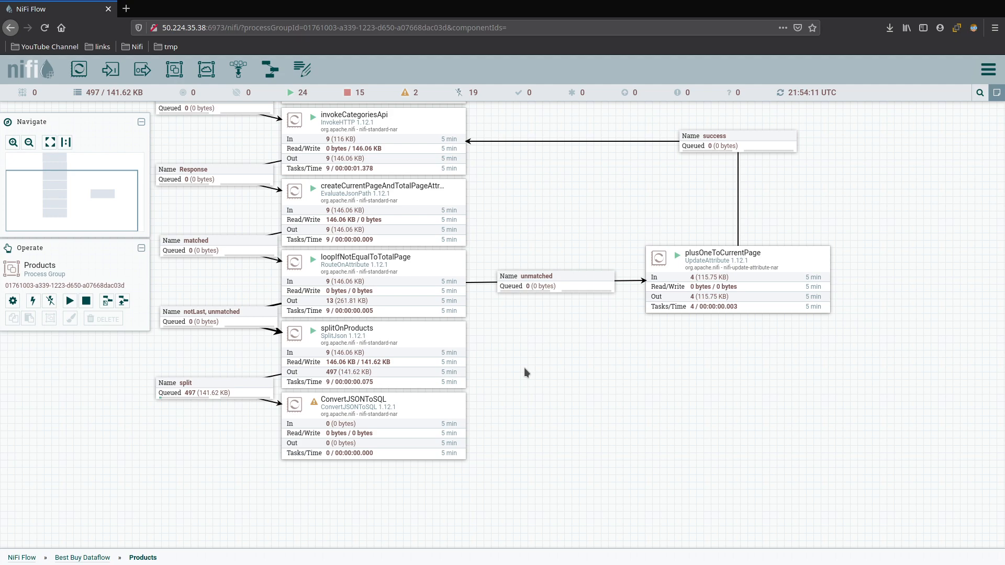
pyautogui.moveTo(513, 421)
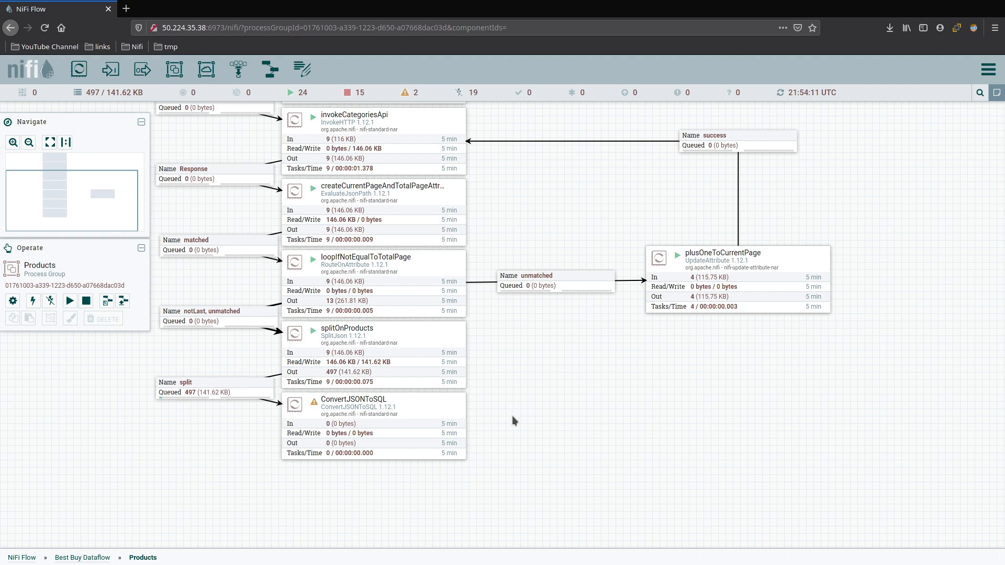